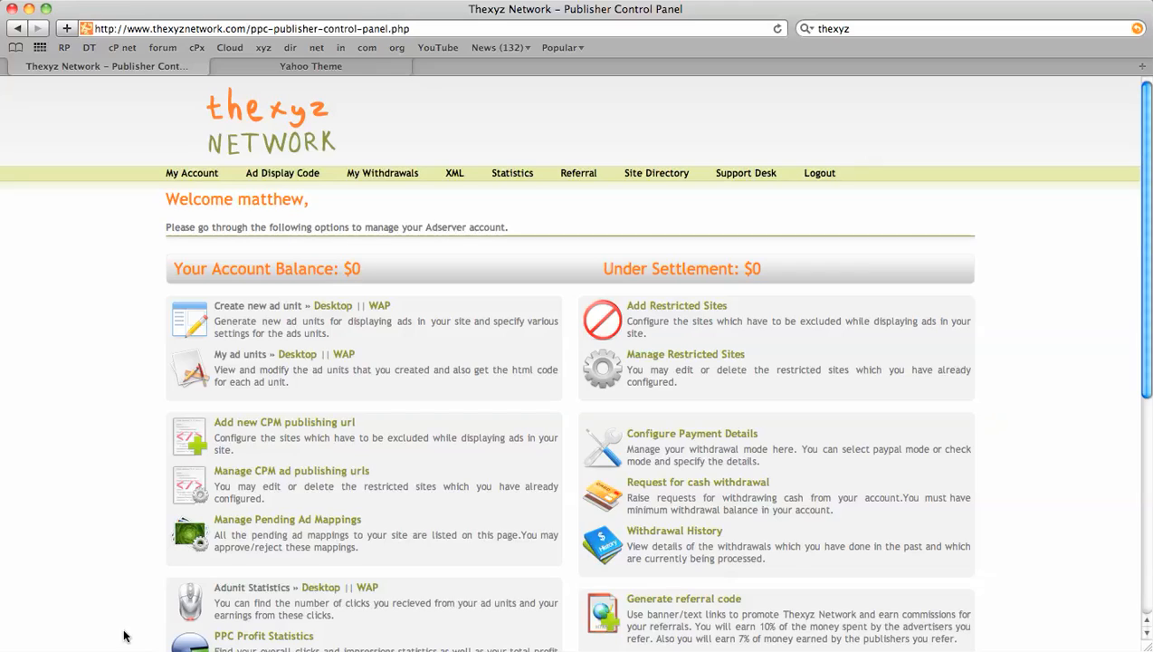
{"action": "mouse_move", "coordinate": [150, 463]}
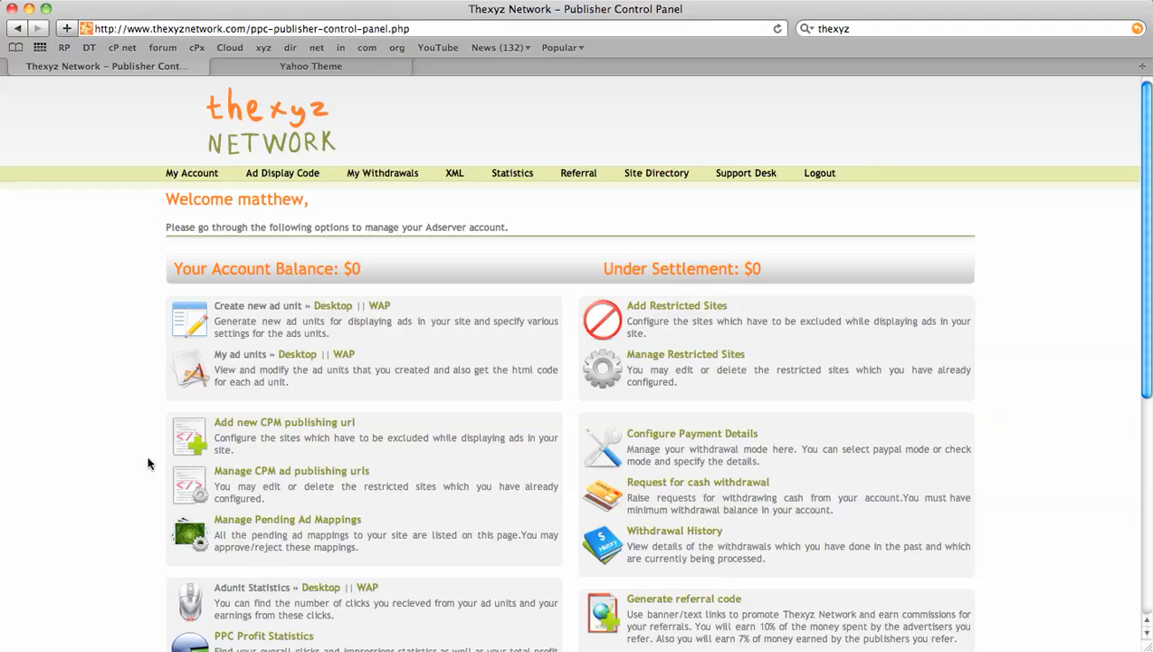
{"action": "mouse_move", "coordinate": [302, 435]}
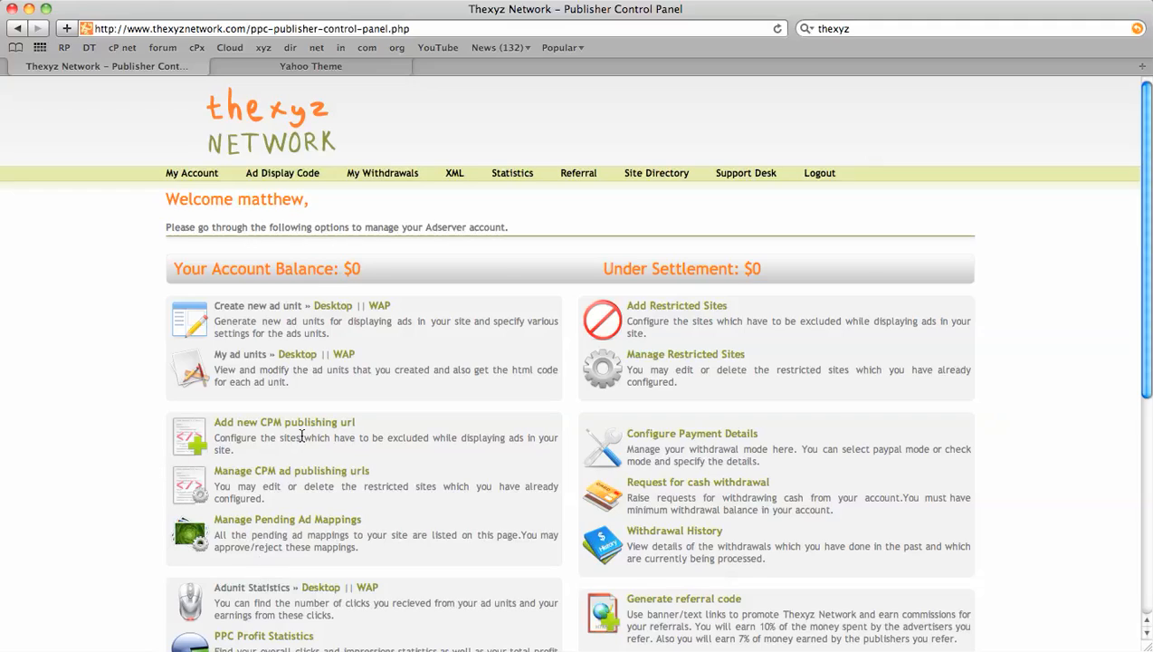
{"action": "mouse_move", "coordinate": [659, 185]}
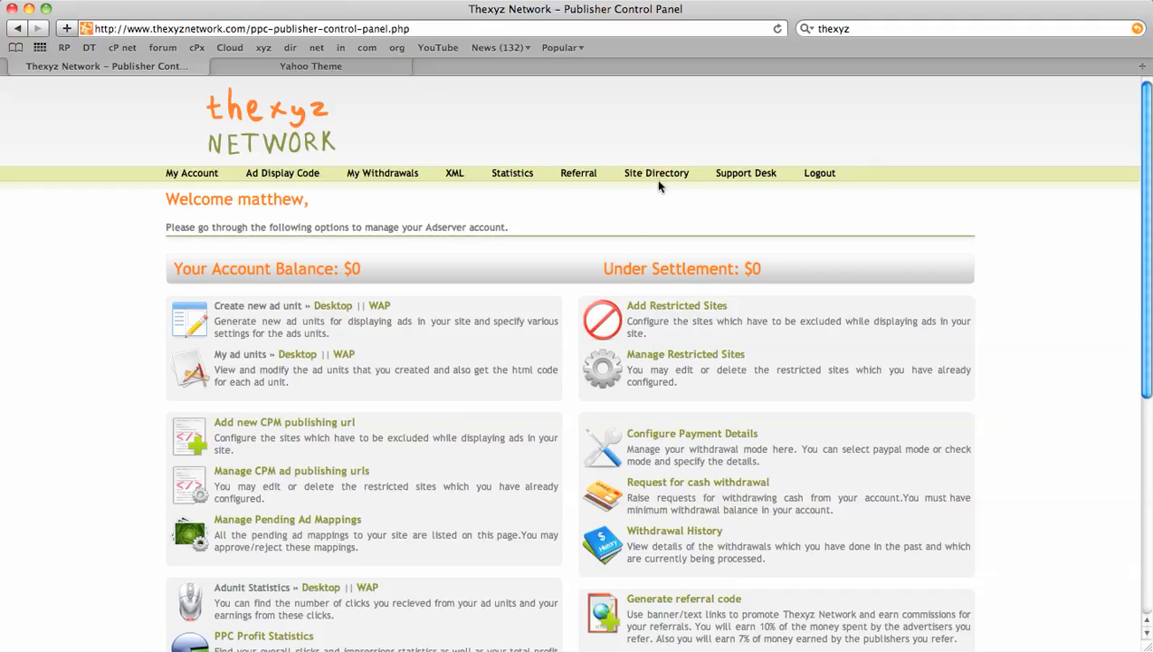
Step: Open the yahoo-theme.blogspot.com Advertise page from the Site Directory listing
{"action": "left_click", "coordinate": [656, 173]}
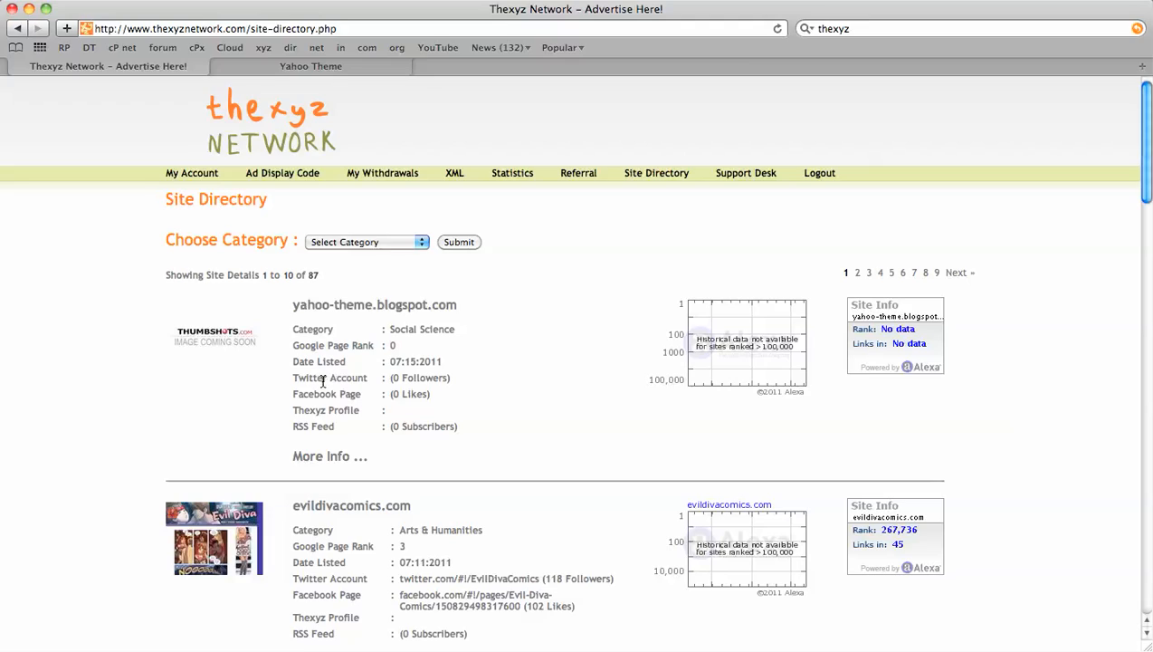
{"action": "left_click", "coordinate": [329, 455]}
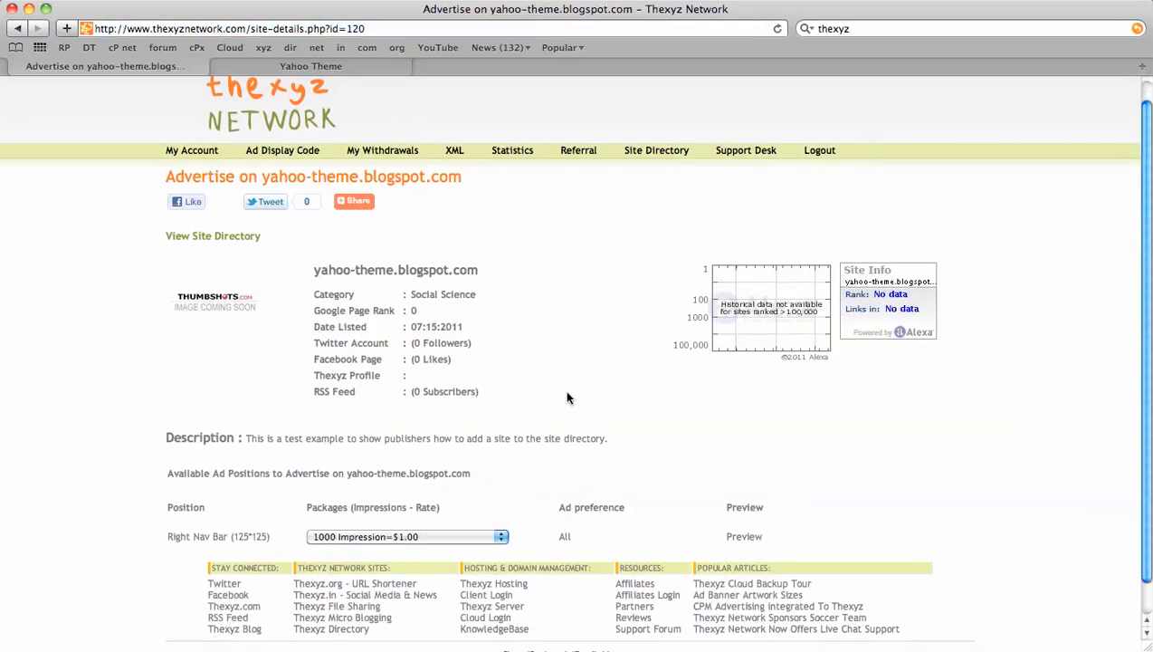
{"action": "left_click", "coordinate": [407, 536]}
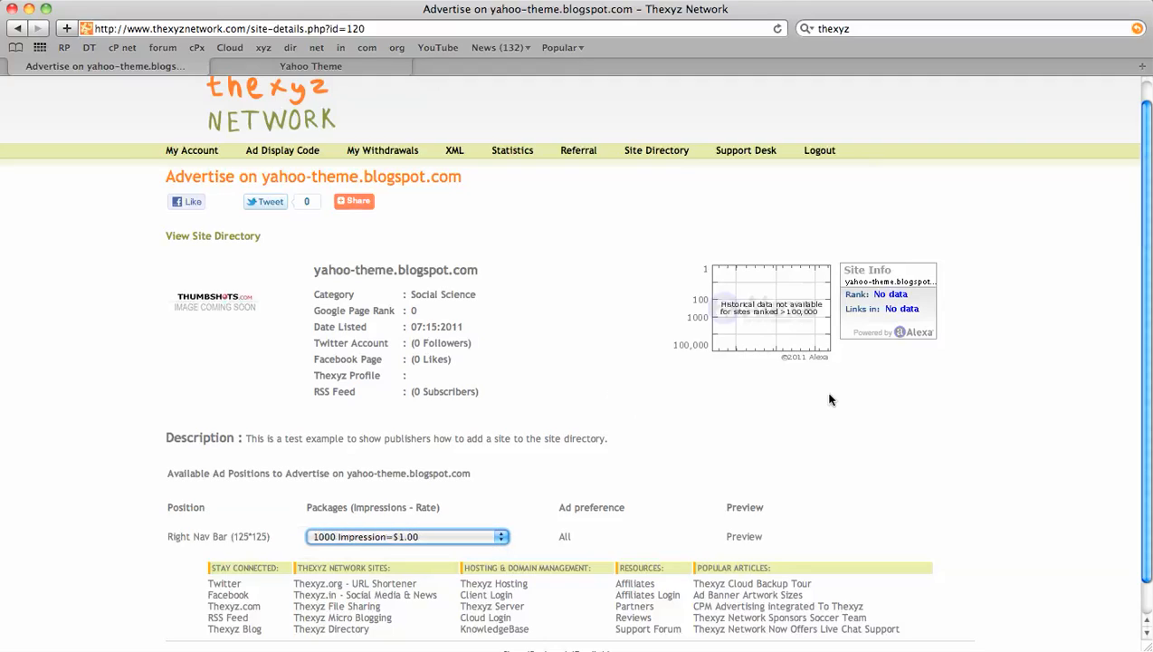
{"action": "mouse_move", "coordinate": [188, 150]}
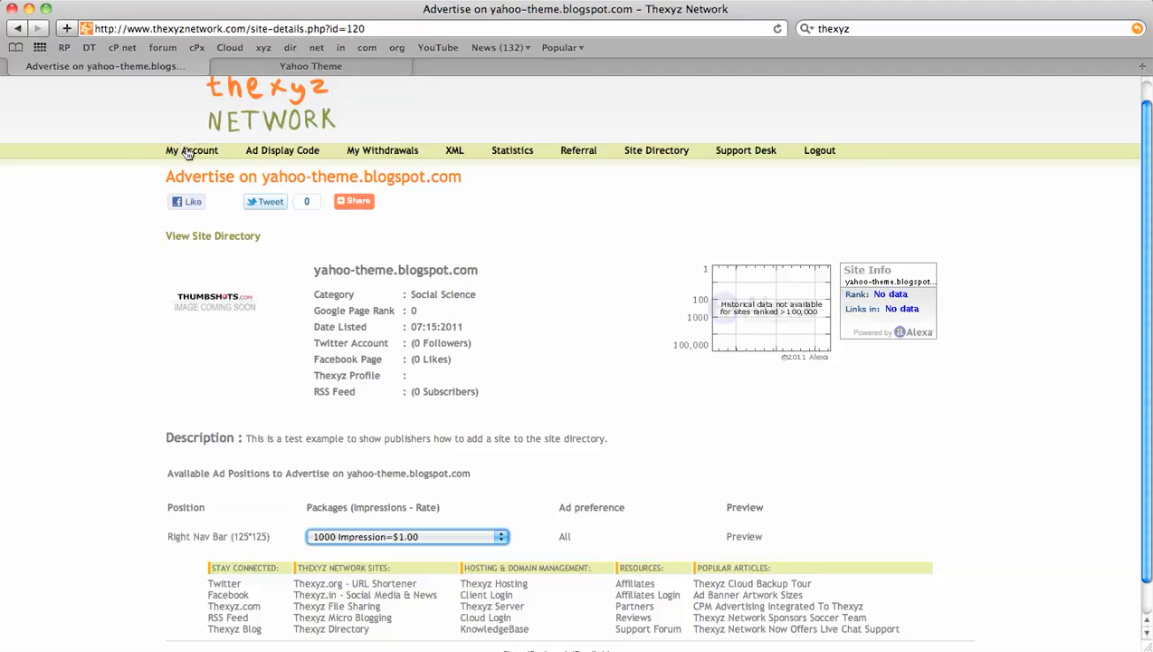
Step: Go from My Account through CPM publishing URLs and Manage Positions to the Right Nav Bar packages
{"action": "left_click", "coordinate": [191, 150]}
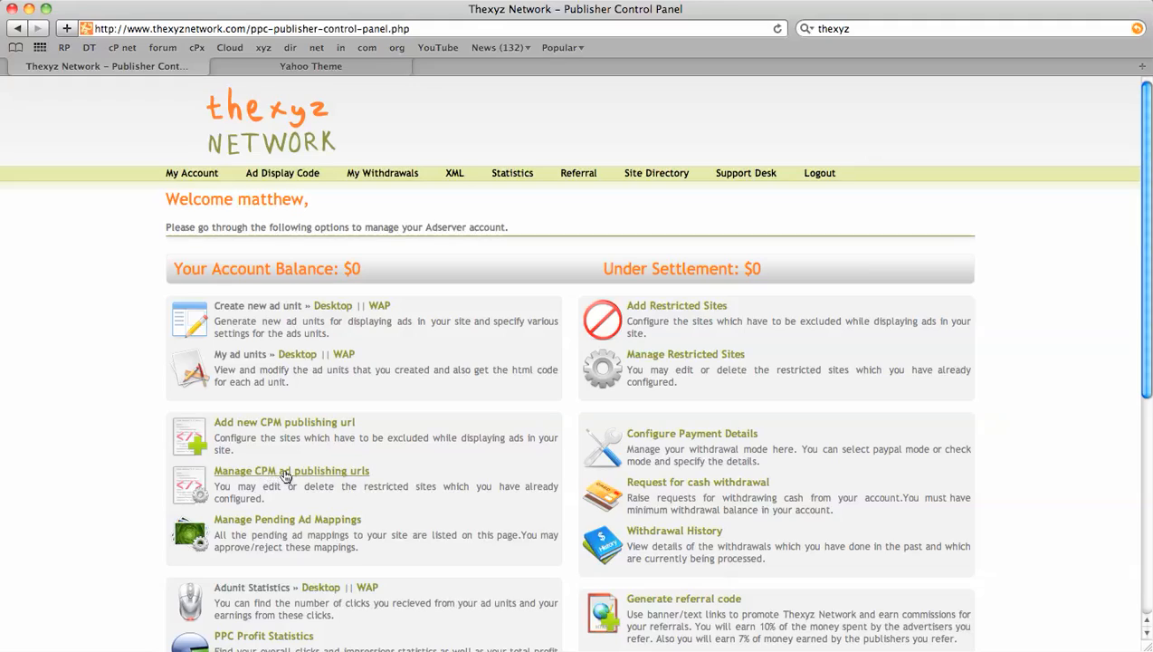
{"action": "left_click", "coordinate": [290, 471]}
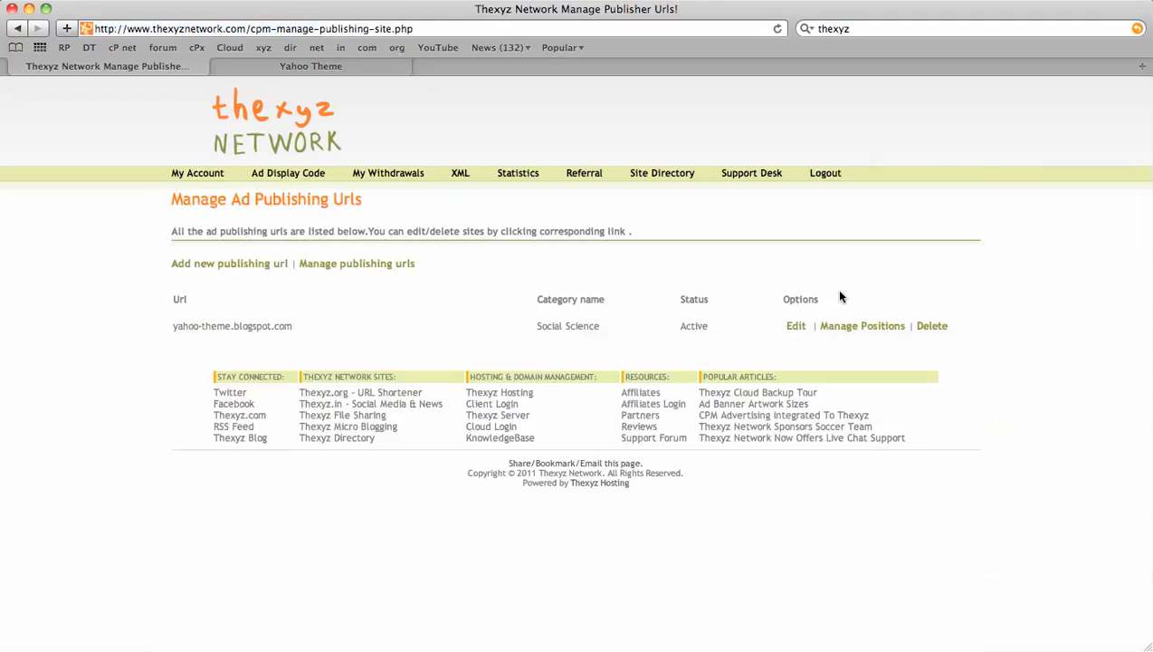
{"action": "mouse_move", "coordinate": [861, 326]}
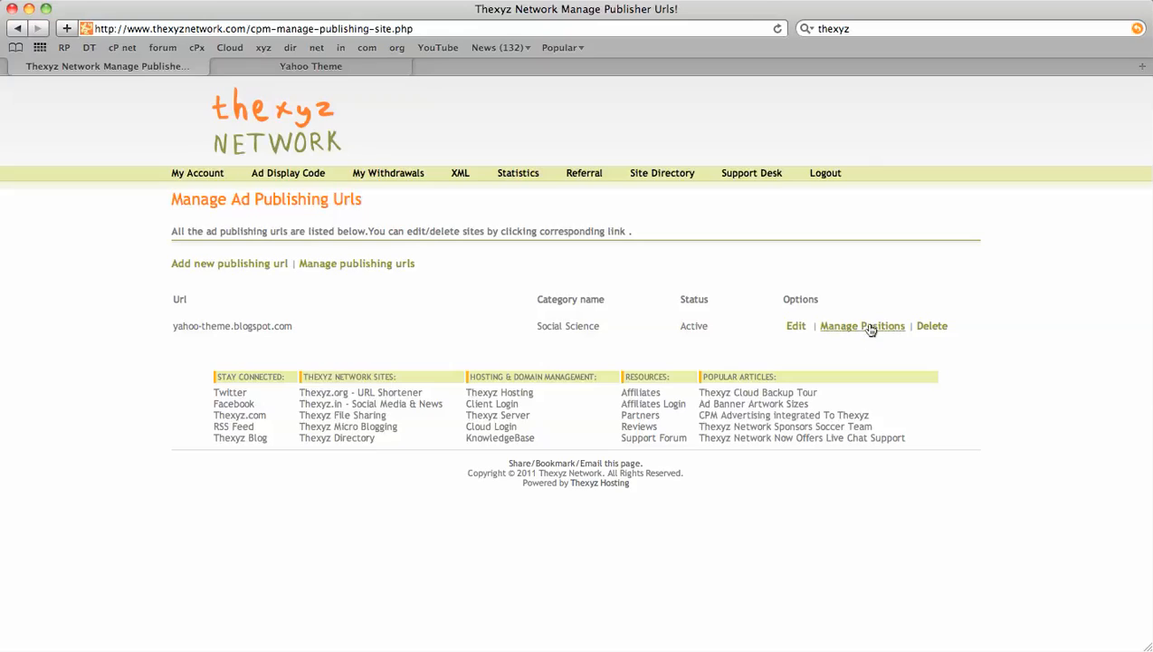
{"action": "left_click", "coordinate": [862, 326]}
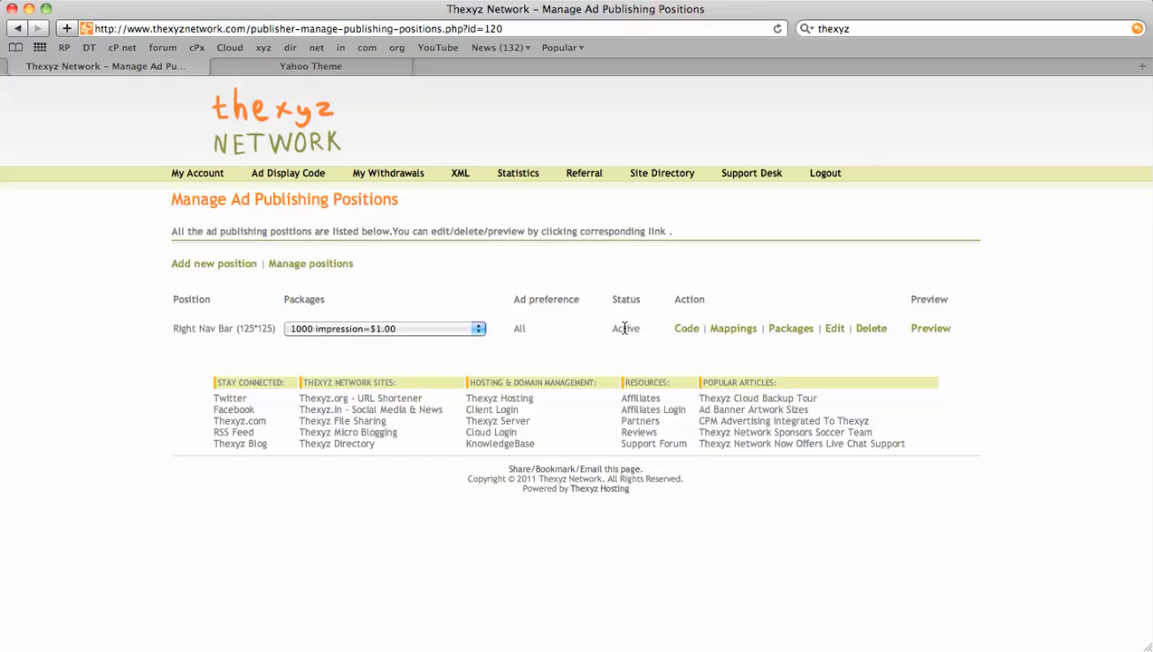
{"action": "double_click", "coordinate": [626, 327]}
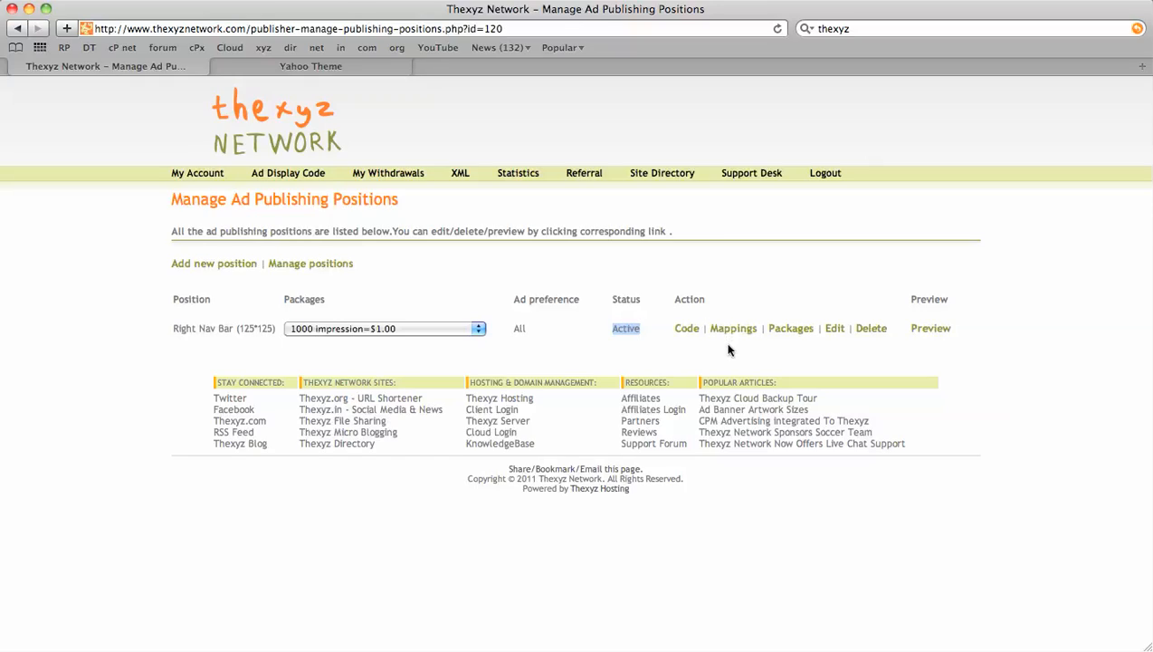
{"action": "mouse_move", "coordinate": [791, 328]}
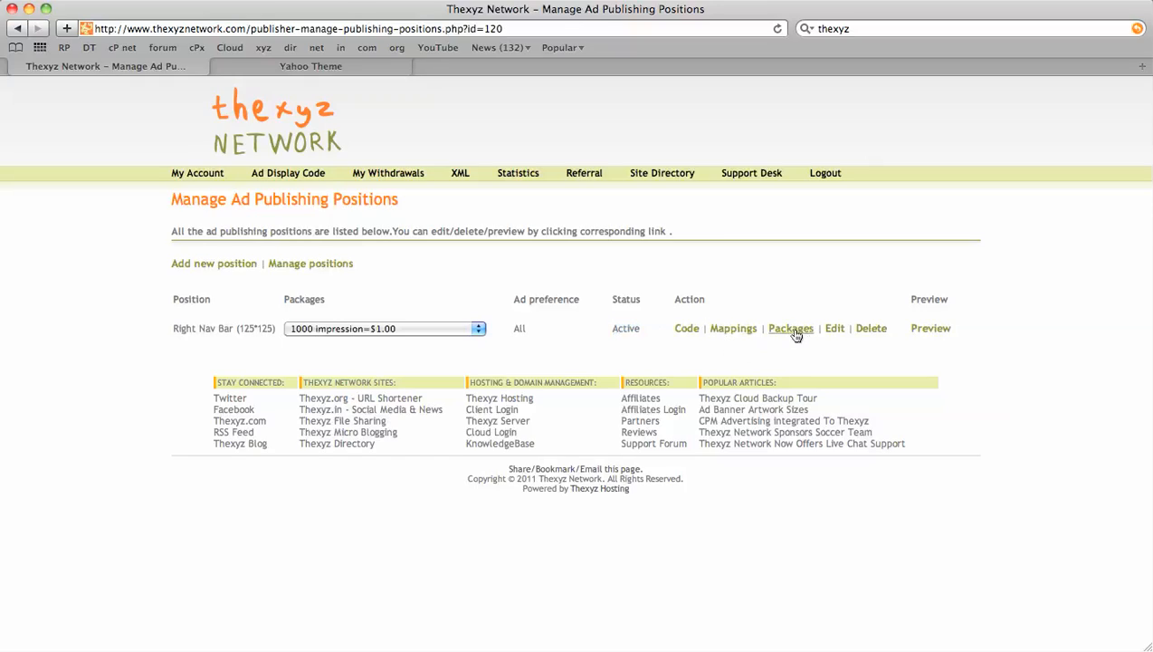
{"action": "left_click", "coordinate": [791, 327]}
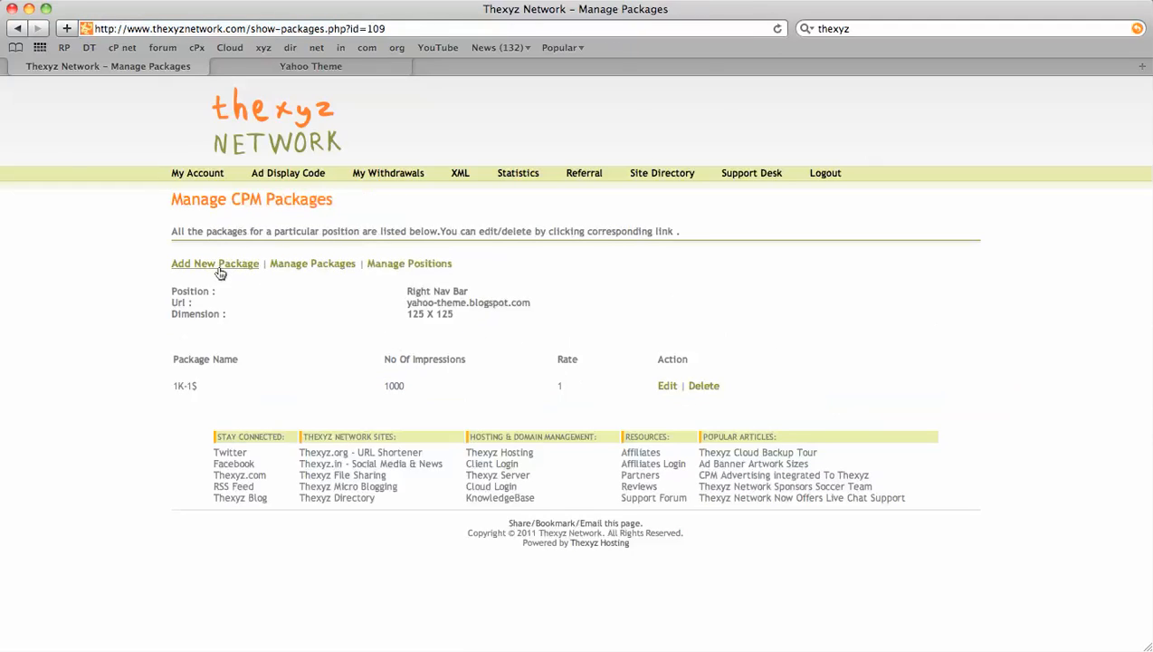
Step: Add a Right Nav Bar package of 2000 impressions at a 1.75 CAD rate
{"action": "left_click", "coordinate": [214, 264]}
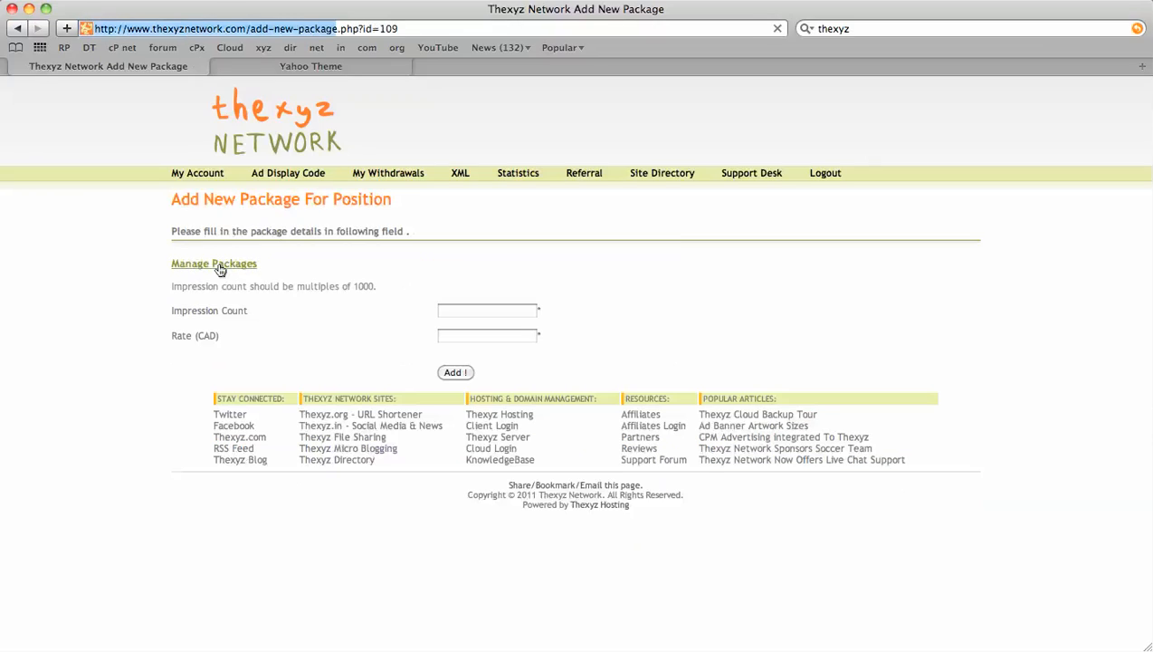
{"action": "left_click", "coordinate": [487, 310]}
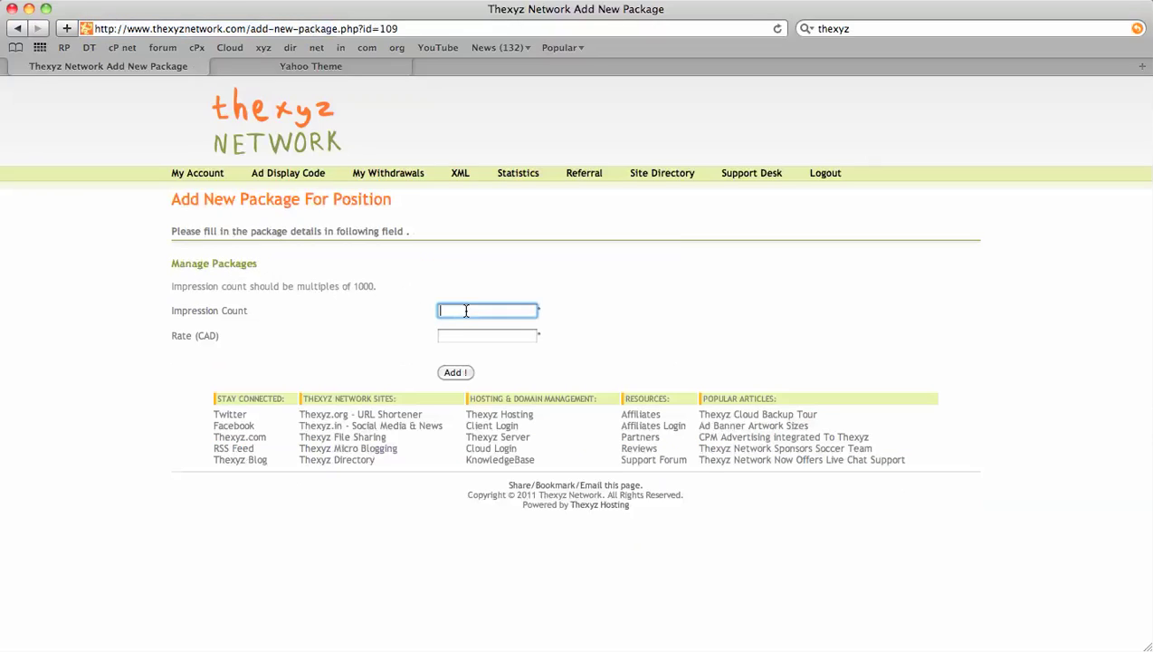
{"action": "type", "text": "2000"}
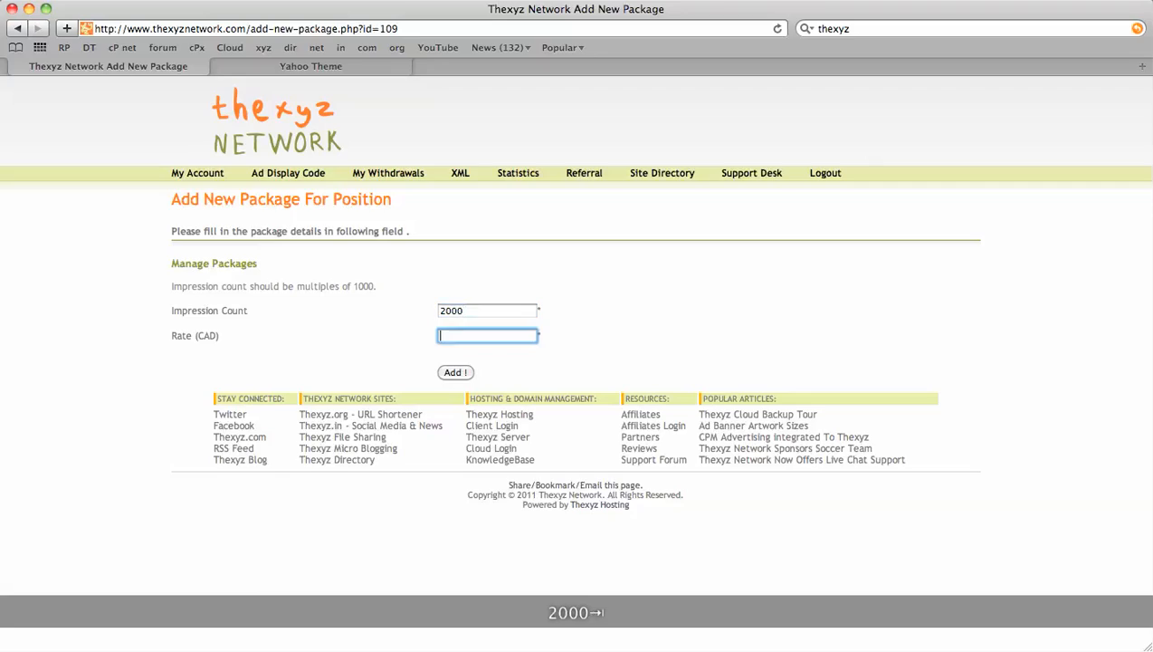
{"action": "type", "text": "1."}
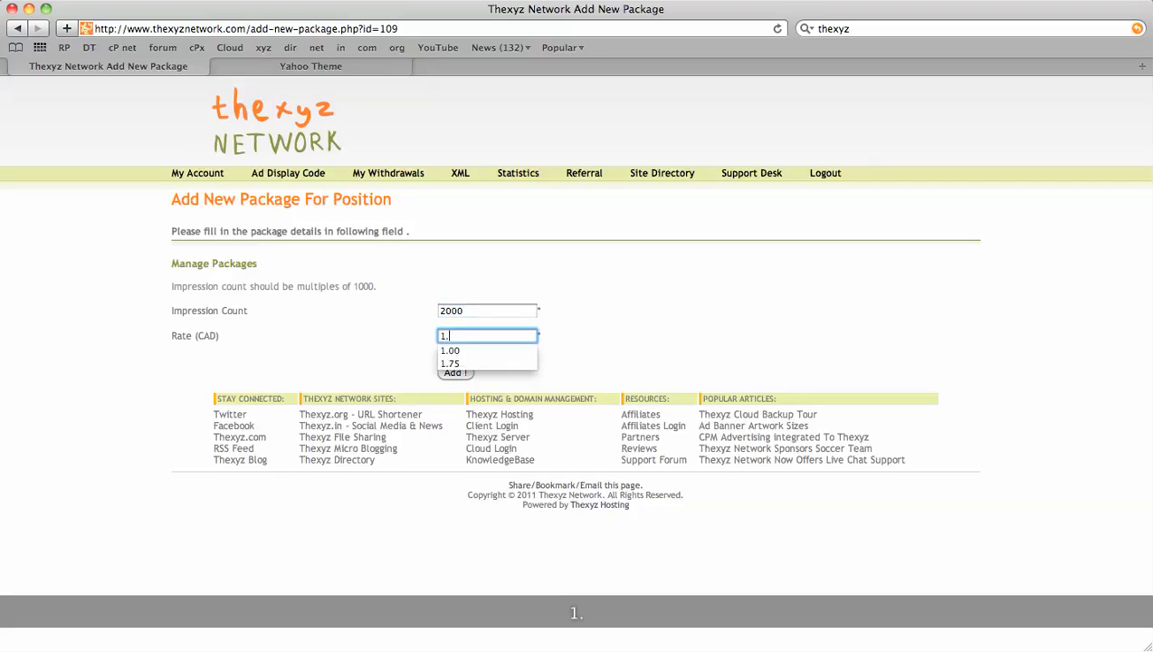
{"action": "left_click", "coordinate": [449, 363]}
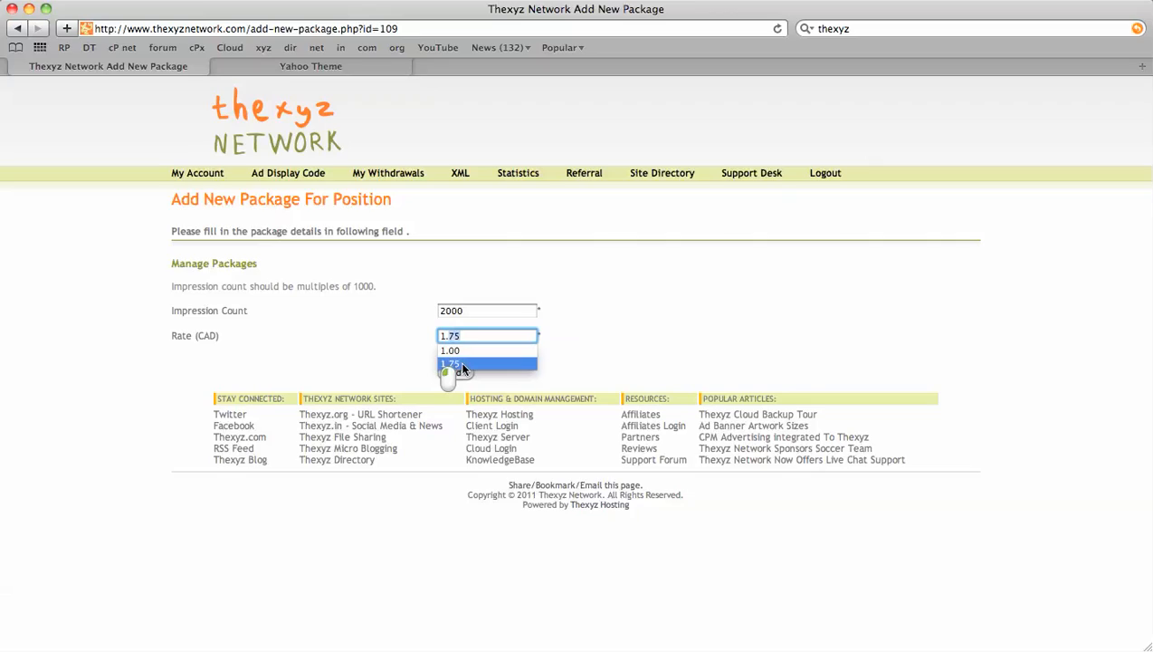
{"action": "left_click", "coordinate": [450, 364]}
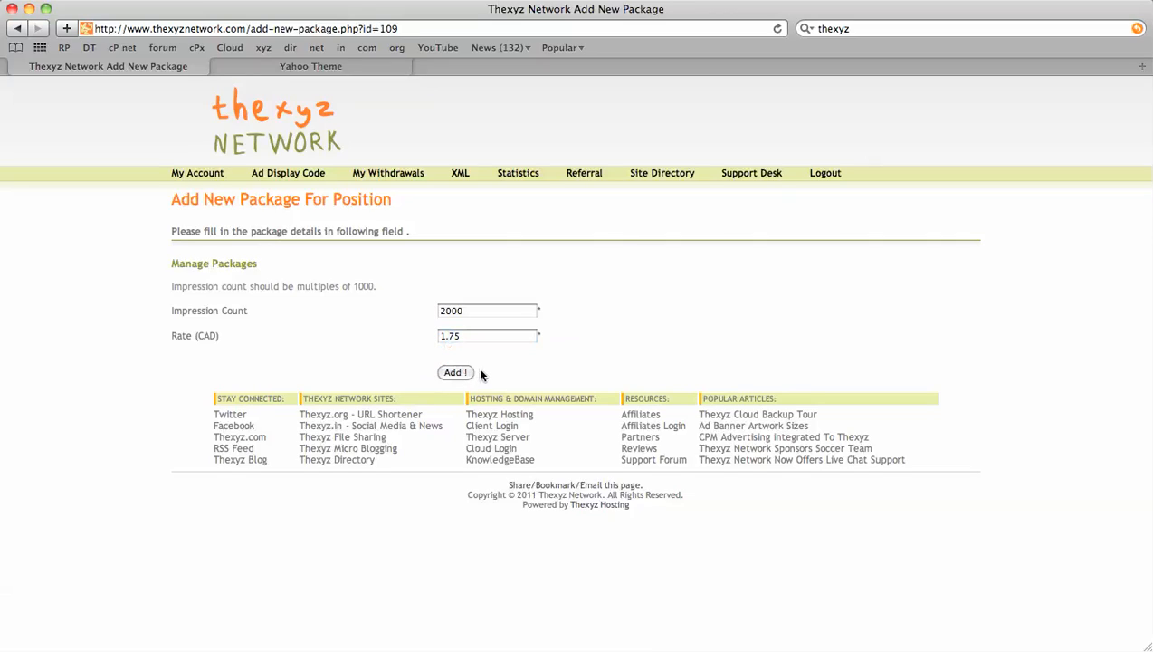
{"action": "left_click", "coordinate": [456, 372]}
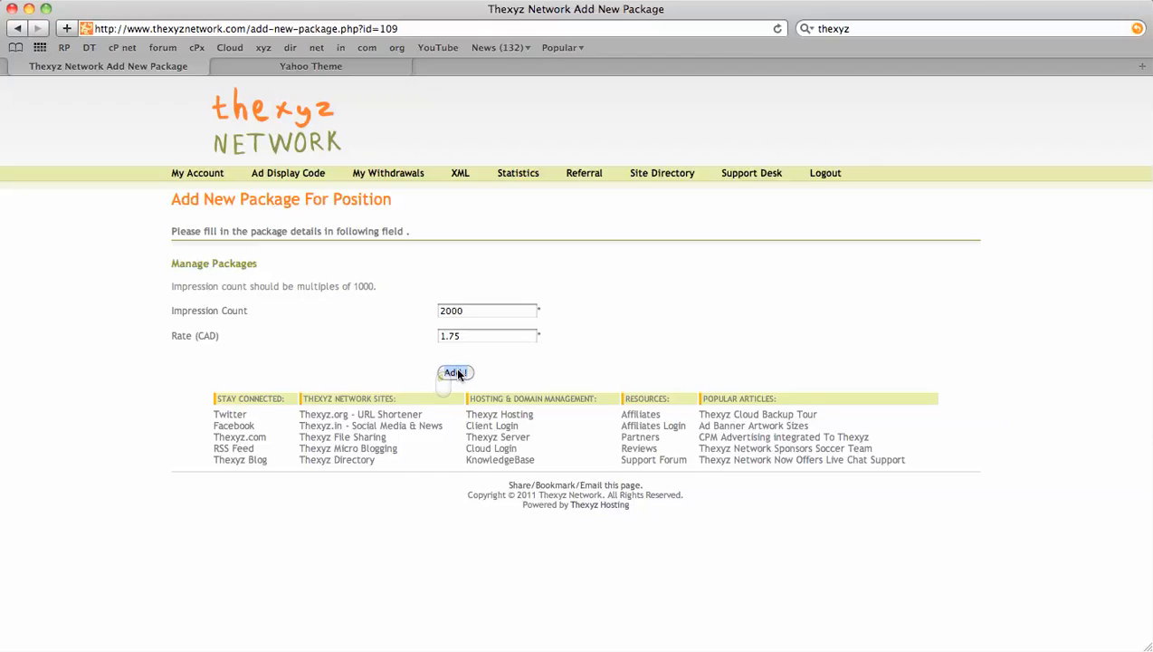
{"action": "left_click", "coordinate": [455, 372]}
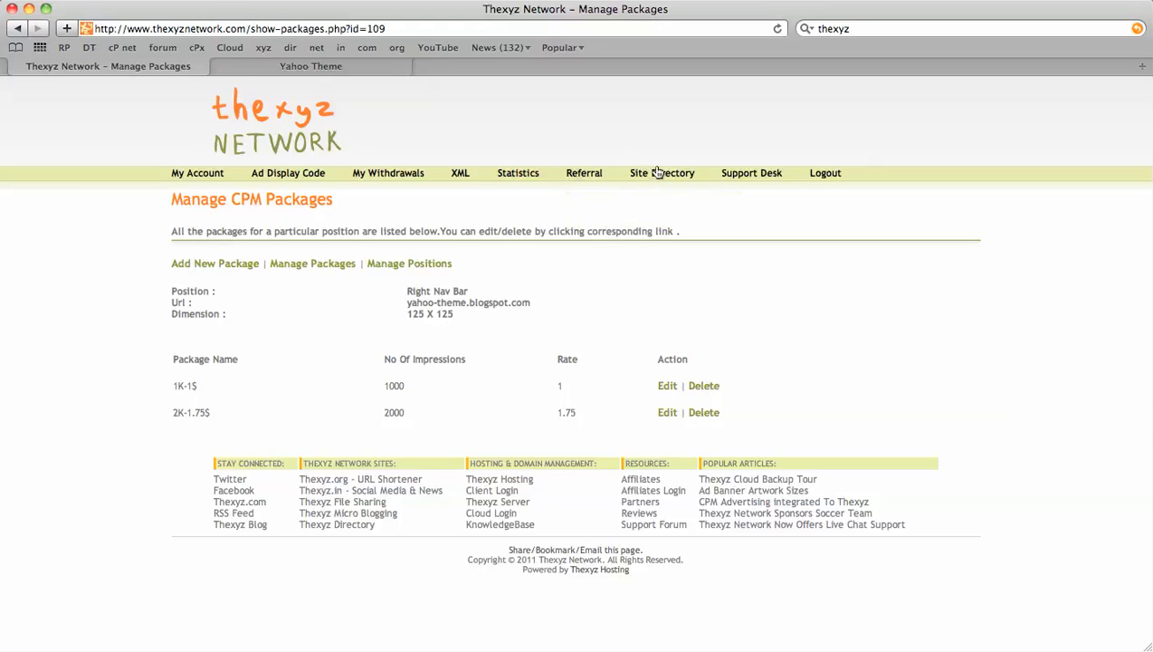
Step: Check the blog listing's Packages dropdown for the new package, then return to My Account
{"action": "left_click", "coordinate": [661, 173]}
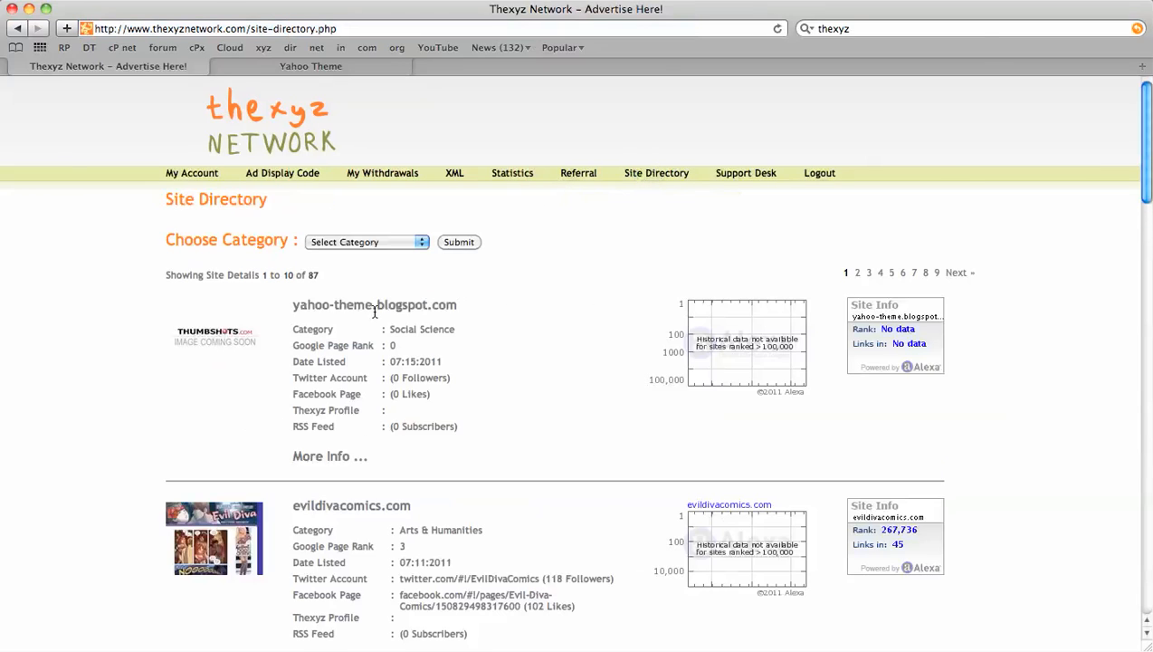
{"action": "left_click", "coordinate": [375, 304]}
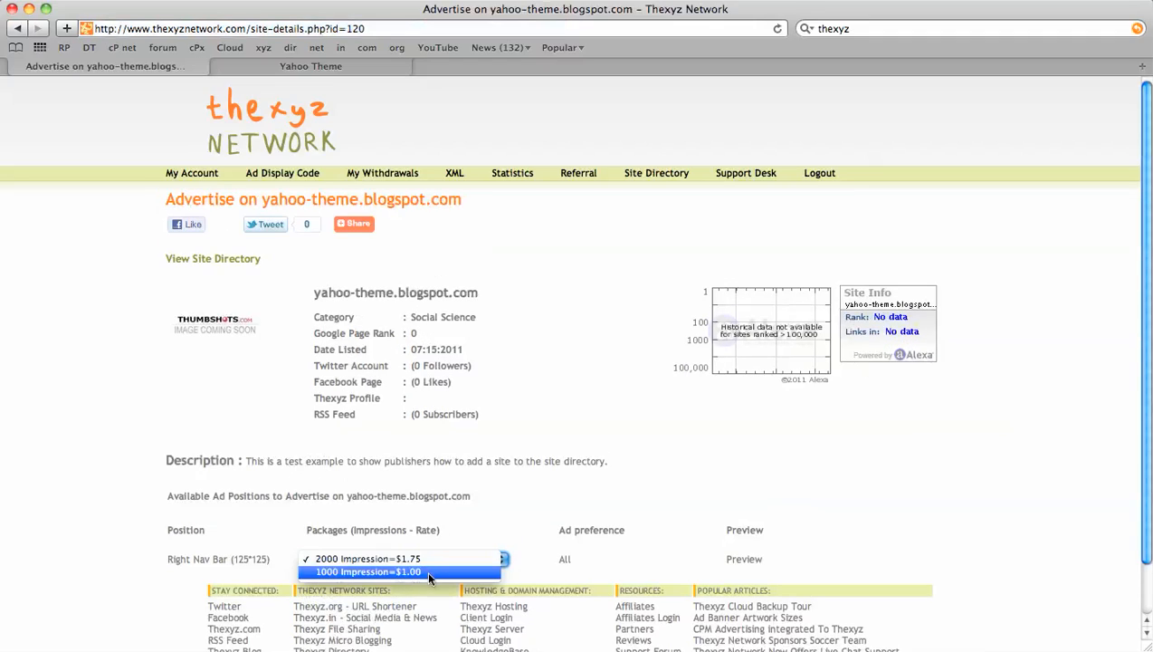
{"action": "left_click", "coordinate": [367, 571]}
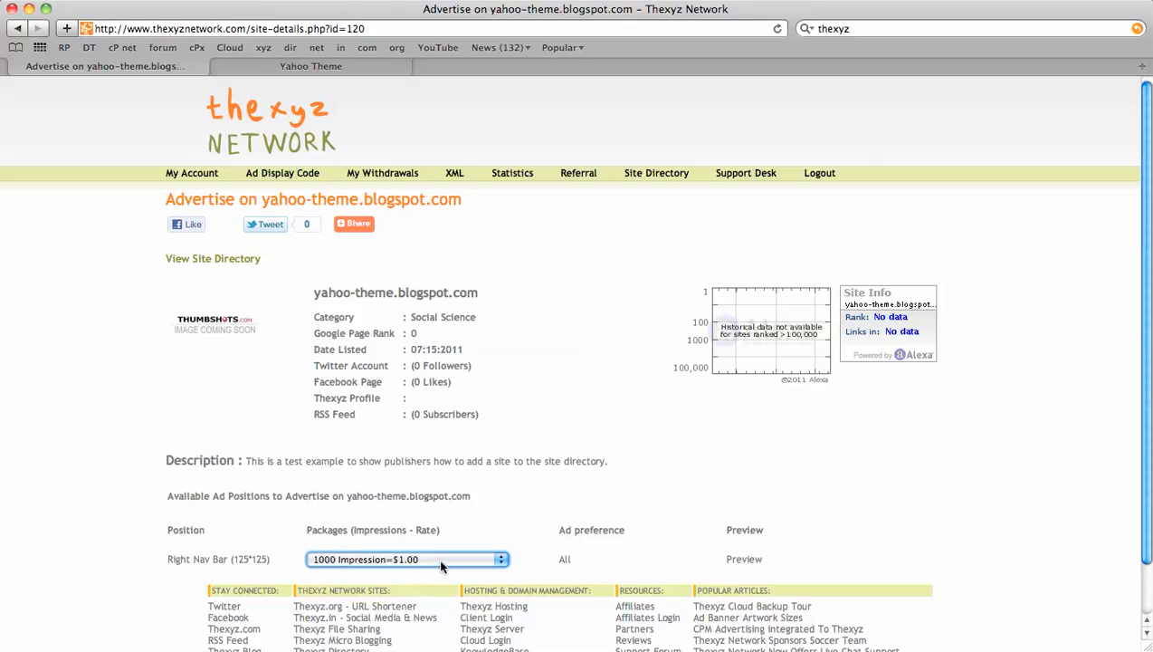
{"action": "mouse_move", "coordinate": [580, 402]}
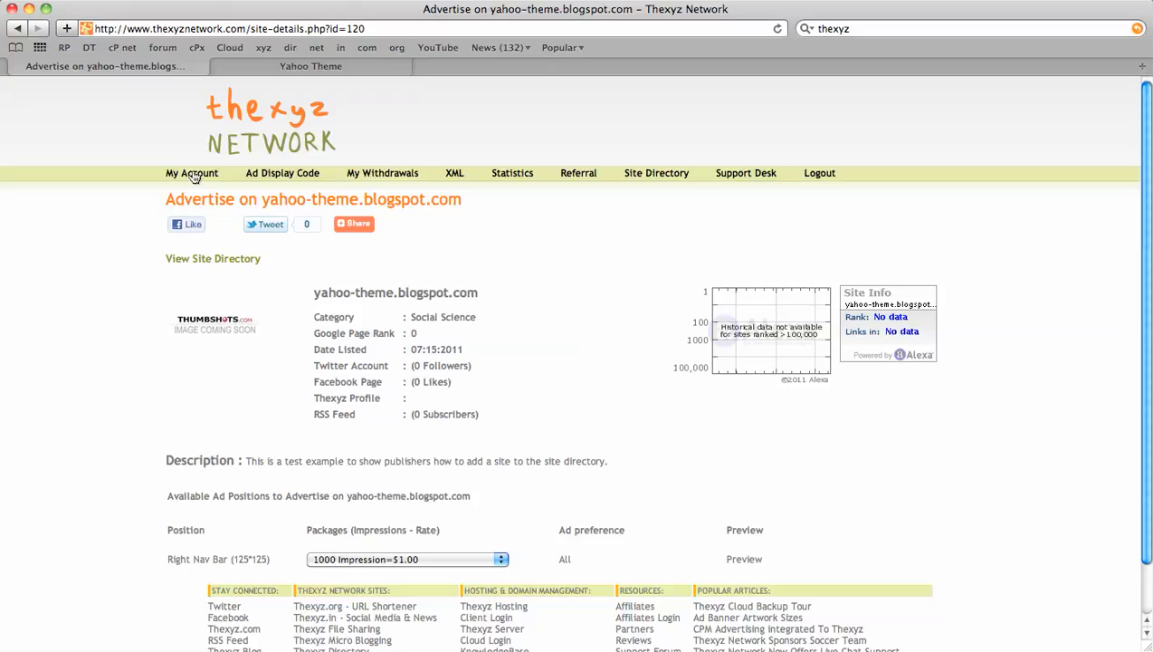
{"action": "left_click", "coordinate": [191, 173]}
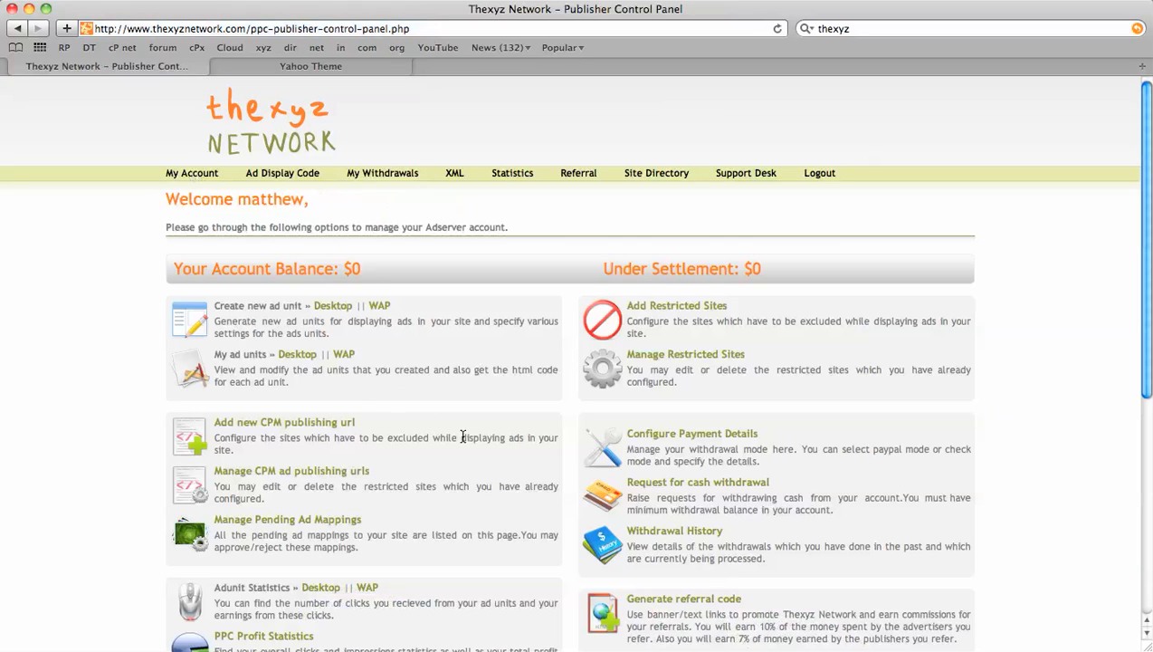
{"action": "mouse_move", "coordinate": [389, 480]}
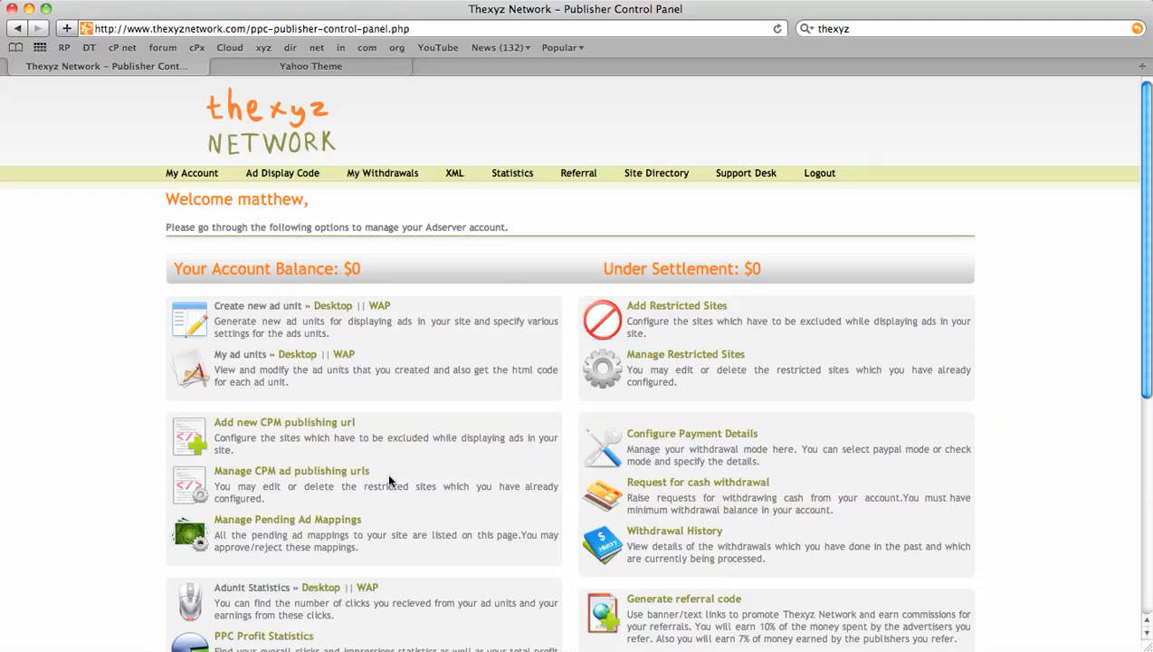
{"action": "left_click", "coordinate": [291, 471]}
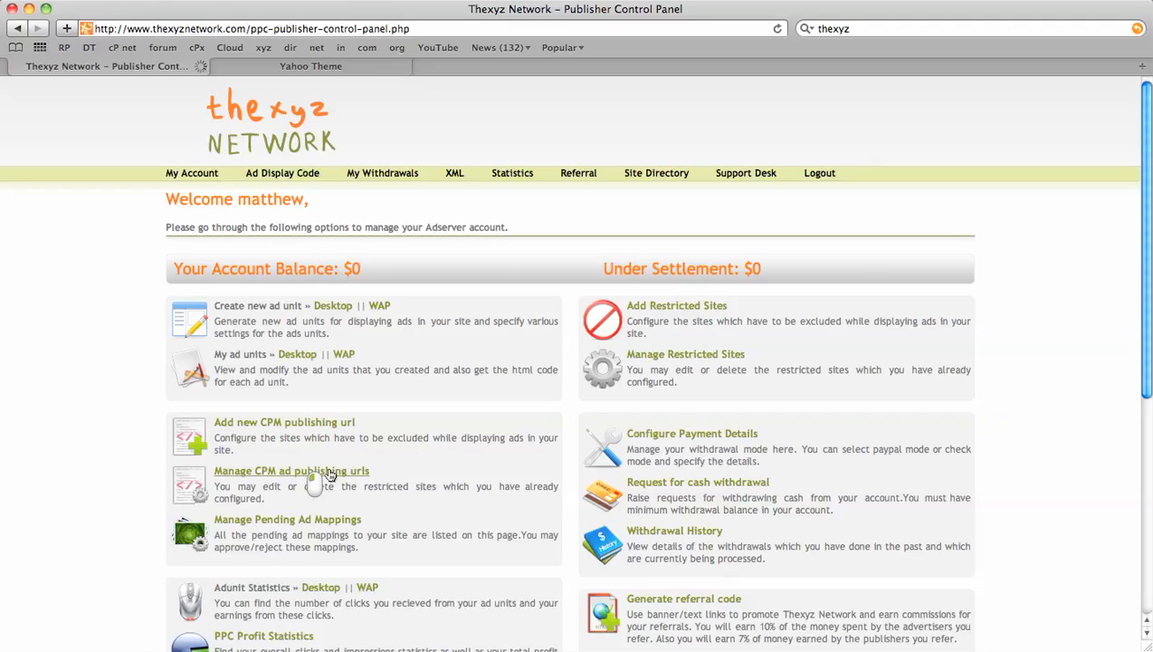
{"action": "left_click", "coordinate": [291, 470]}
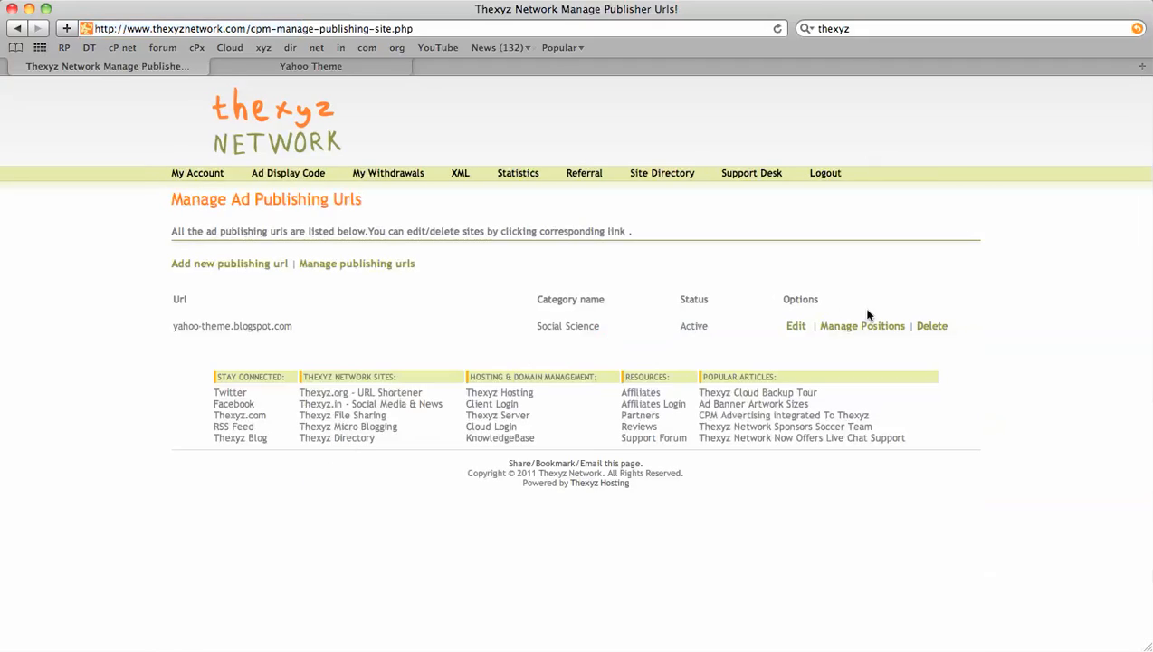
{"action": "left_click", "coordinate": [862, 326]}
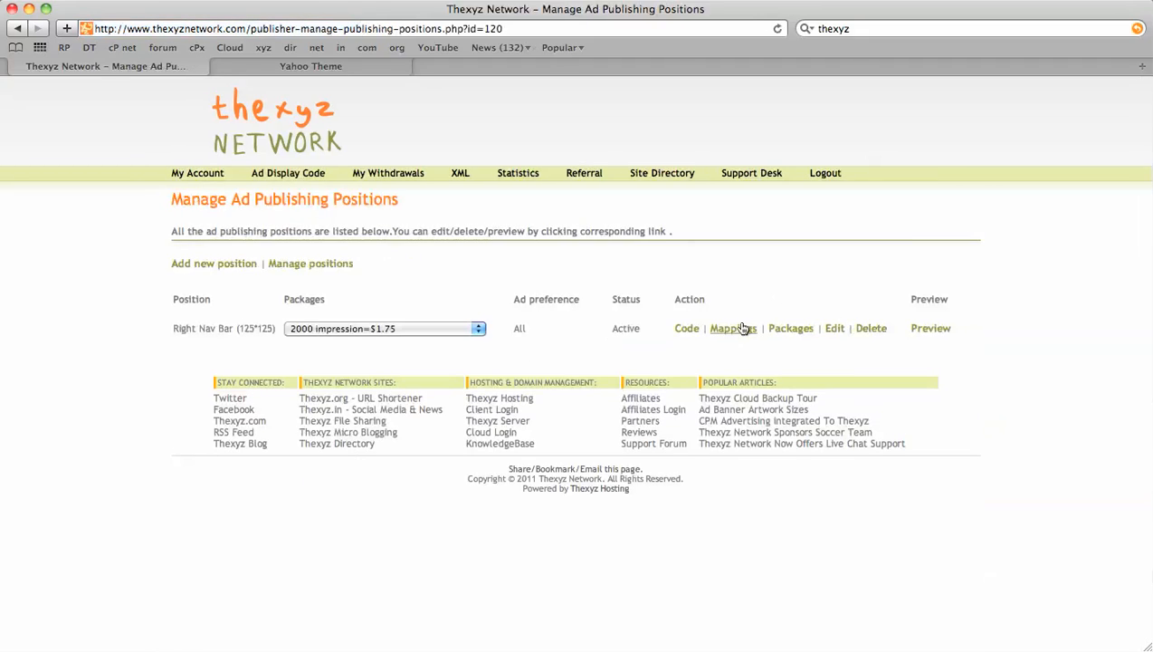
{"action": "mouse_move", "coordinate": [742, 328]}
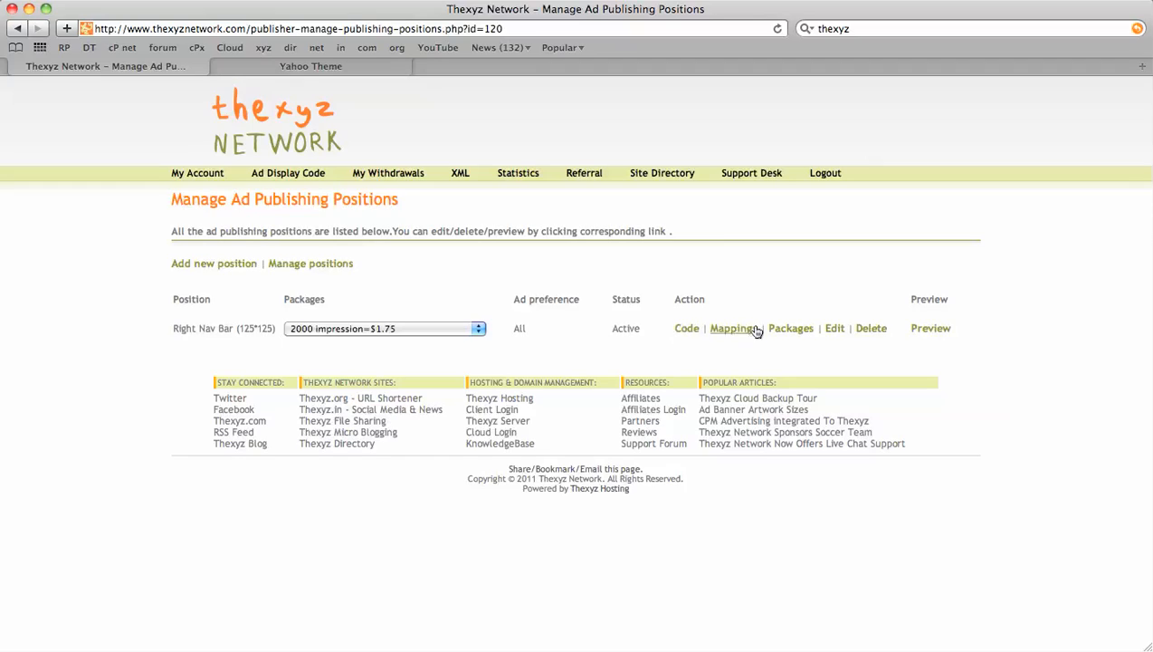
{"action": "left_click", "coordinate": [733, 328]}
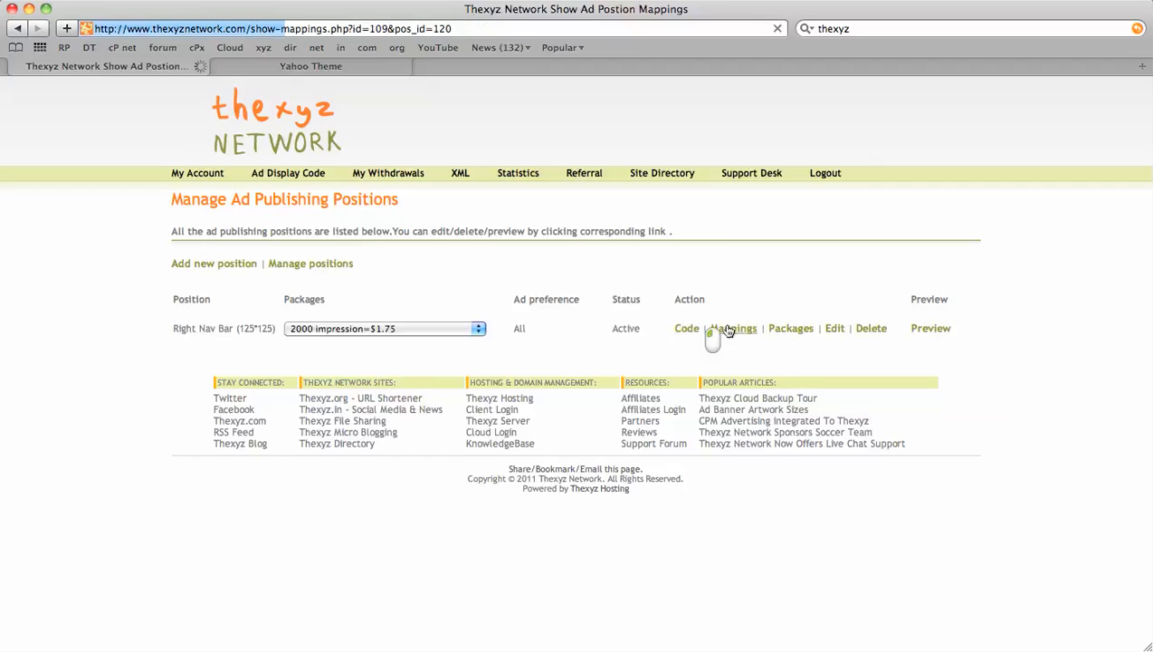
{"action": "left_click", "coordinate": [736, 328]}
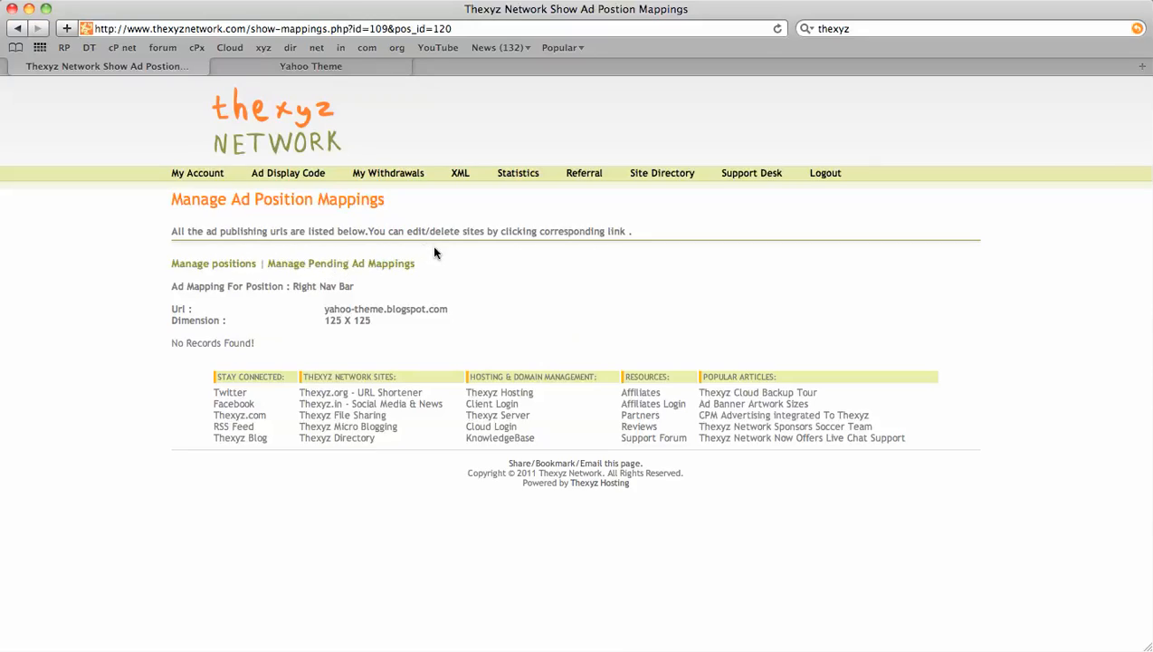
{"action": "left_click", "coordinate": [17, 28]}
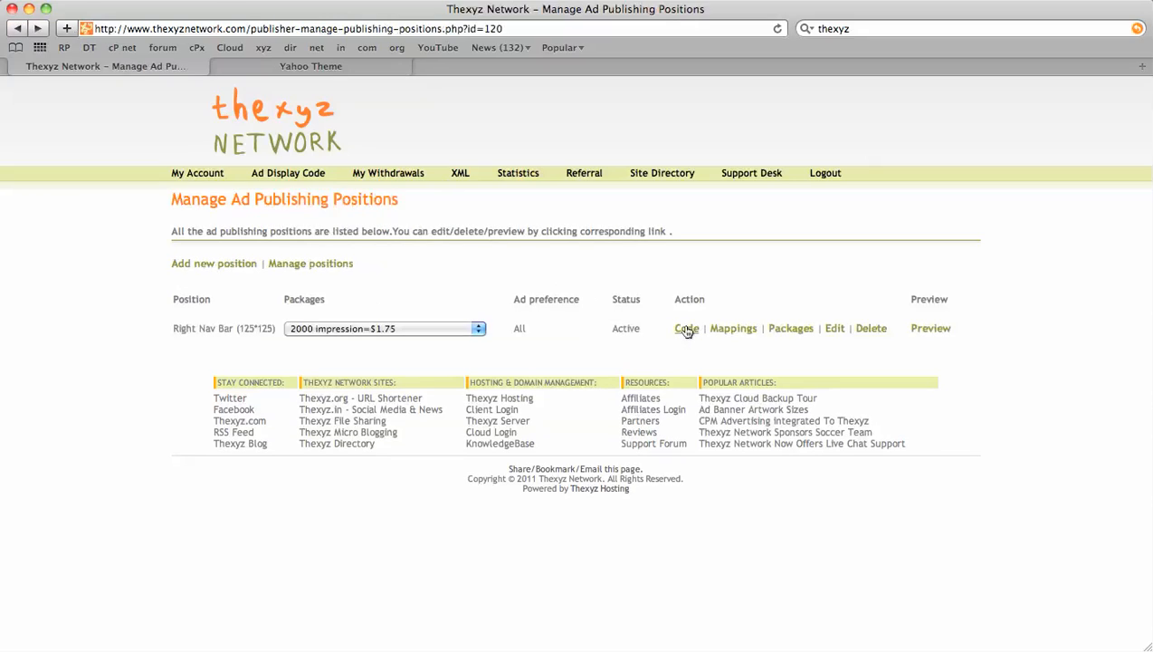
Step: Preview the Right Nav Bar ad code as text, banner and catalog, then view the blog
{"action": "left_click", "coordinate": [686, 327]}
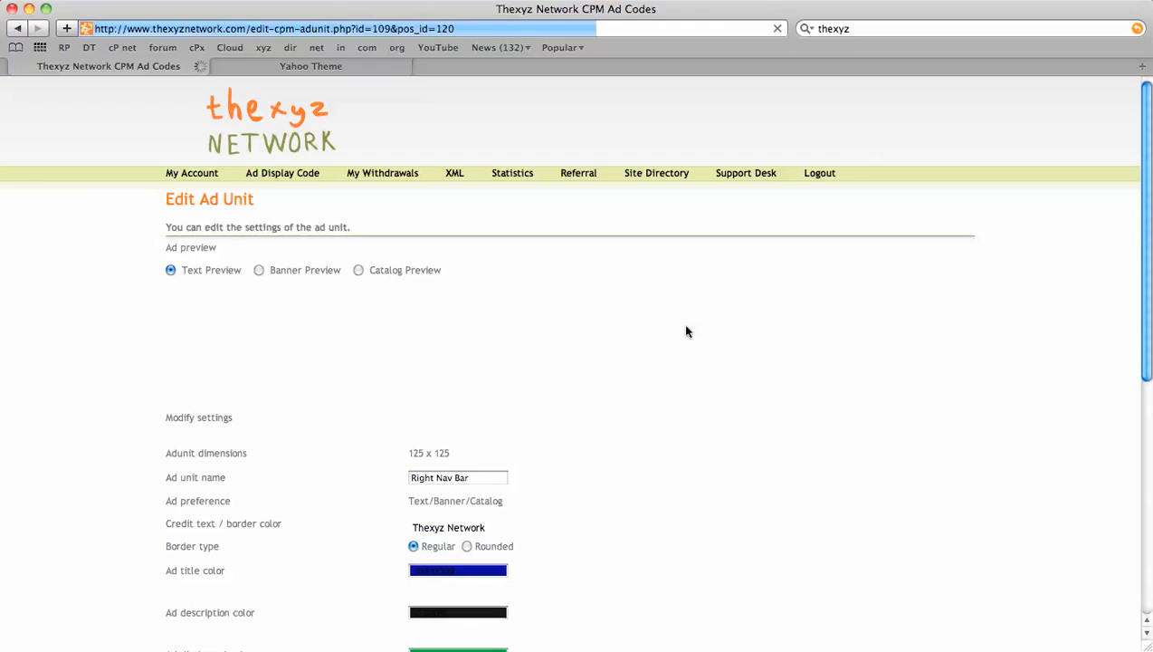
{"action": "left_click", "coordinate": [458, 612]}
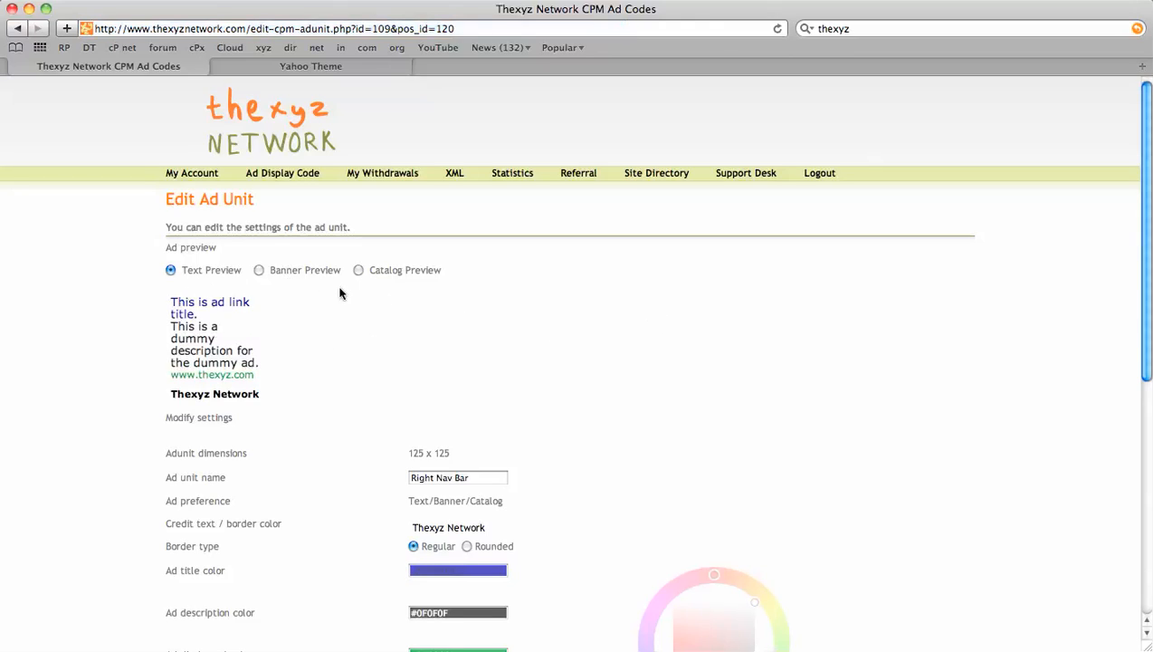
{"action": "mouse_move", "coordinate": [404, 315]}
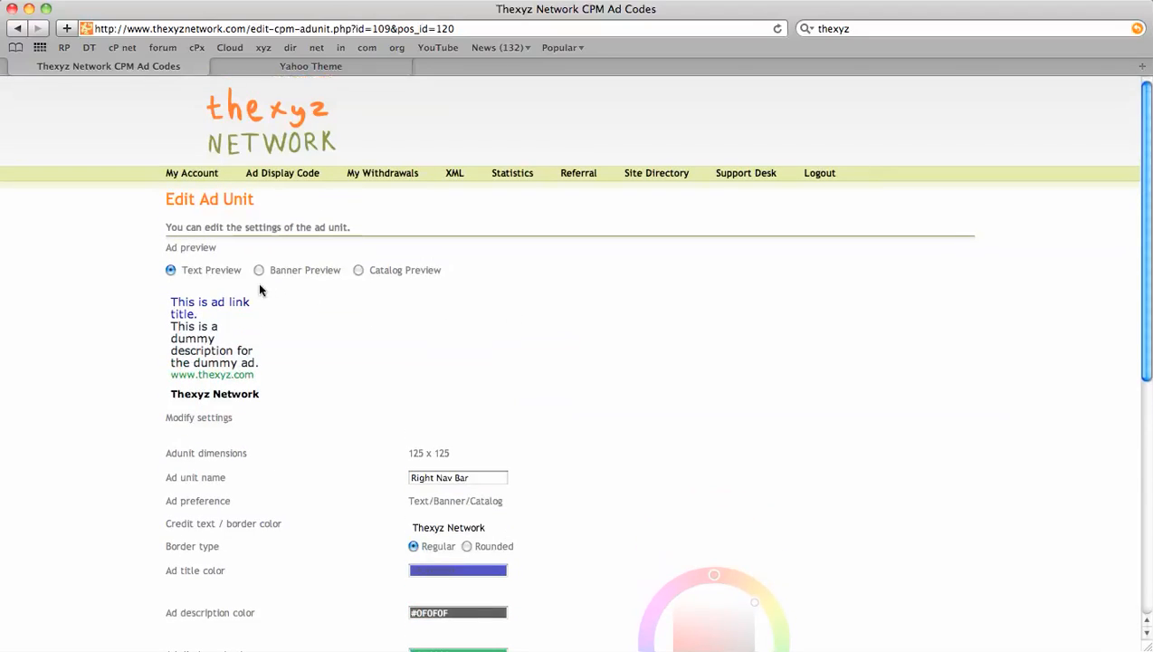
{"action": "left_click", "coordinate": [260, 270]}
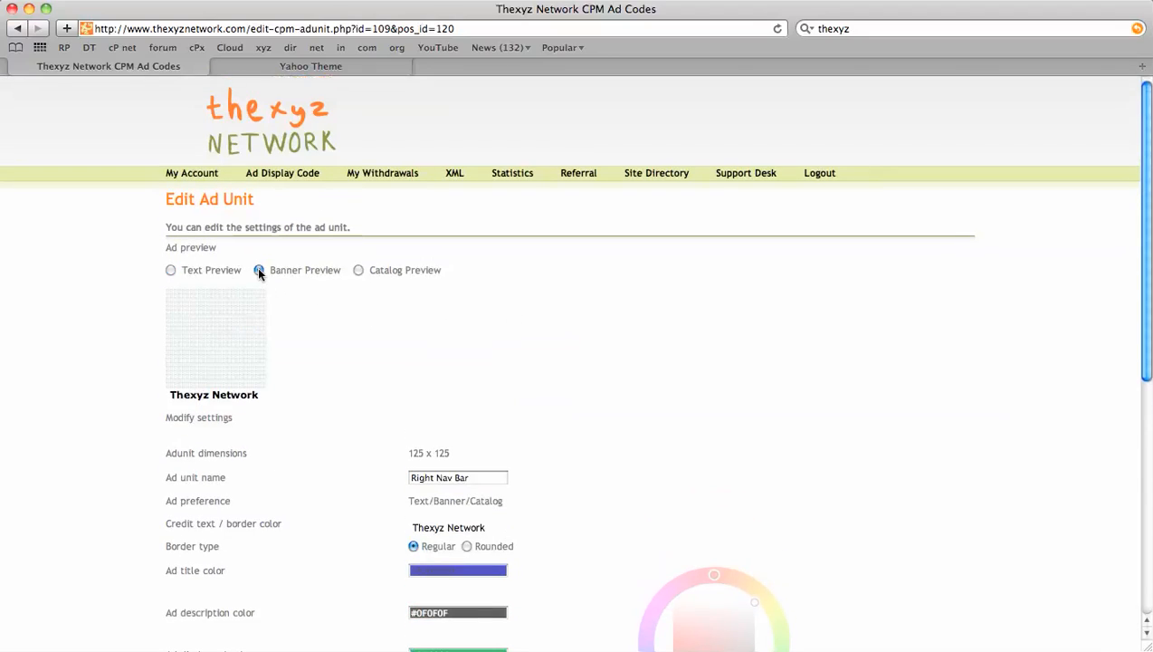
{"action": "left_click", "coordinate": [358, 270]}
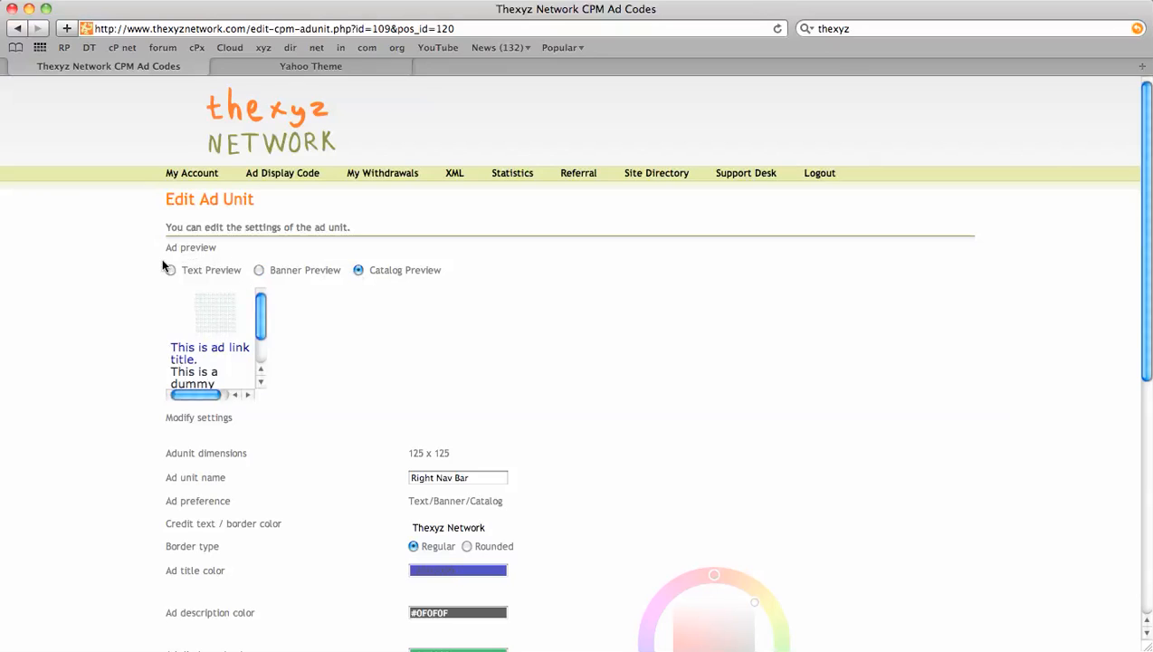
{"action": "left_click", "coordinate": [170, 270]}
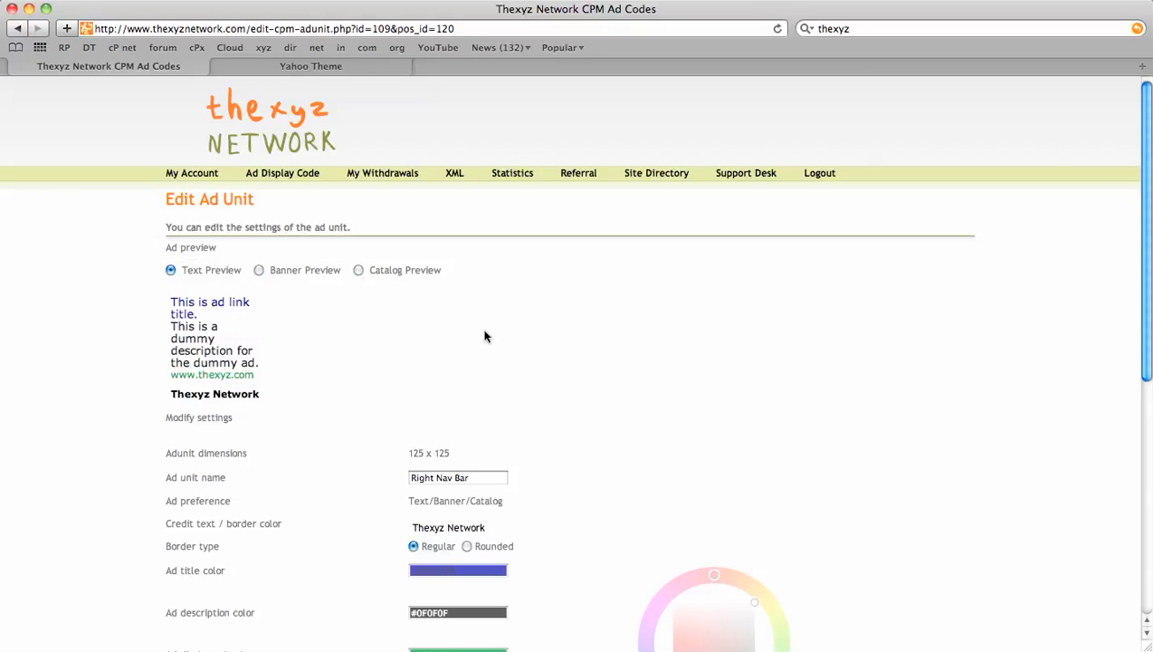
{"action": "scroll", "scroll_direction": "down", "scroll_amount": 3}
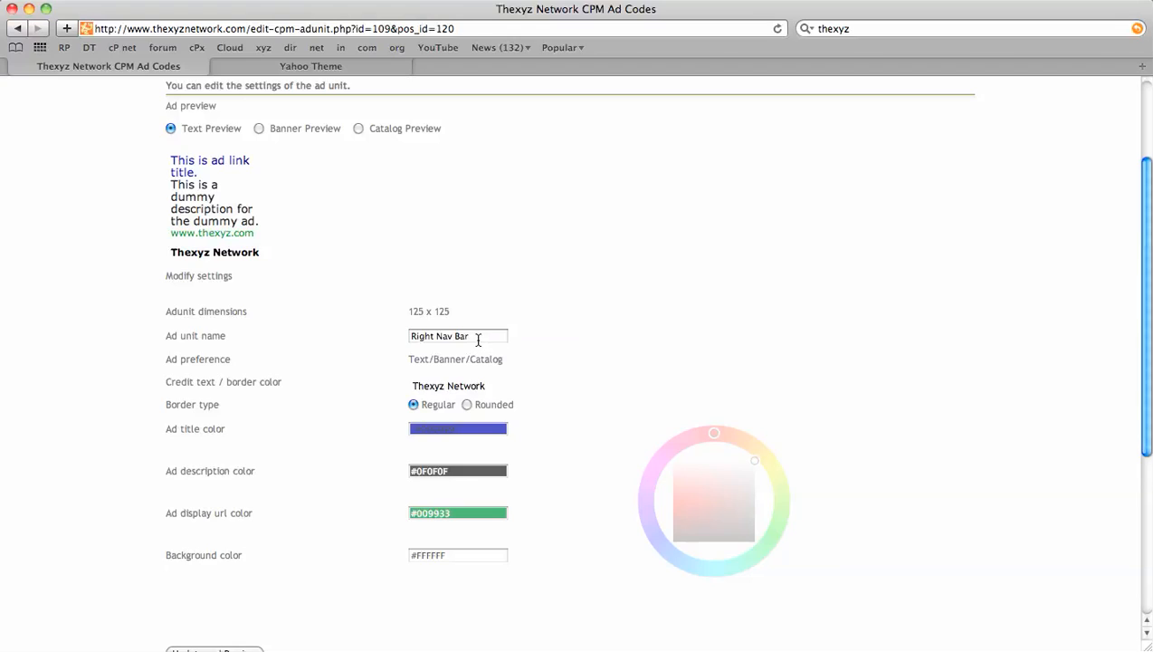
{"action": "scroll", "scroll_direction": "down", "scroll_amount": 3}
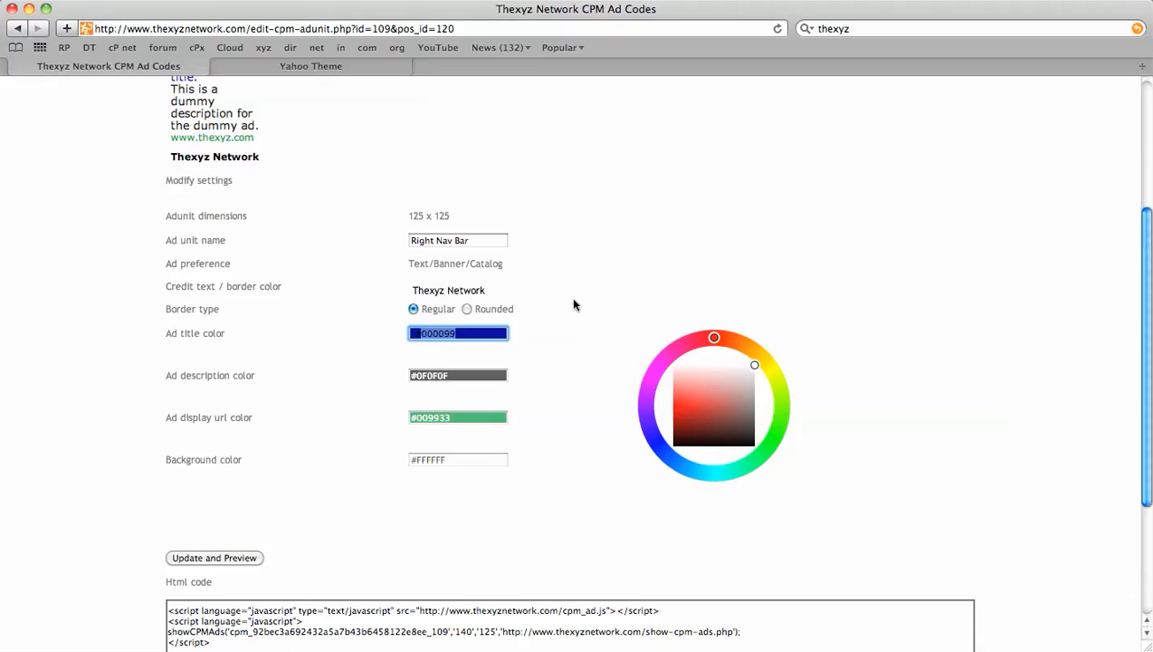
{"action": "mouse_move", "coordinate": [294, 74]}
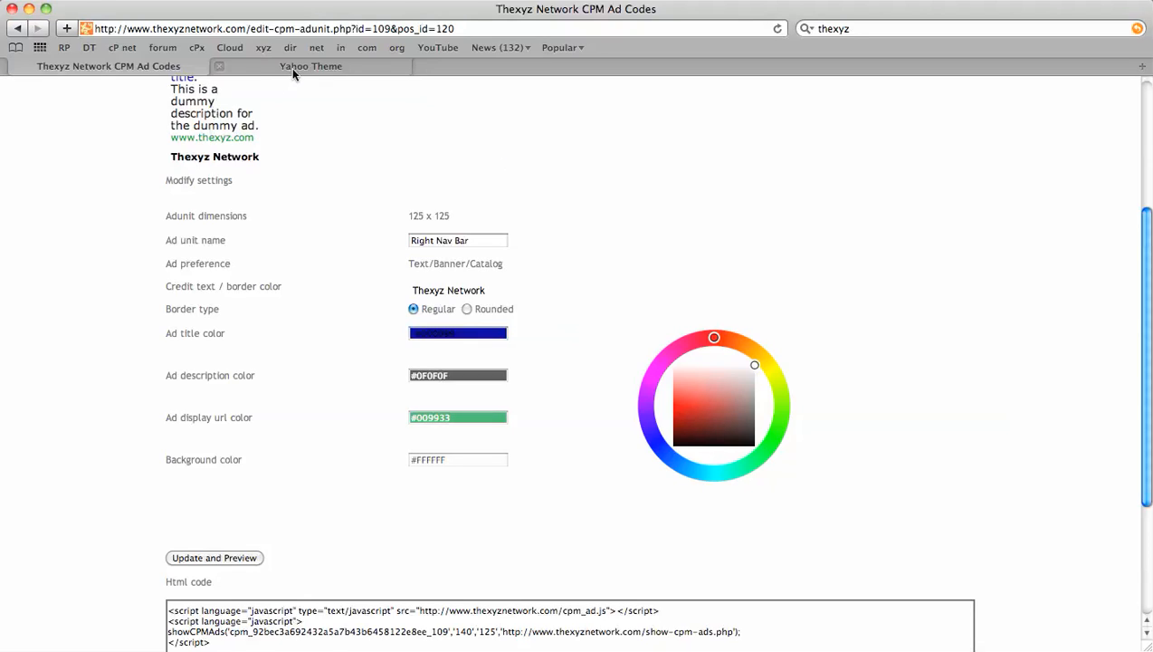
{"action": "left_click", "coordinate": [311, 65]}
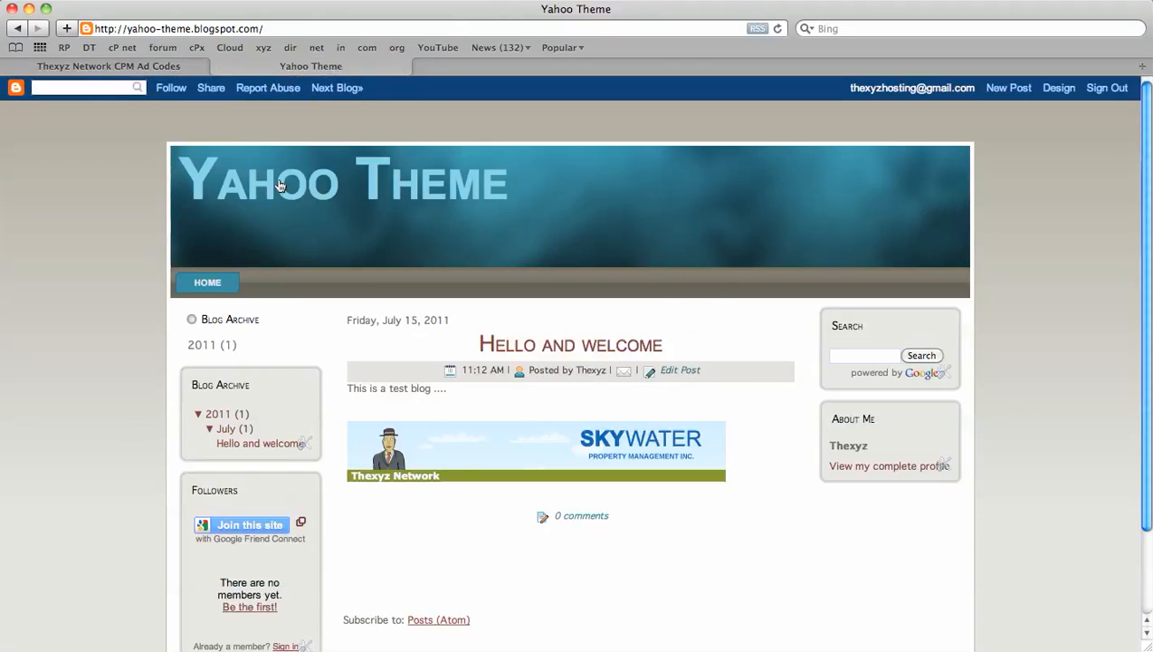
{"action": "mouse_move", "coordinate": [444, 443]}
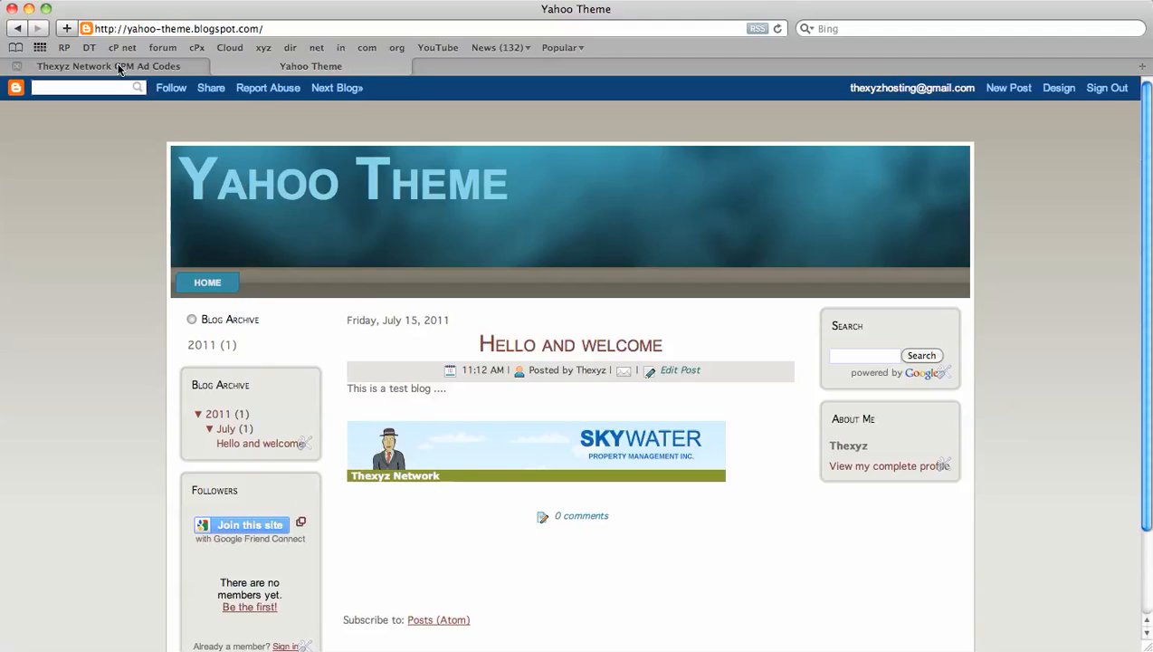
Step: Copy the Right Nav Bar ad unit's HTML code and return to the Yahoo Theme tab
{"action": "left_click", "coordinate": [108, 65]}
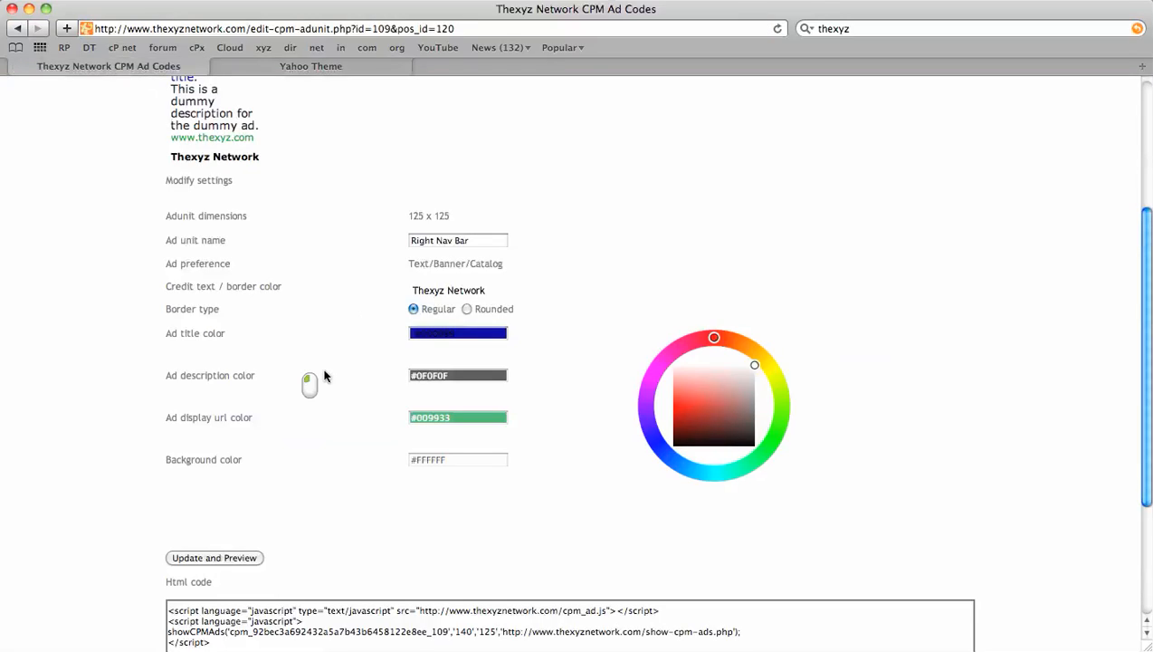
{"action": "scroll", "scroll_direction": "down", "scroll_amount": 3}
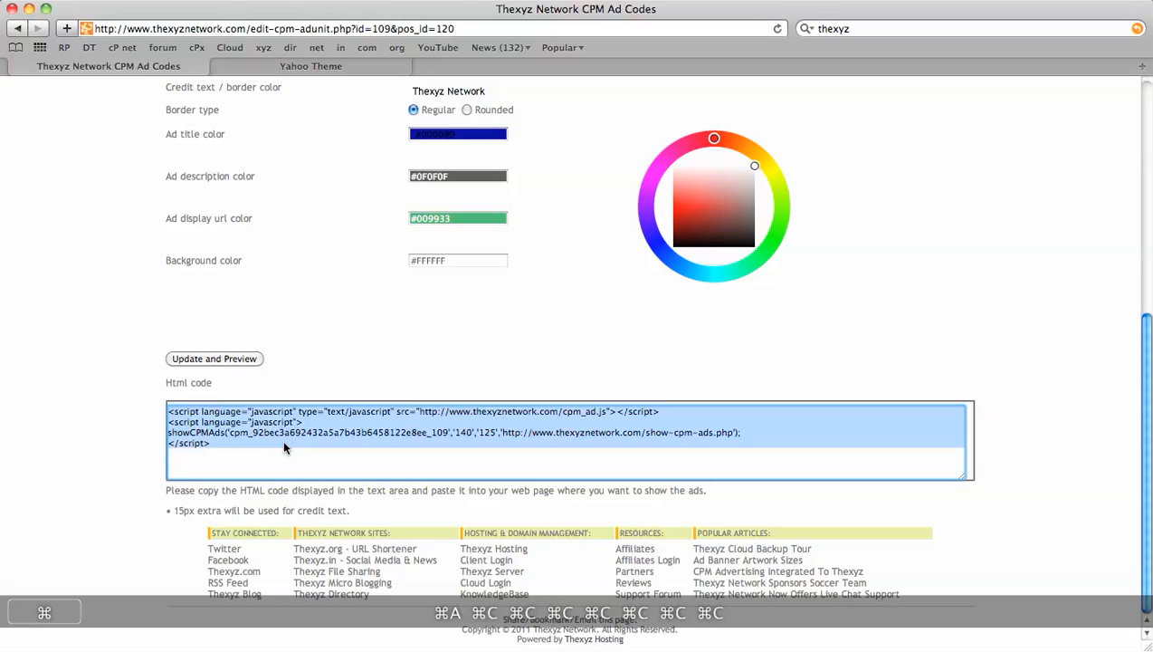
{"action": "left_click", "coordinate": [310, 65]}
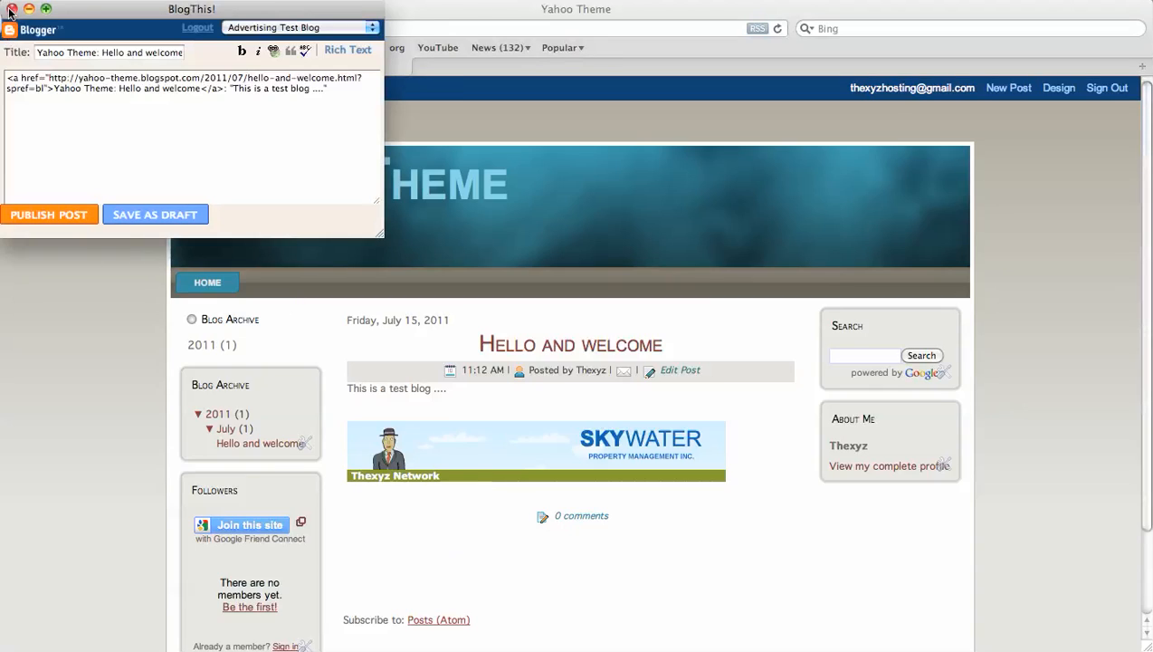
Step: Paste the ad code below the 'Hello and welcome' post text and publish the post
{"action": "left_click", "coordinate": [12, 9]}
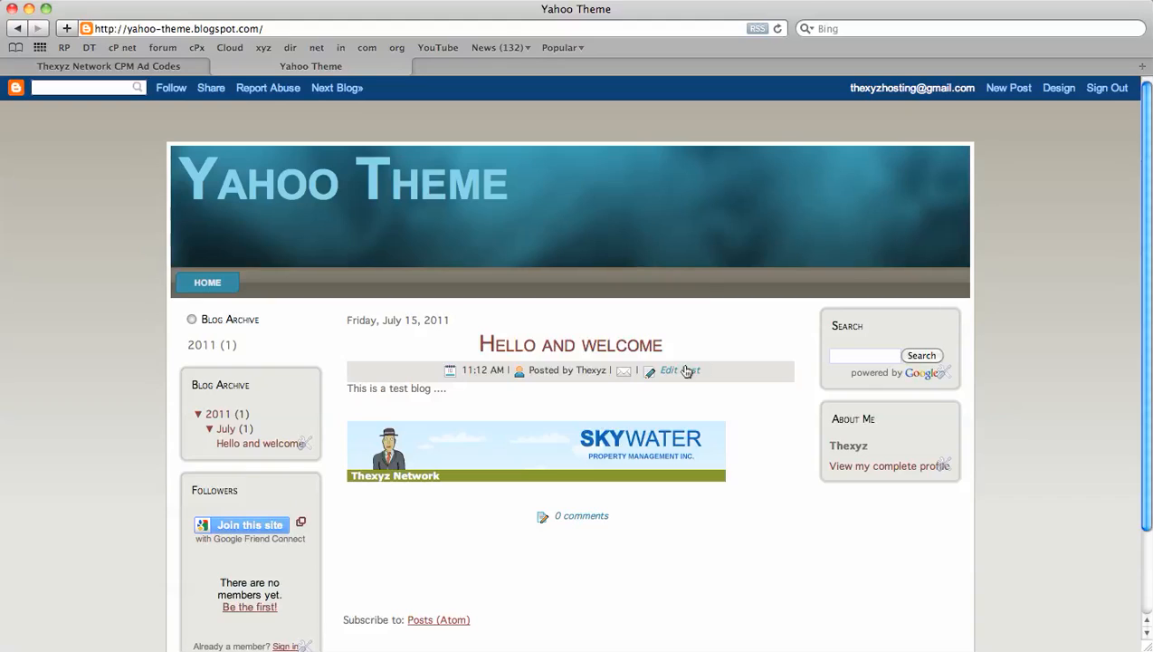
{"action": "left_click", "coordinate": [650, 371]}
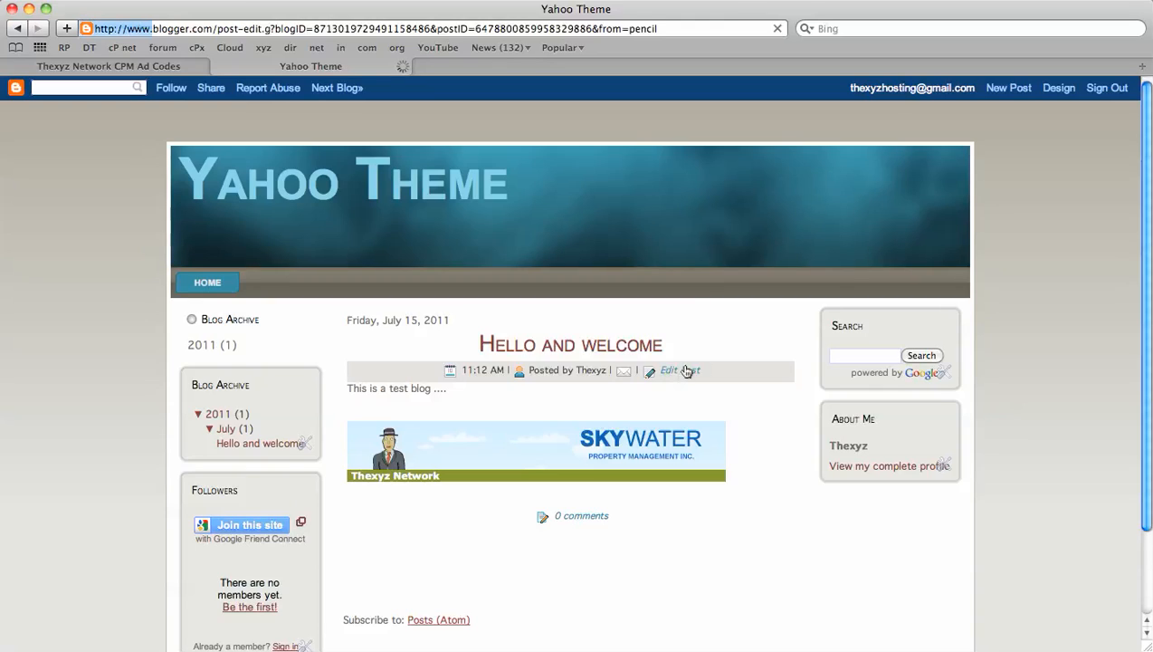
{"action": "left_click", "coordinate": [669, 370]}
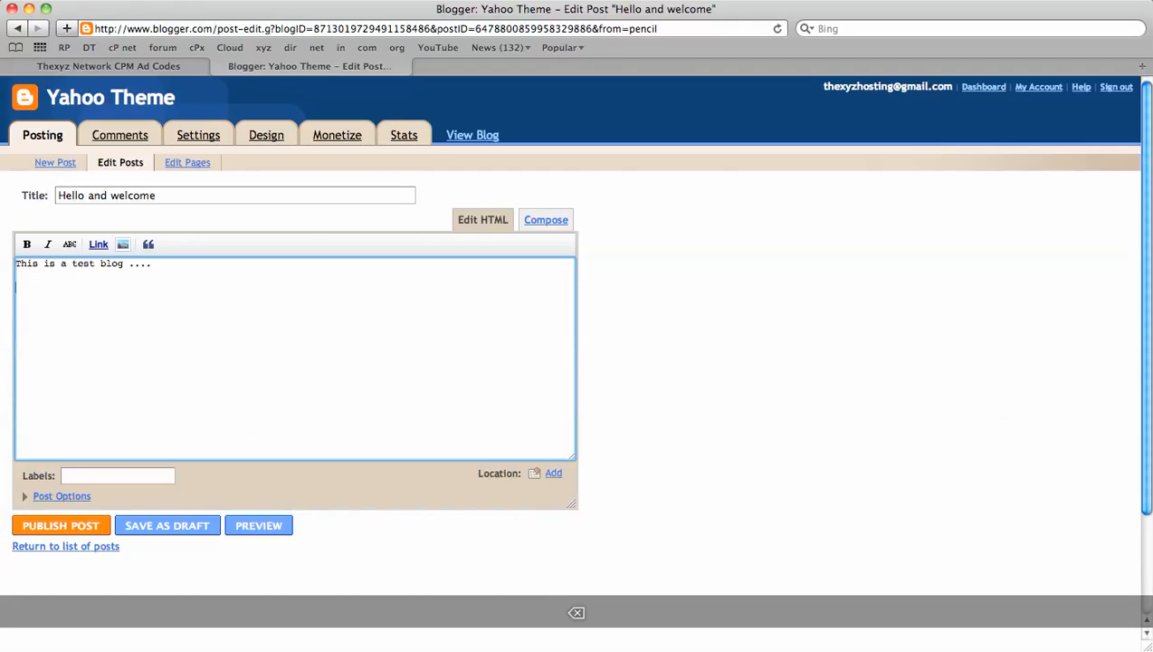
{"action": "key", "text": "cmd+v"}
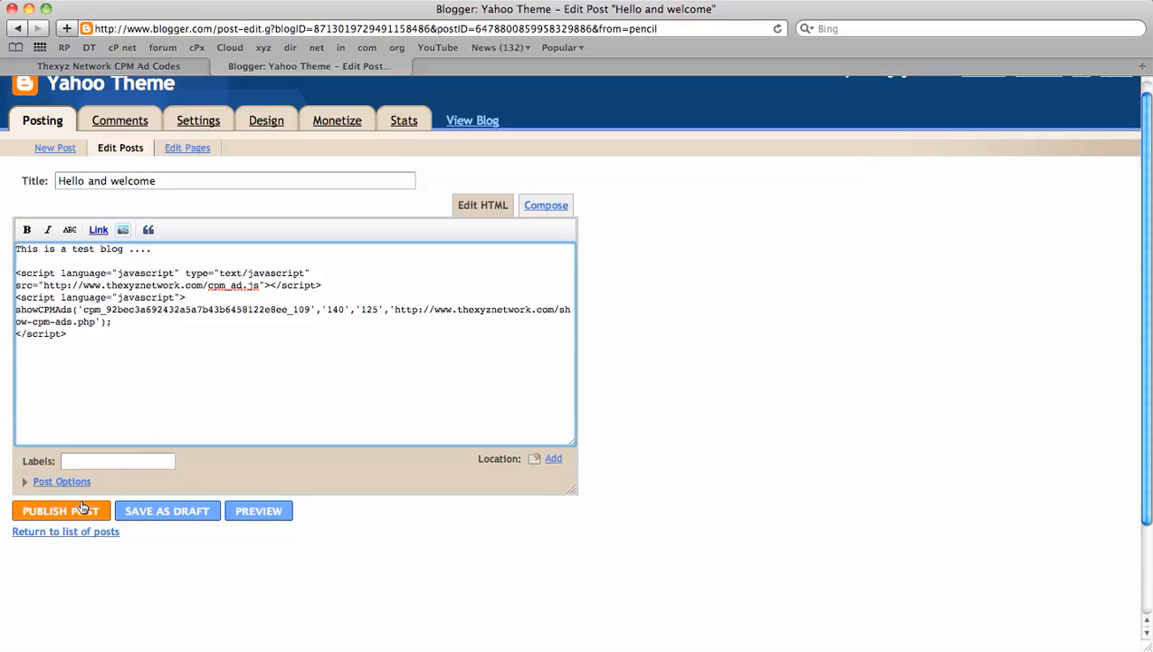
{"action": "left_click", "coordinate": [61, 510]}
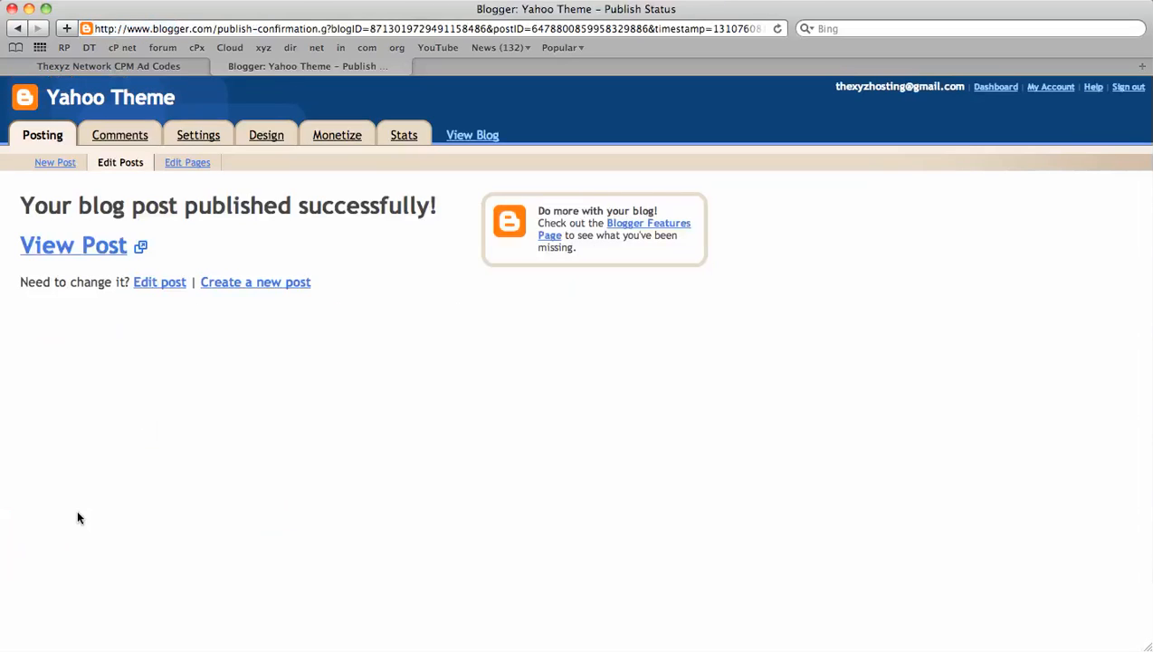
Step: Load the live blog and scroll to the Advertise Here! block beneath the post
{"action": "left_click", "coordinate": [472, 135]}
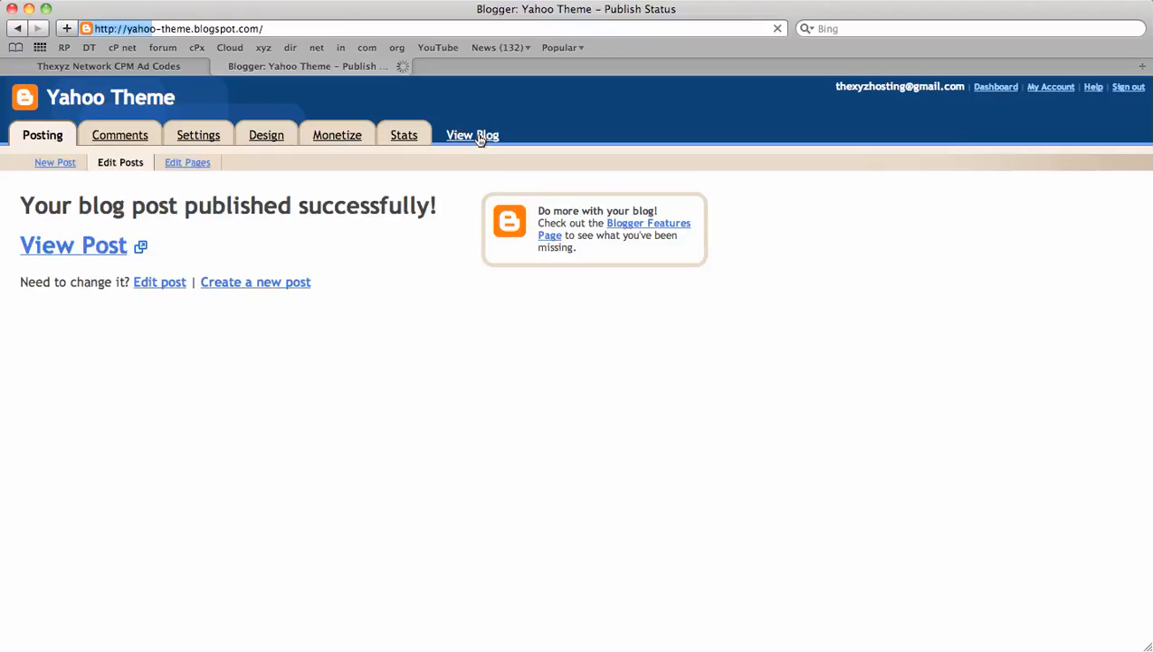
{"action": "left_click", "coordinate": [471, 135]}
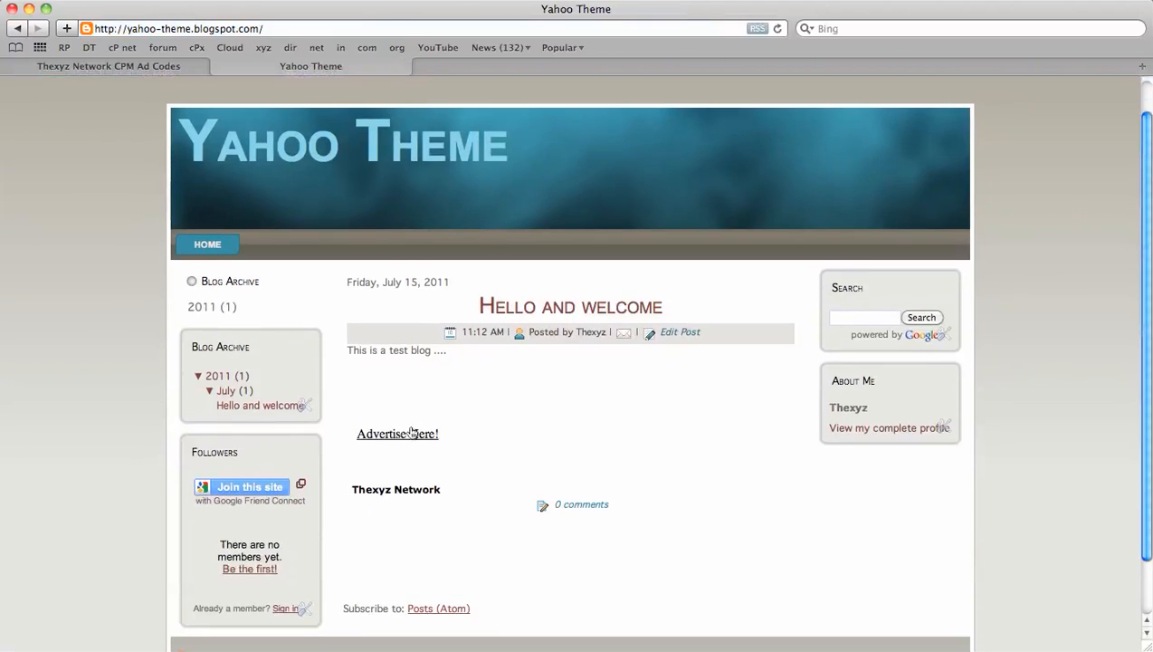
{"action": "mouse_move", "coordinate": [419, 409]}
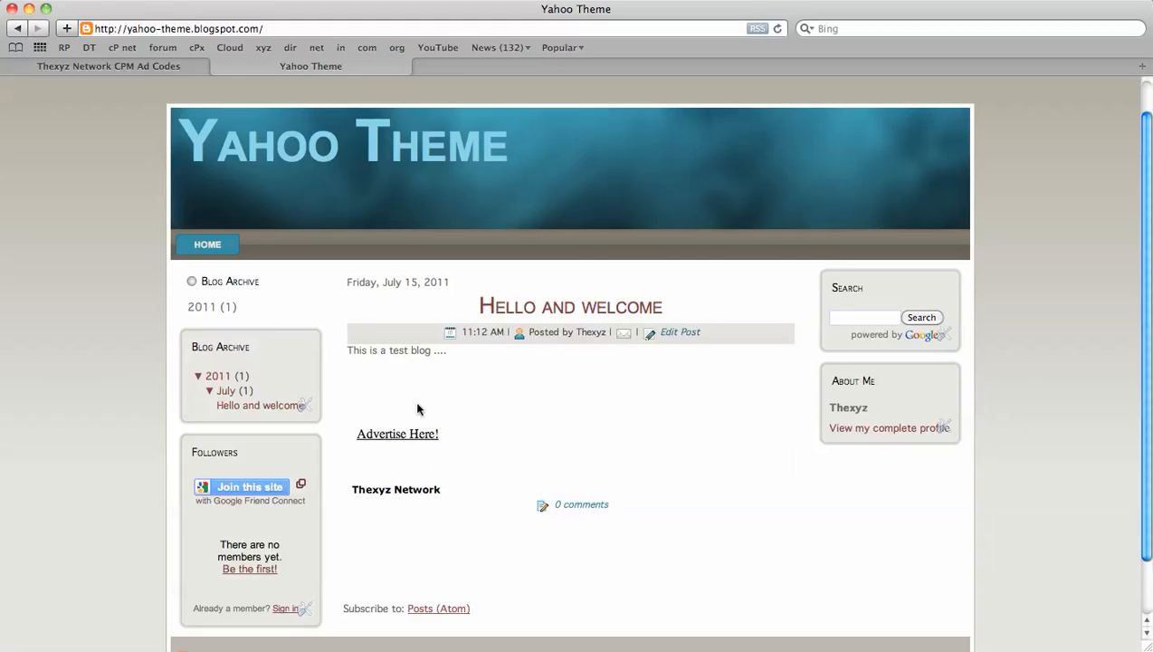
{"action": "mouse_move", "coordinate": [402, 433]}
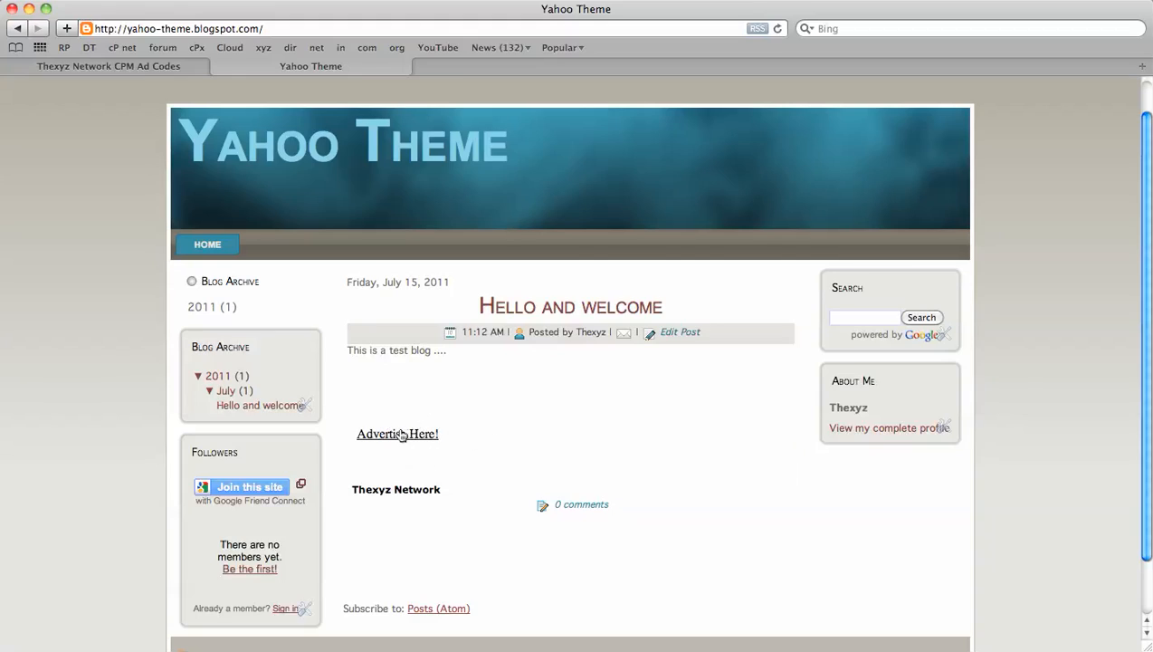
{"action": "mouse_move", "coordinate": [477, 470]}
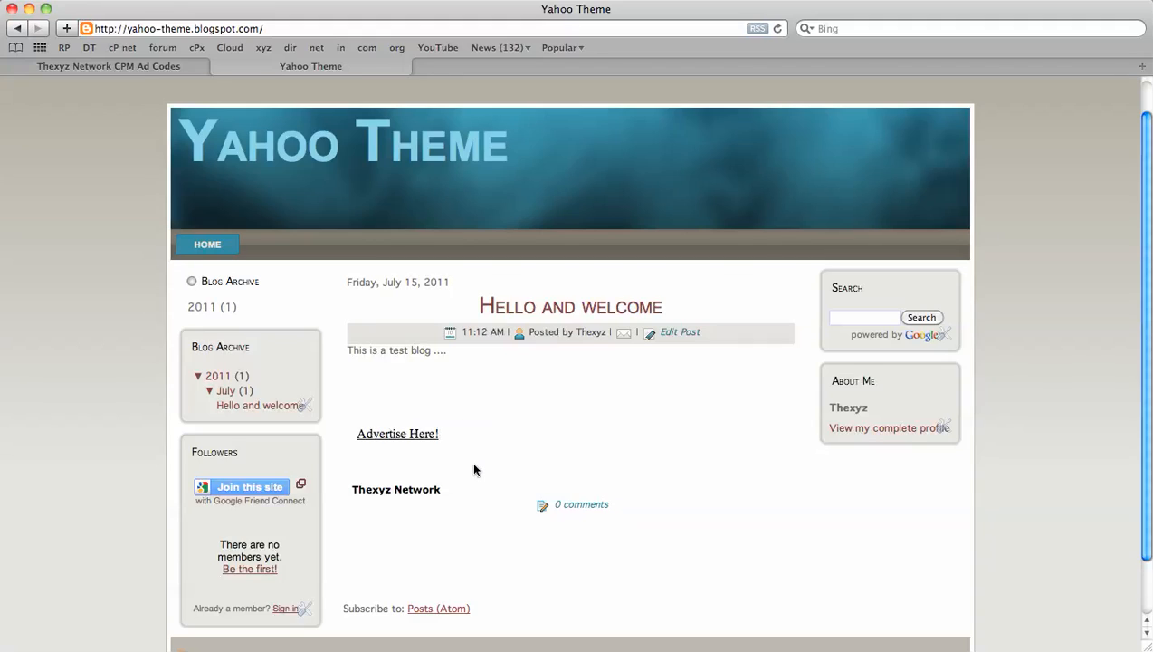
{"action": "scroll", "scroll_direction": "down", "scroll_amount": 3}
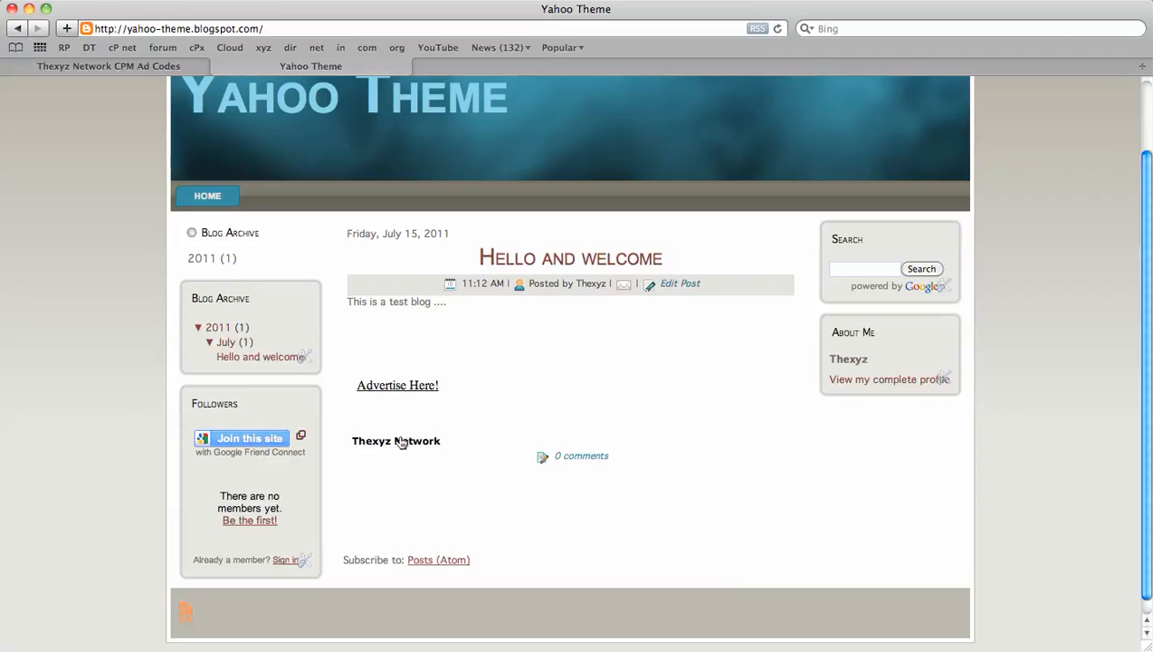
{"action": "mouse_move", "coordinate": [369, 380]}
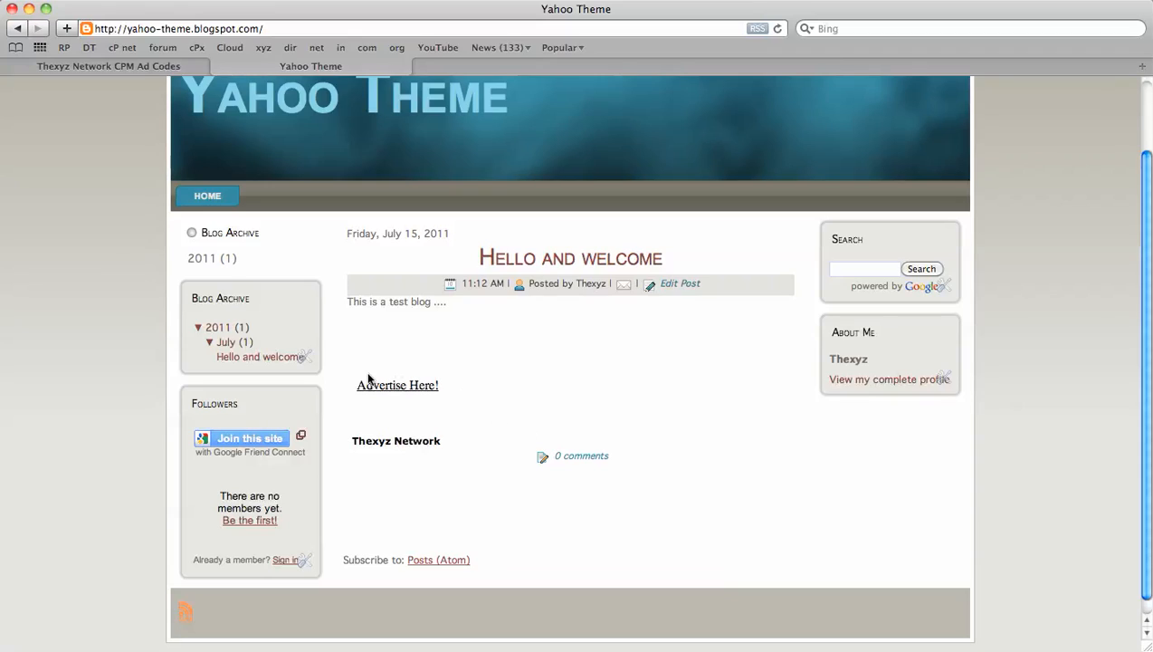
{"action": "mouse_move", "coordinate": [452, 399]}
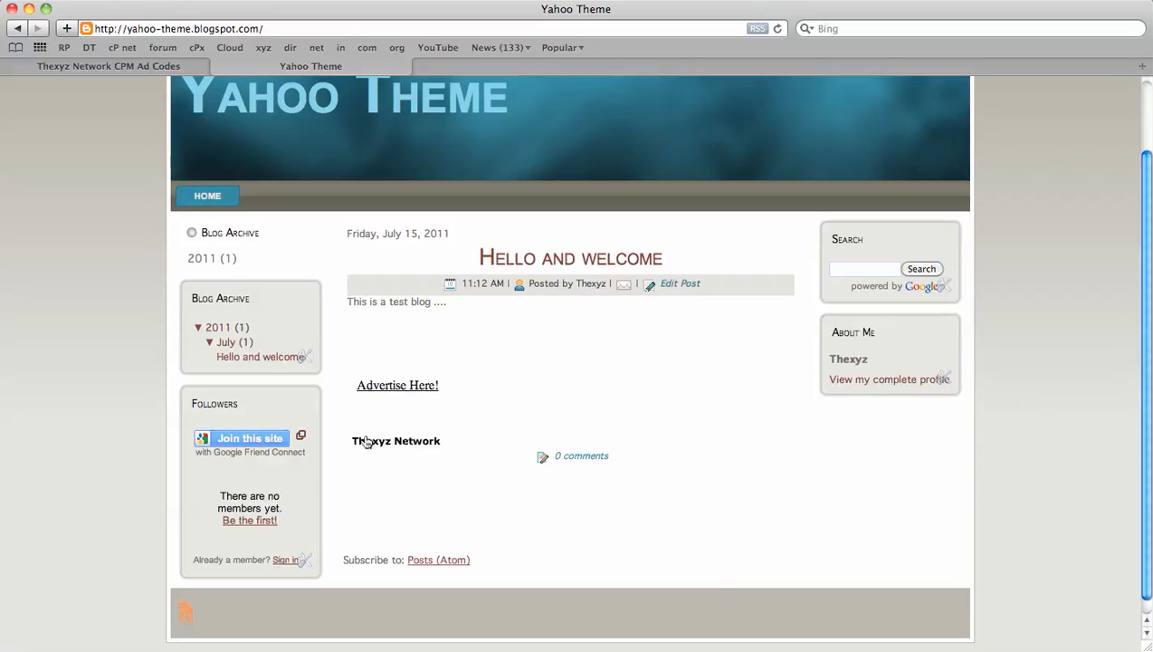
{"action": "mouse_move", "coordinate": [407, 443]}
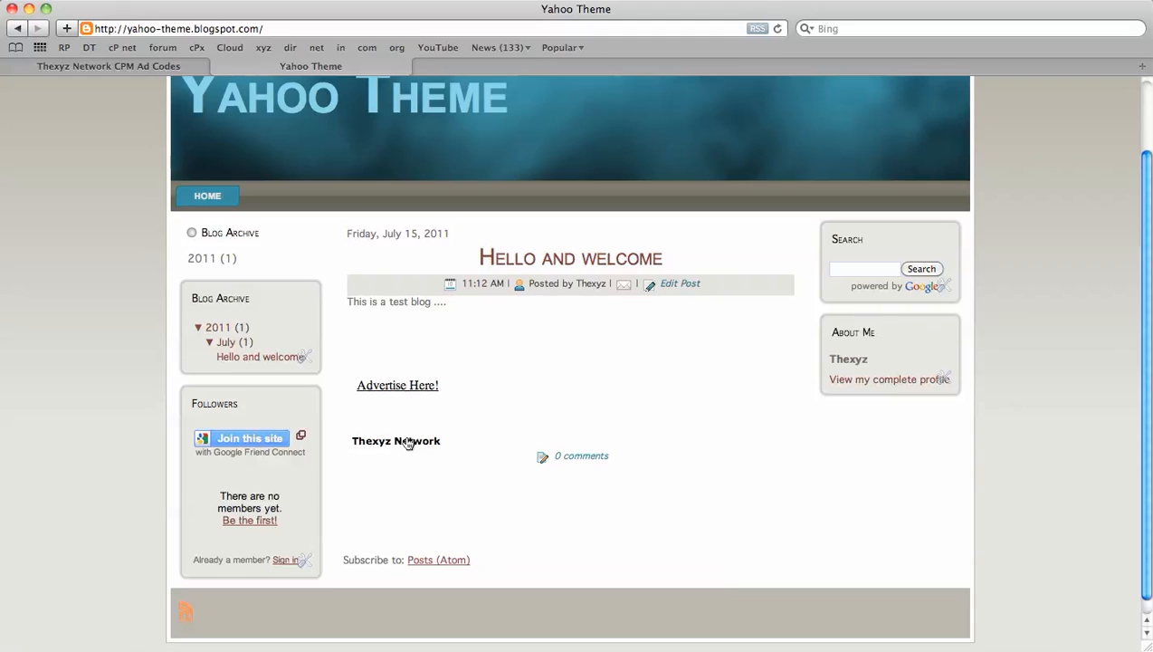
{"action": "left_click", "coordinate": [395, 441]}
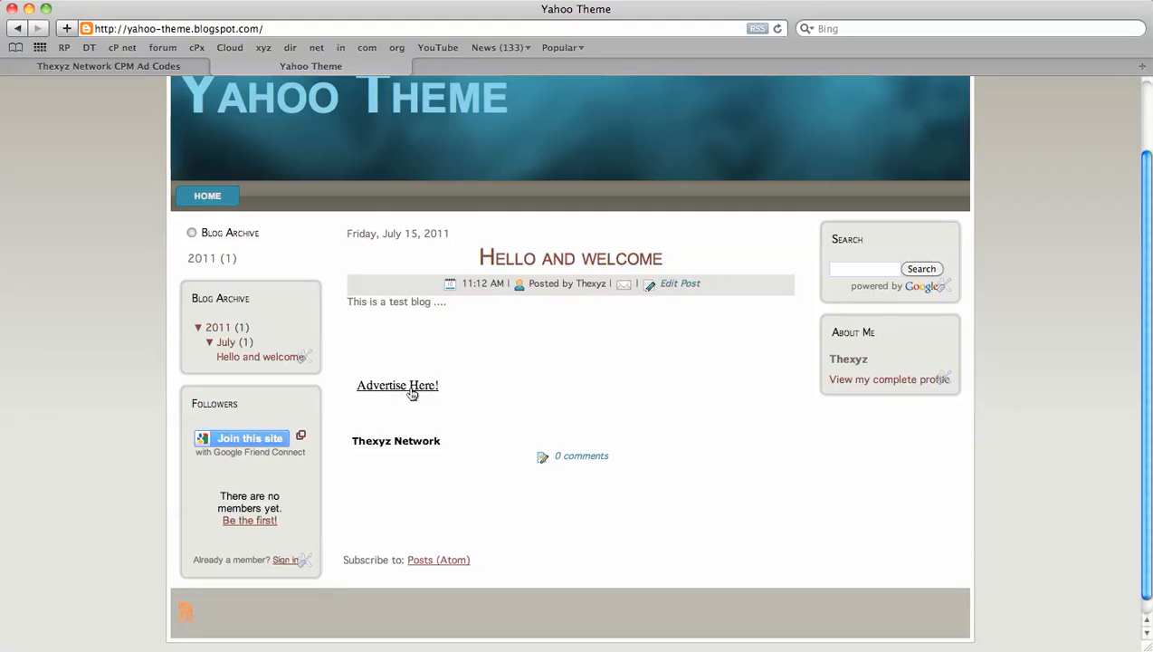
{"action": "left_click", "coordinate": [398, 385]}
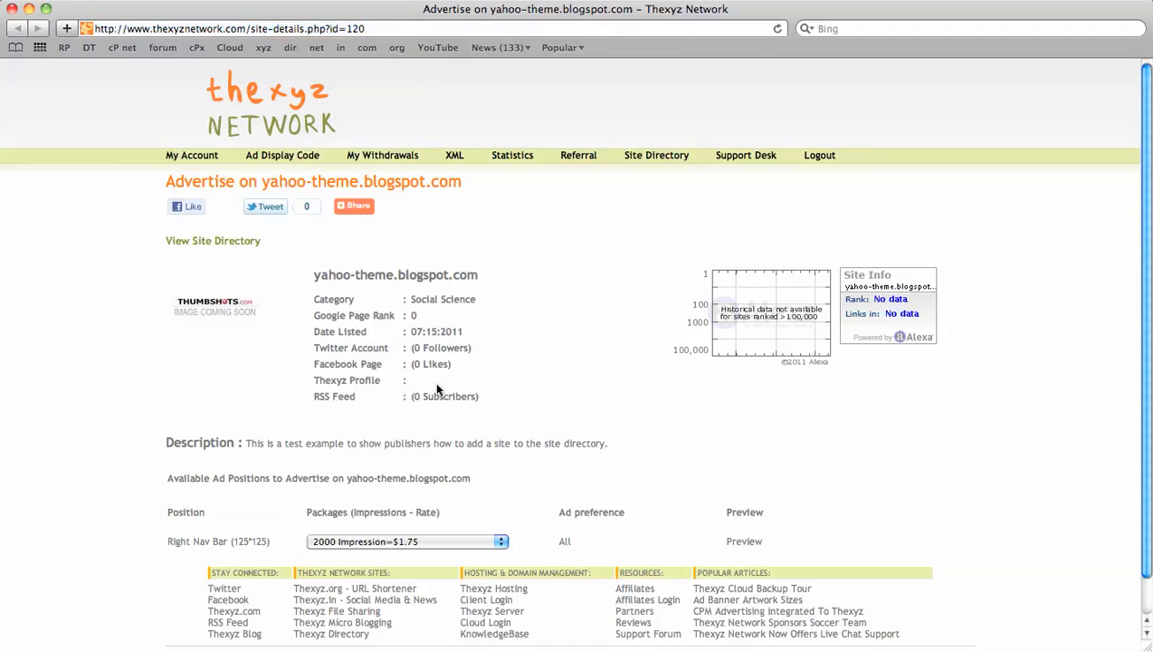
{"action": "mouse_move", "coordinate": [607, 397]}
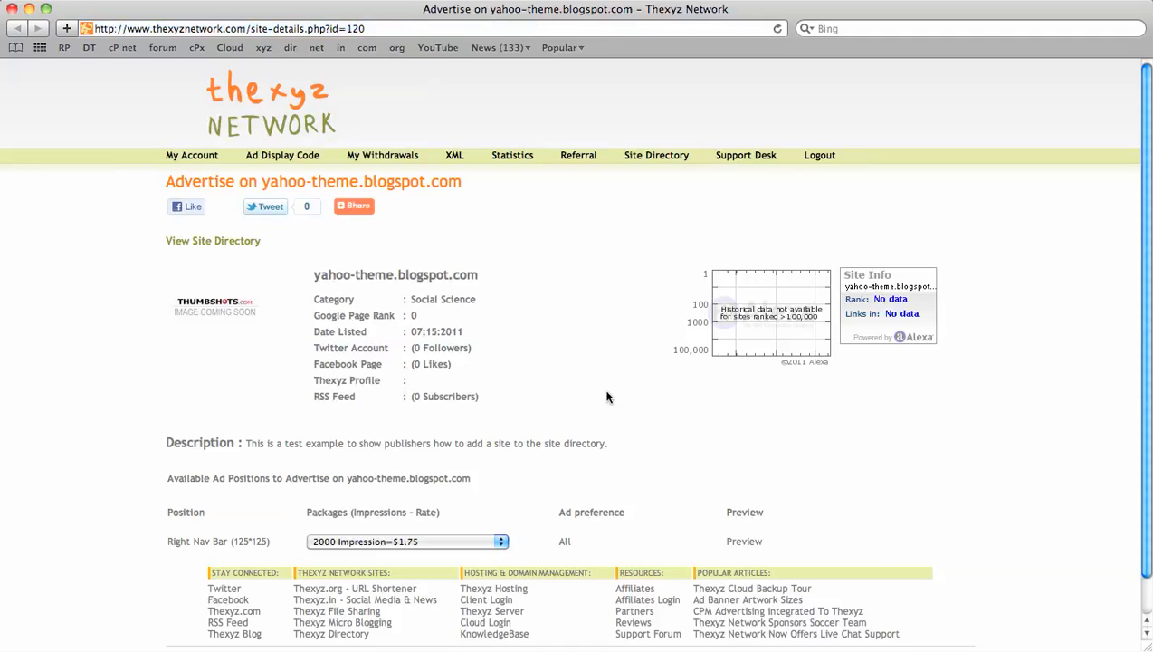
{"action": "scroll", "scroll_direction": "down", "scroll_amount": 3}
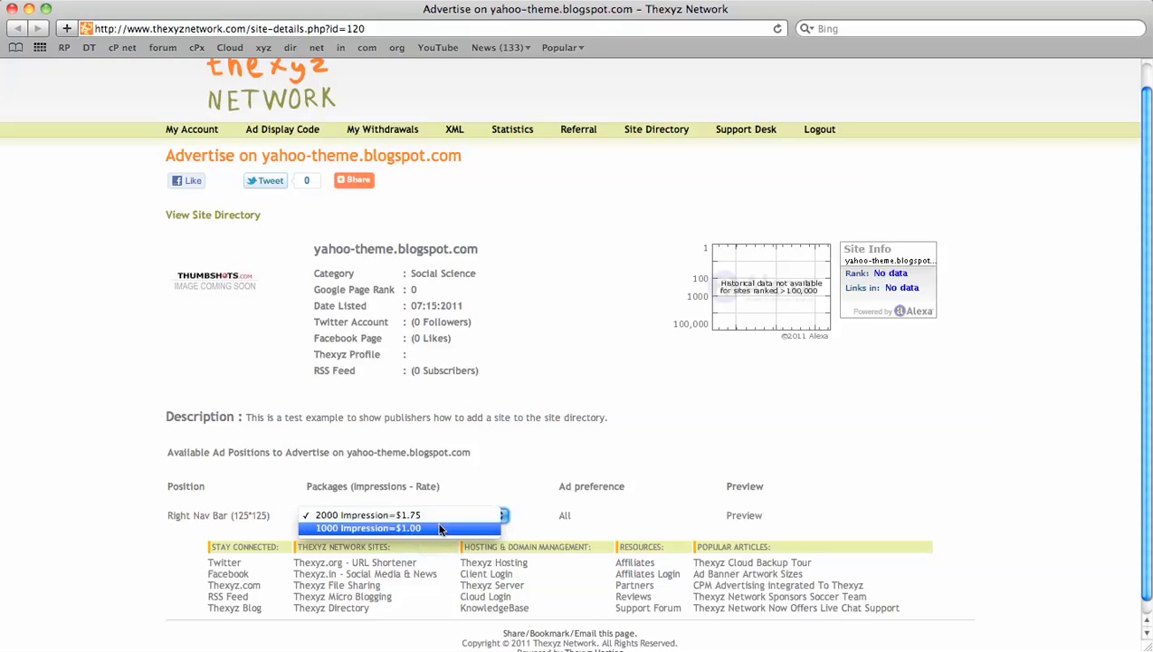
{"action": "left_click", "coordinate": [369, 514]}
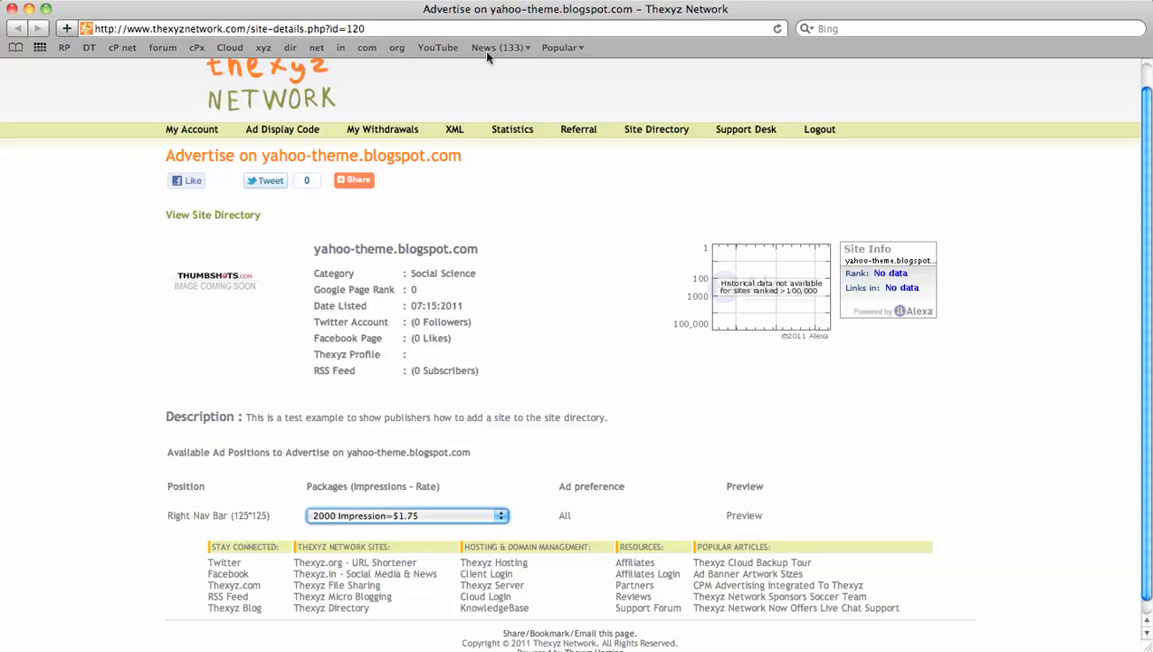
{"action": "mouse_move", "coordinate": [648, 351]}
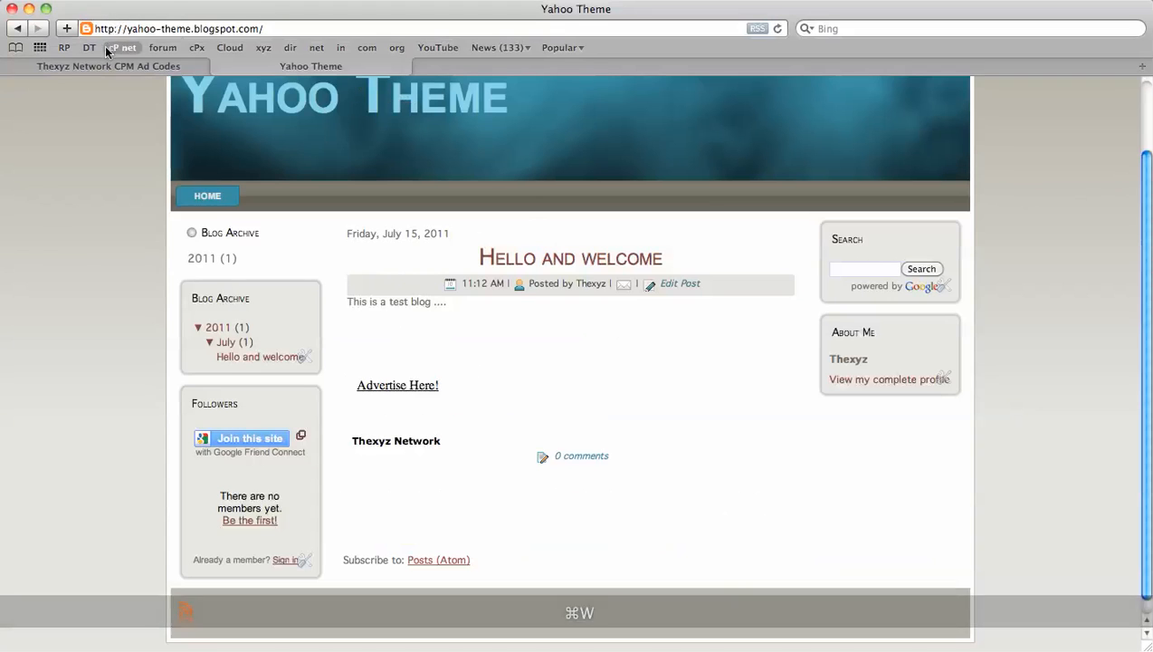
Step: Open Manage Pending Ad Mappings from My Account and see no records found
{"action": "left_click", "coordinate": [108, 65]}
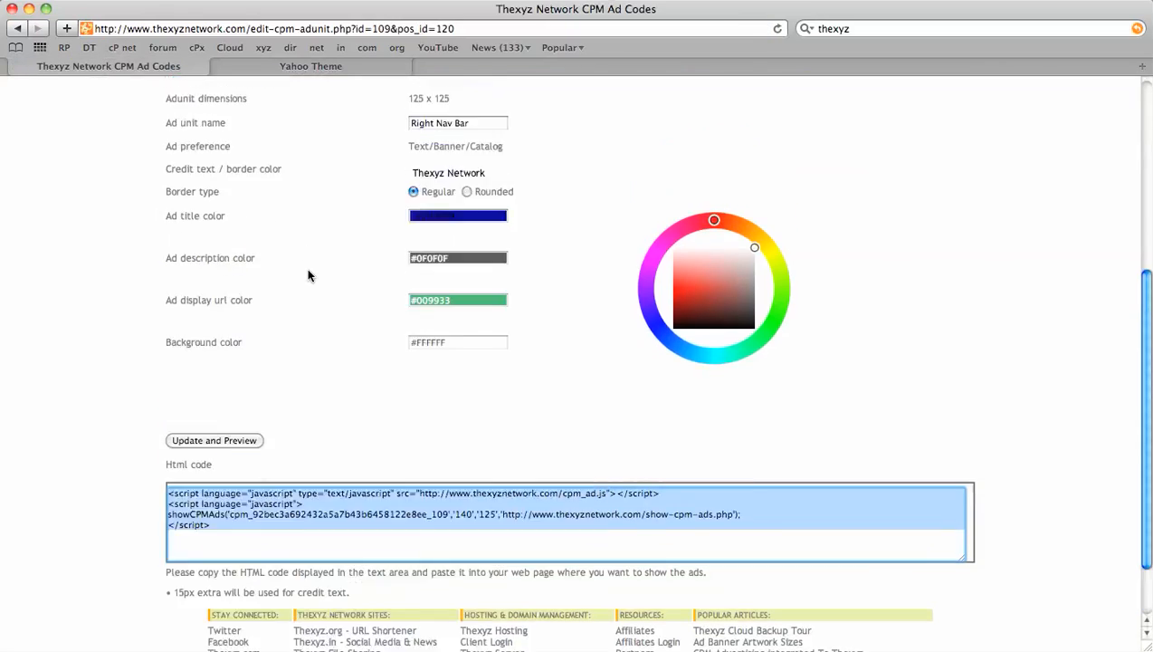
{"action": "scroll", "scroll_direction": "up", "scroll_amount": 3}
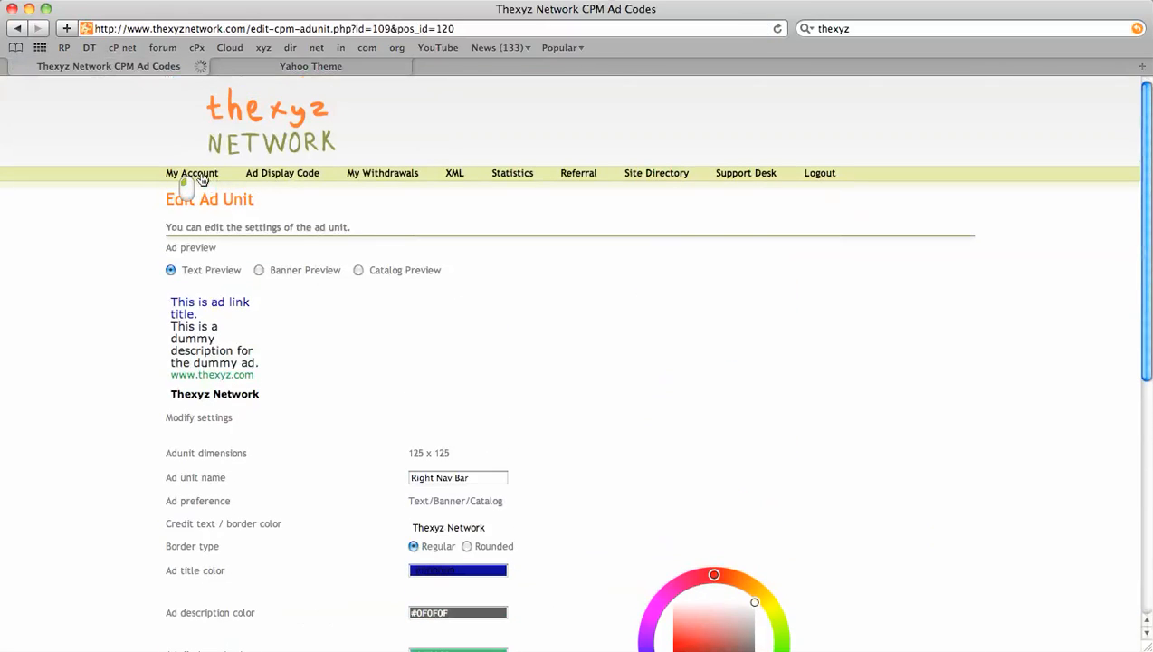
{"action": "left_click", "coordinate": [191, 173]}
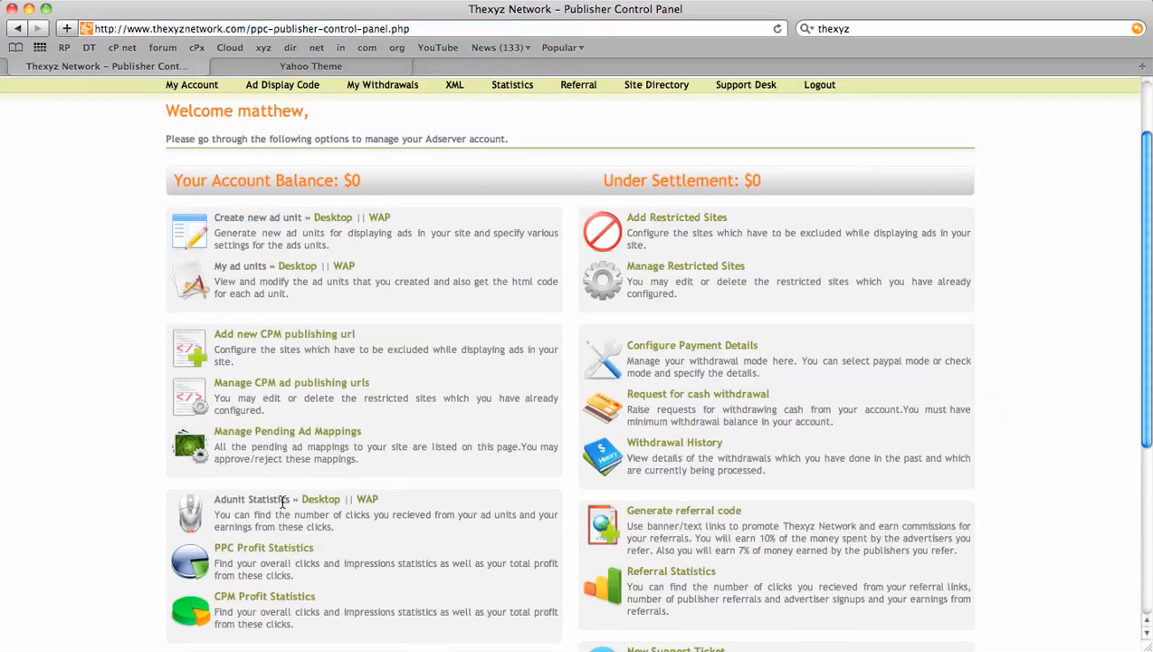
{"action": "mouse_move", "coordinate": [265, 435]}
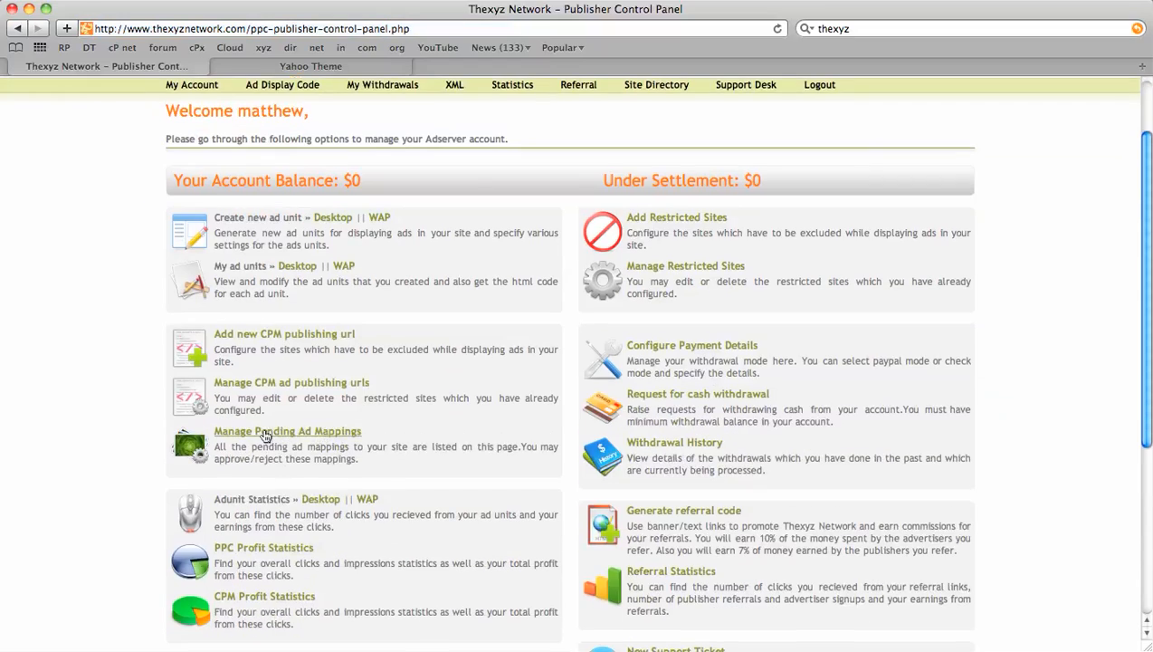
{"action": "left_click", "coordinate": [287, 430]}
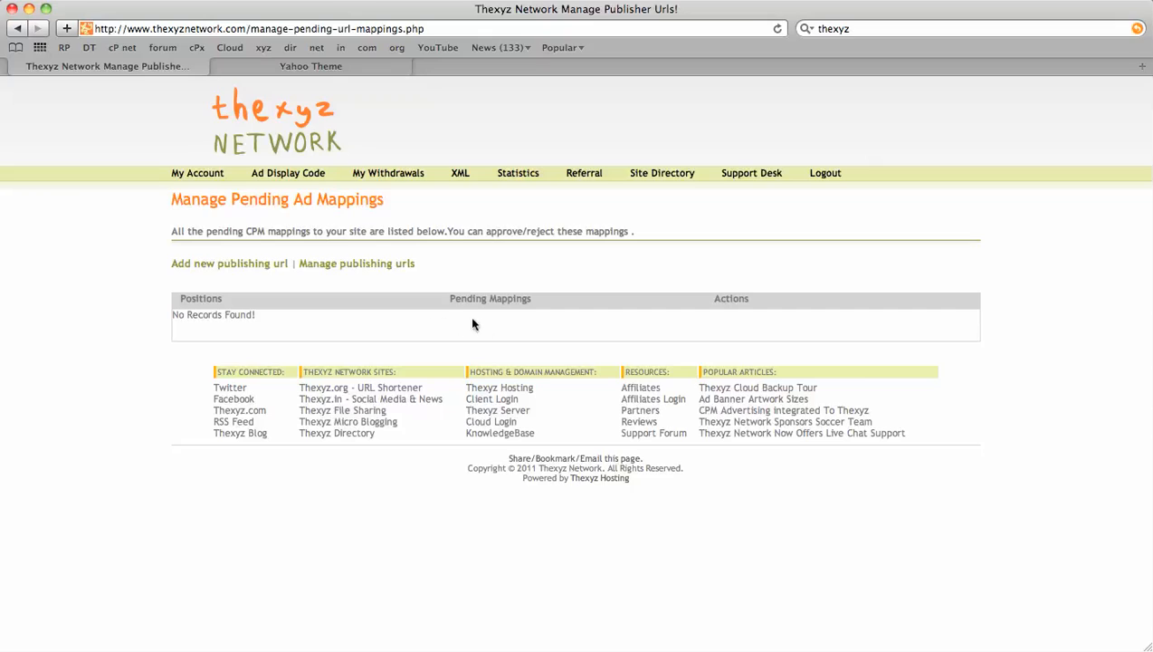
{"action": "mouse_move", "coordinate": [203, 177]}
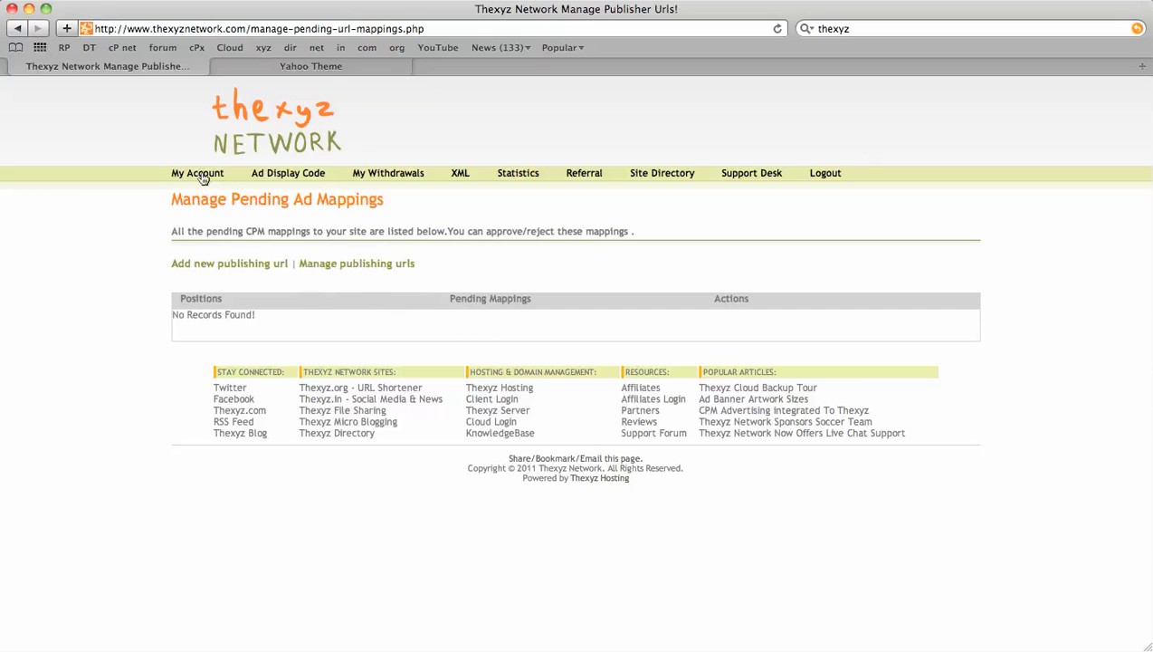
{"action": "left_click", "coordinate": [197, 173]}
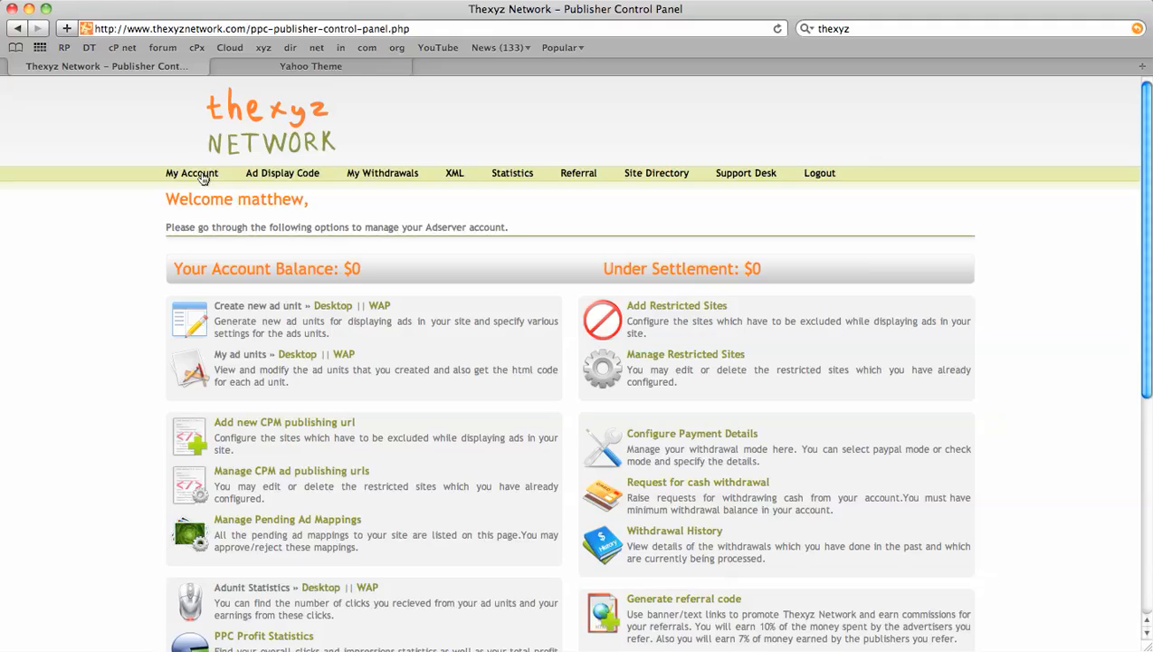
{"action": "mouse_move", "coordinate": [279, 516]}
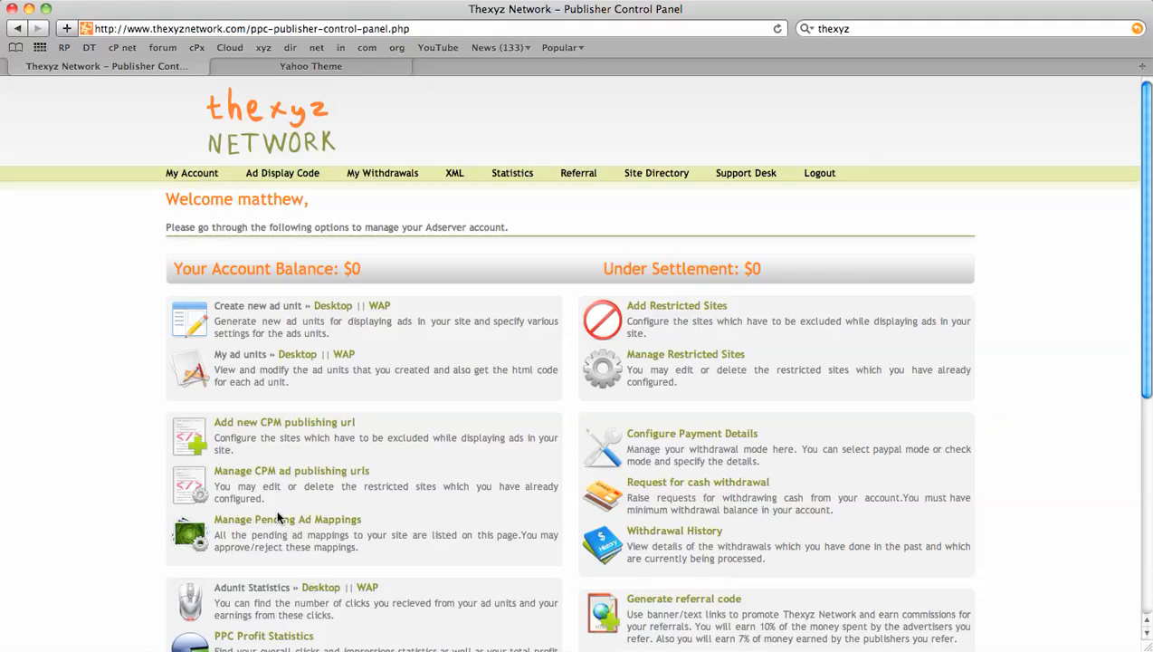
{"action": "mouse_move", "coordinate": [383, 520]}
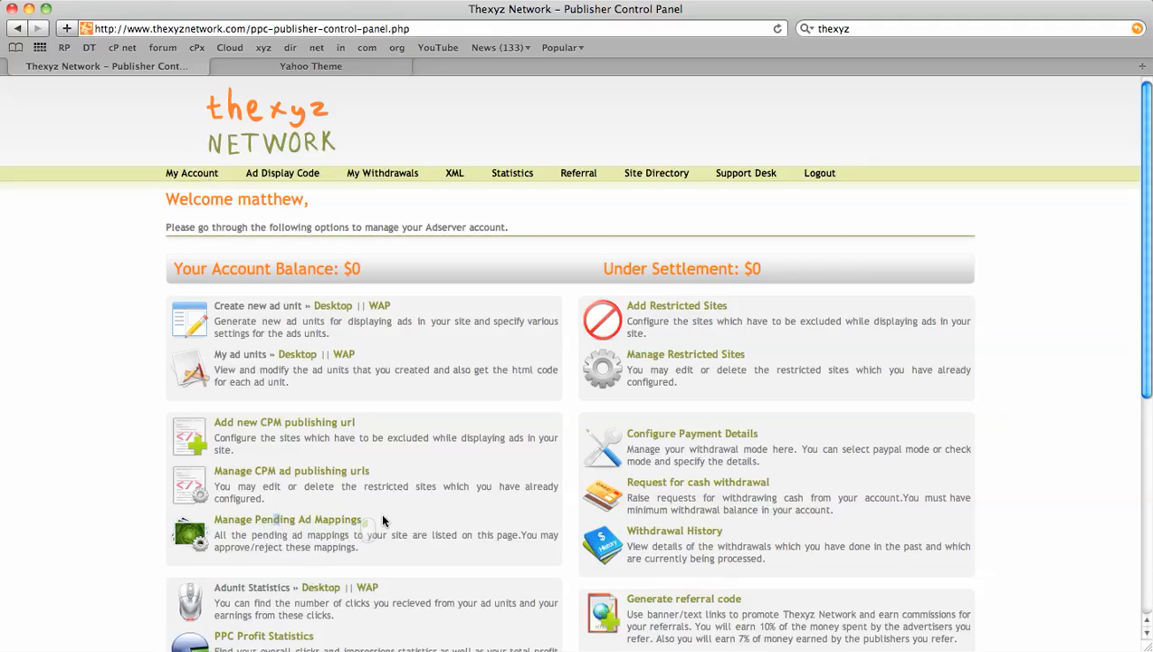
{"action": "left_click", "coordinate": [287, 519]}
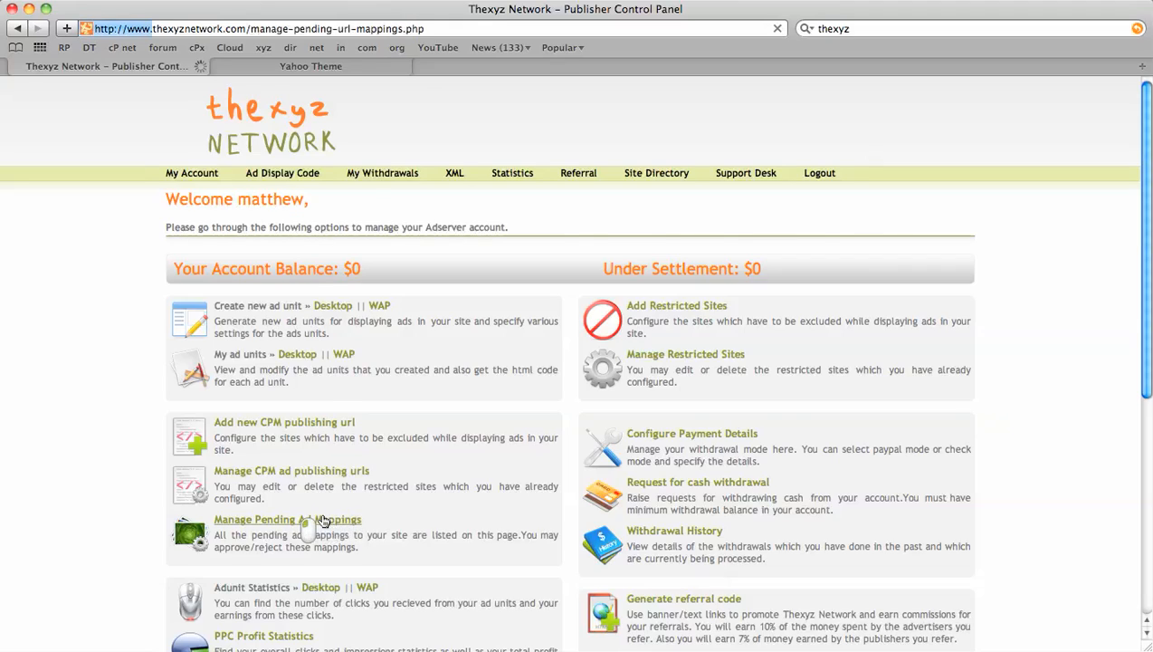
{"action": "left_click", "coordinate": [287, 519]}
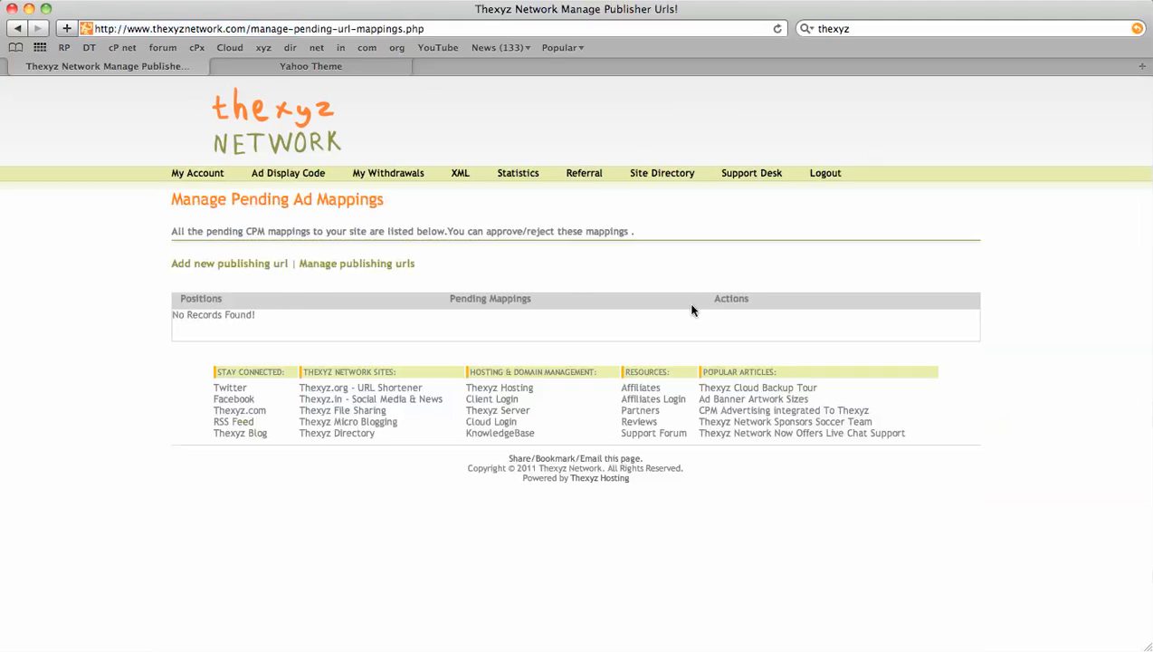
{"action": "mouse_move", "coordinate": [722, 320]}
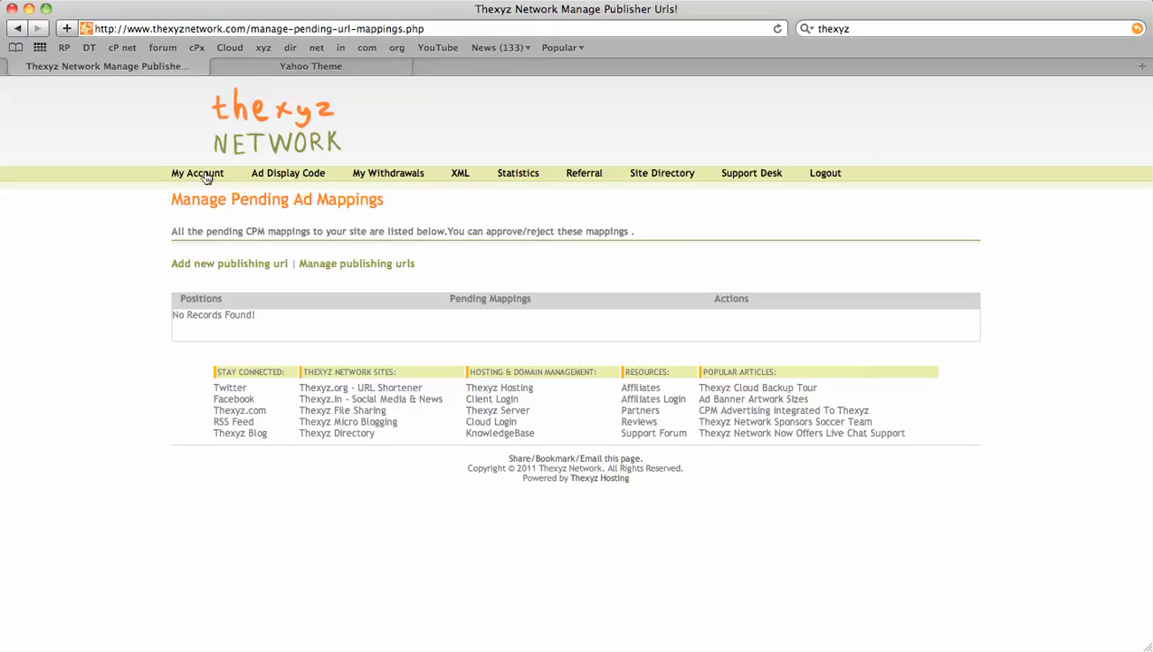
Step: Switch to the Yahoo Theme blog tab showing the Advertise Here! block
{"action": "left_click", "coordinate": [311, 66]}
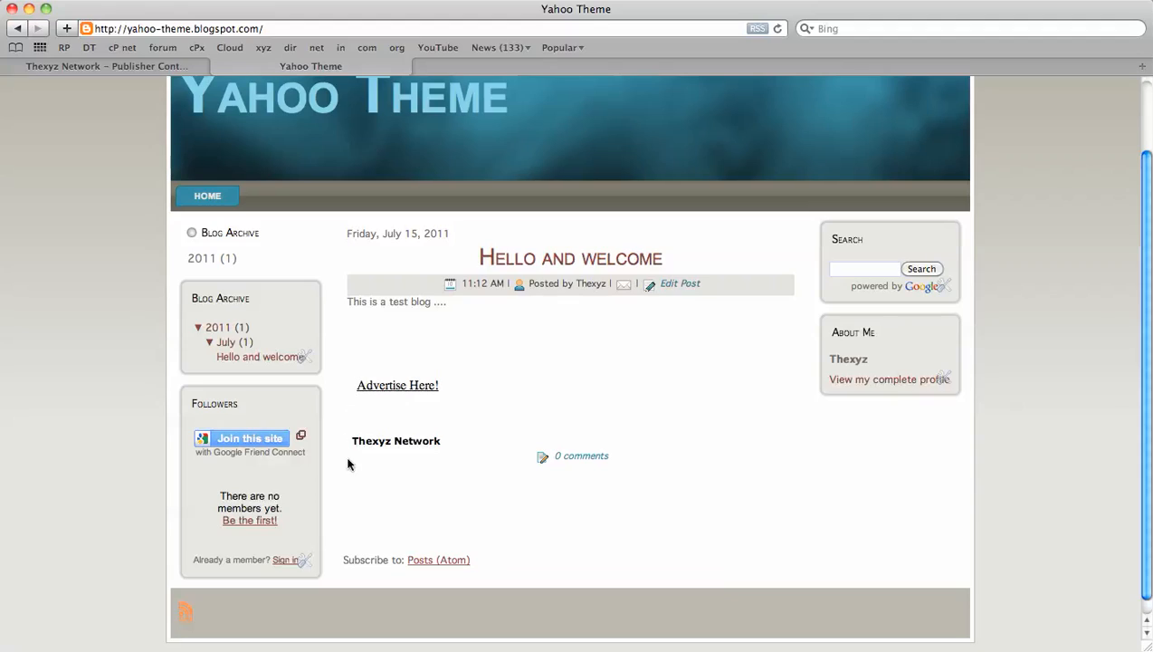
{"action": "mouse_move", "coordinate": [364, 365]}
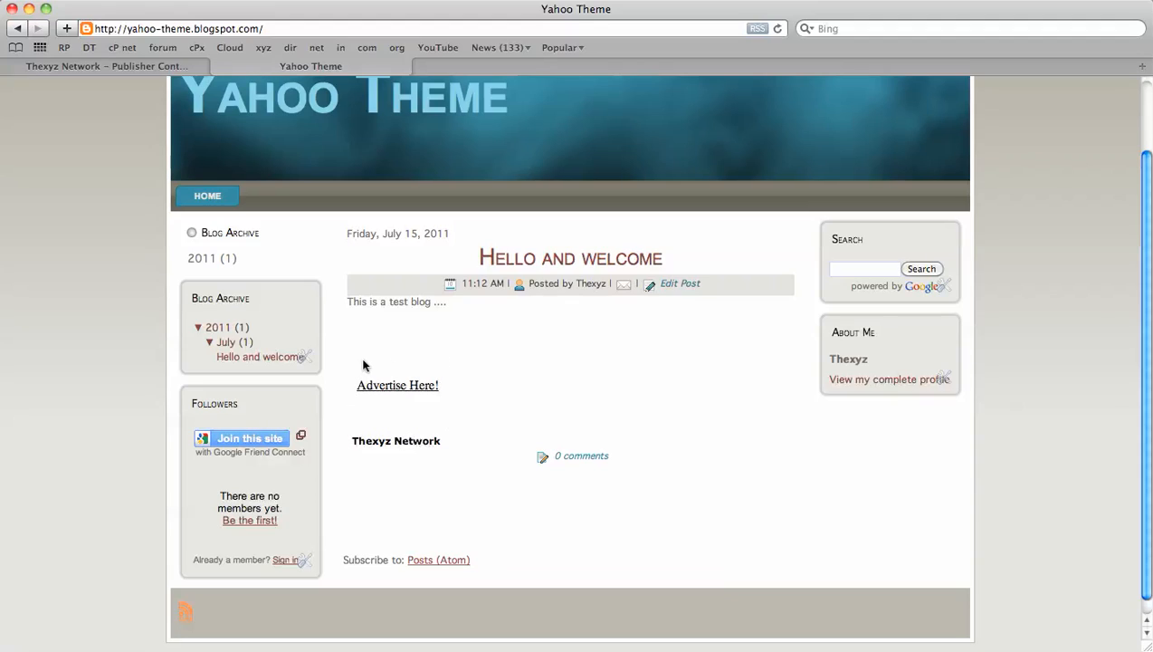
{"action": "mouse_move", "coordinate": [431, 236]}
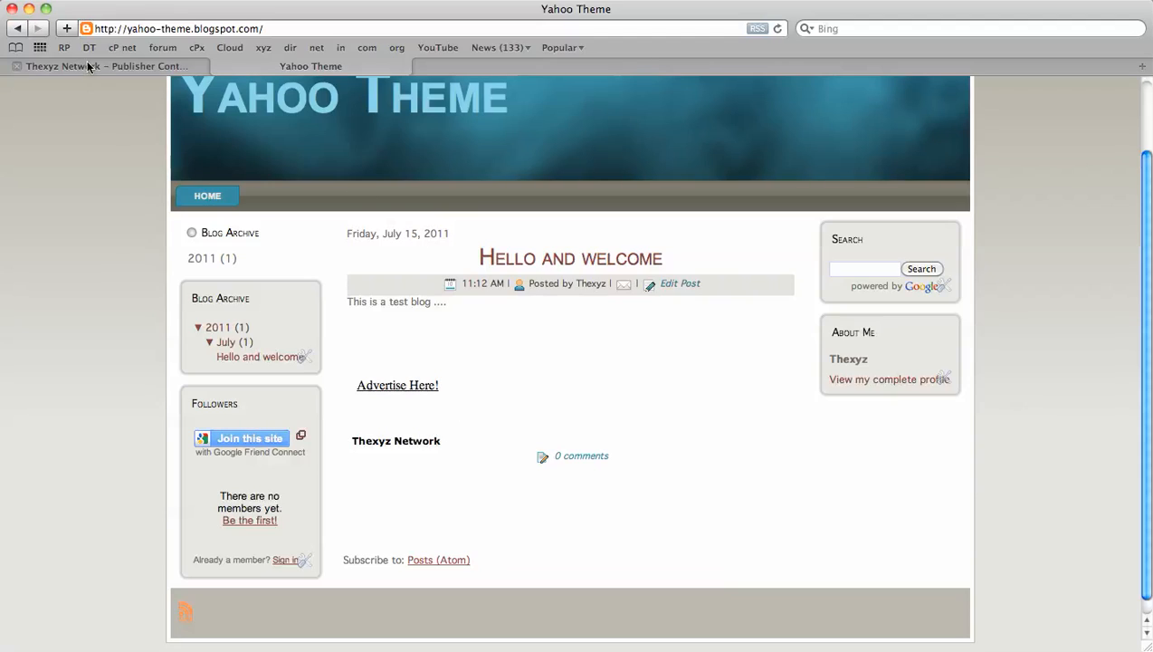
Step: Return to the Thexyz Network publisher control panel and review the $0 balance and empty settlement
{"action": "left_click", "coordinate": [104, 66]}
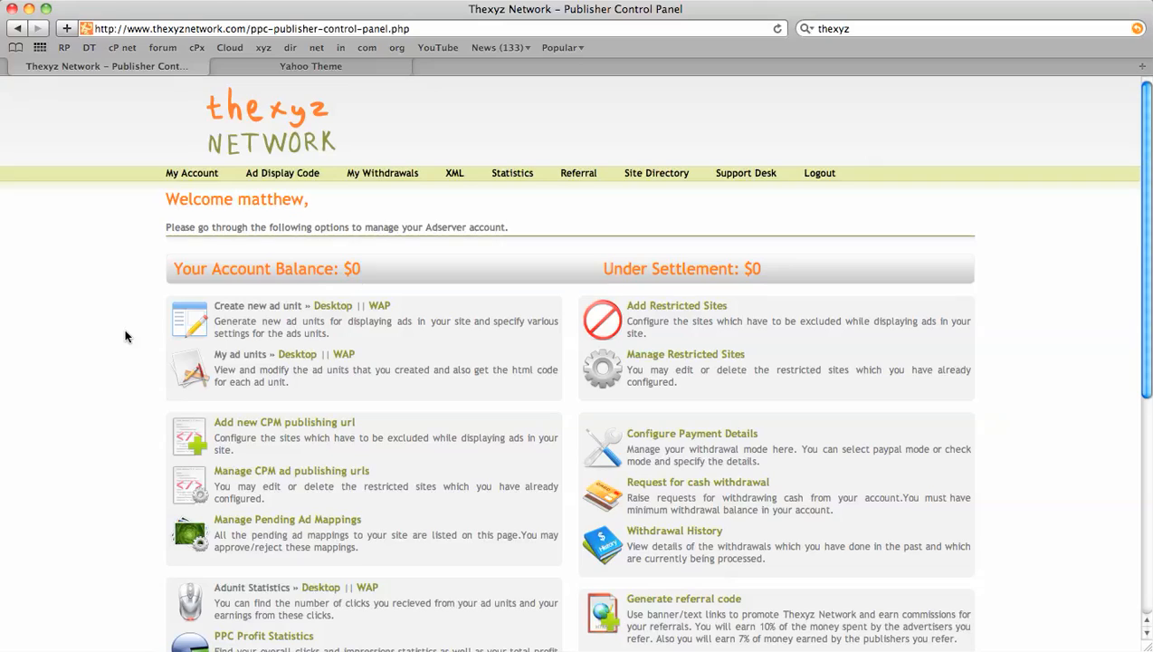
{"action": "mouse_move", "coordinate": [116, 477]}
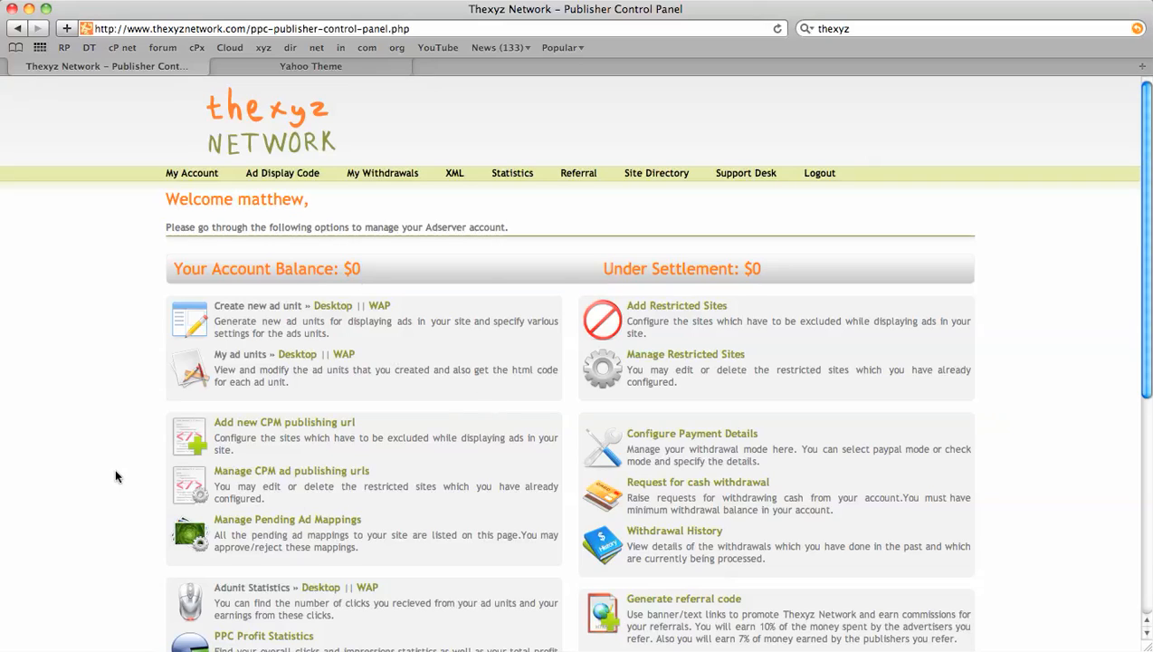
{"action": "scroll", "scroll_direction": "down", "scroll_amount": 3}
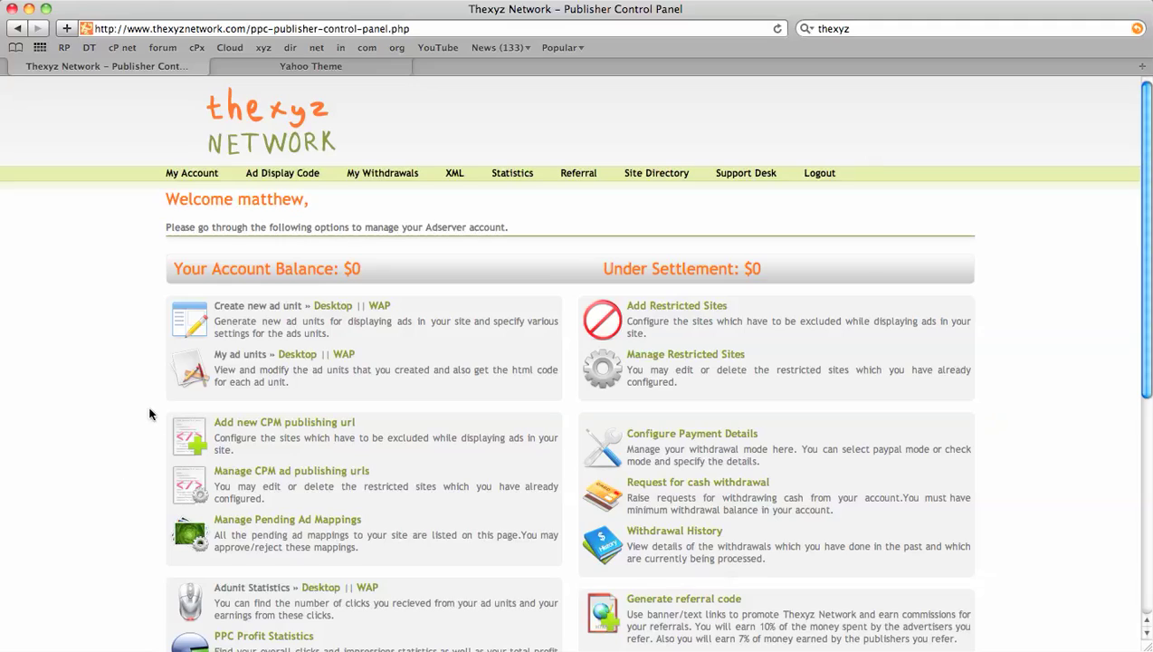
{"action": "mouse_move", "coordinate": [311, 514]}
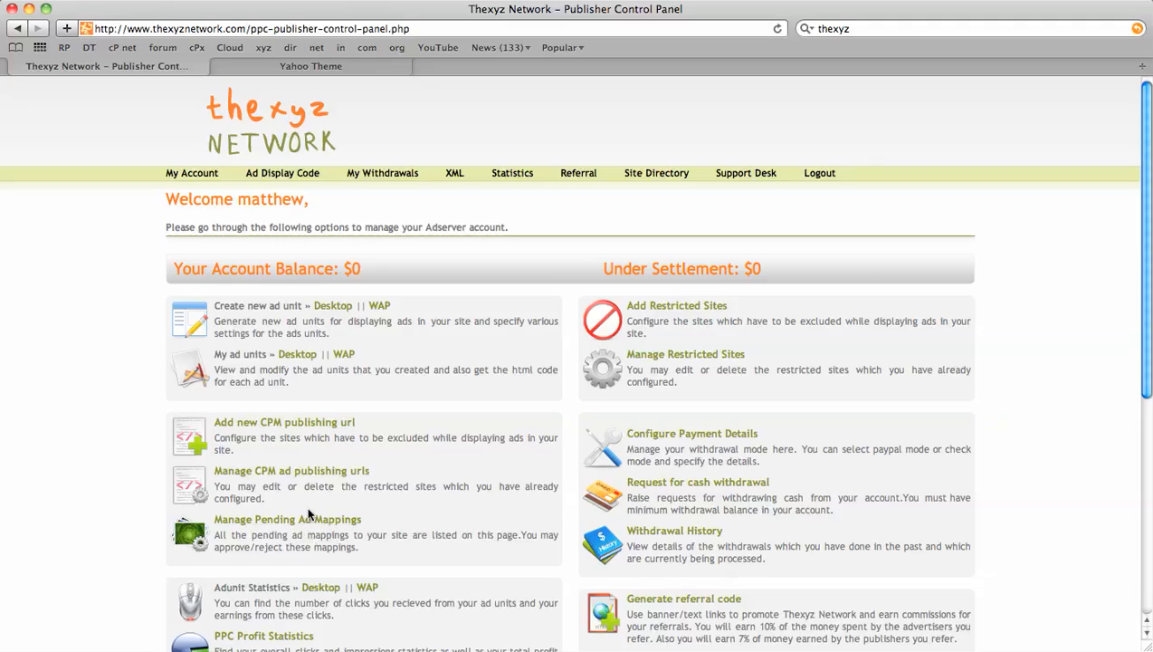
{"action": "left_click", "coordinate": [287, 519]}
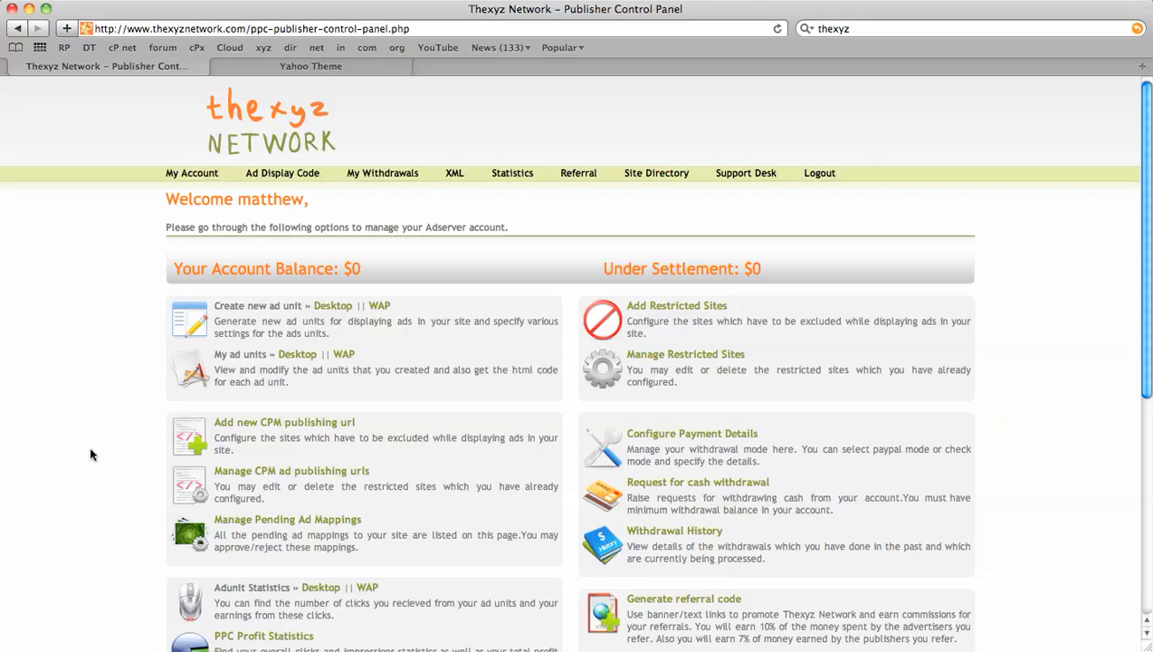
{"action": "scroll", "scroll_direction": "down", "scroll_amount": 3}
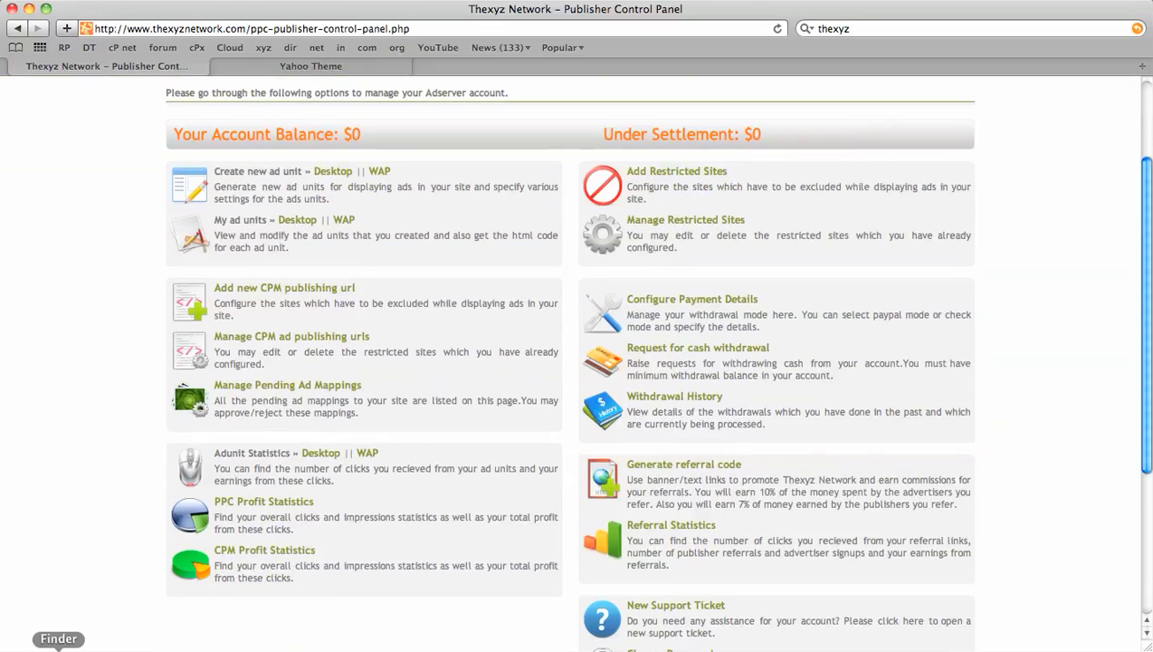